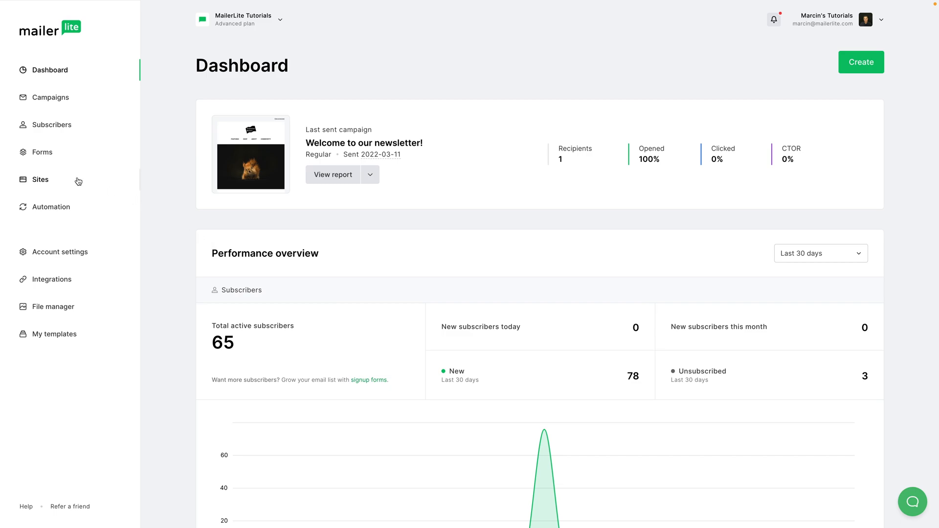
# - From Sites > Websites, start a new website and name it 'My website'
pyautogui.click(40, 180)
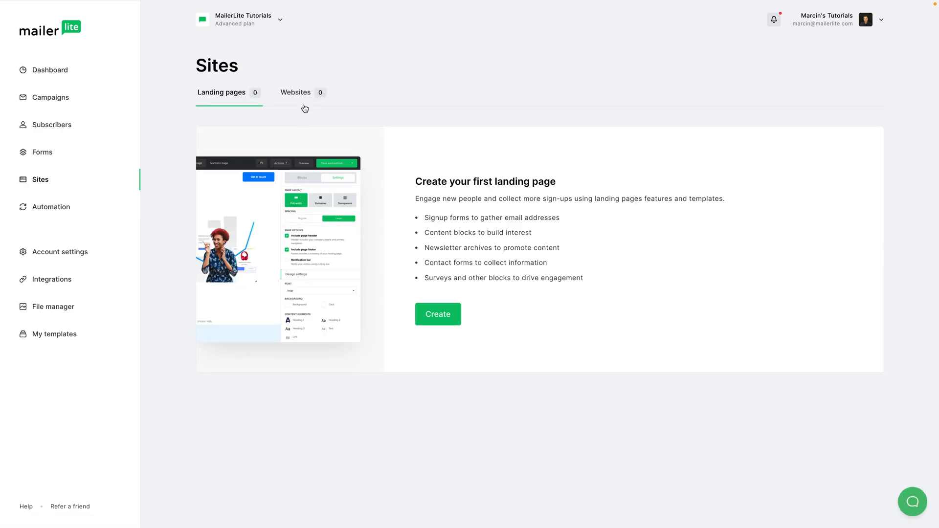
pyautogui.click(295, 92)
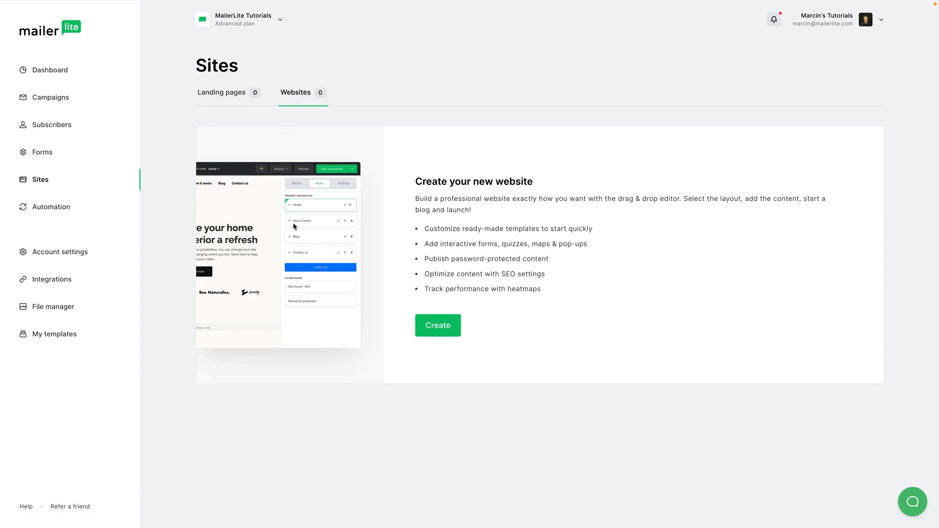
pyautogui.click(437, 325)
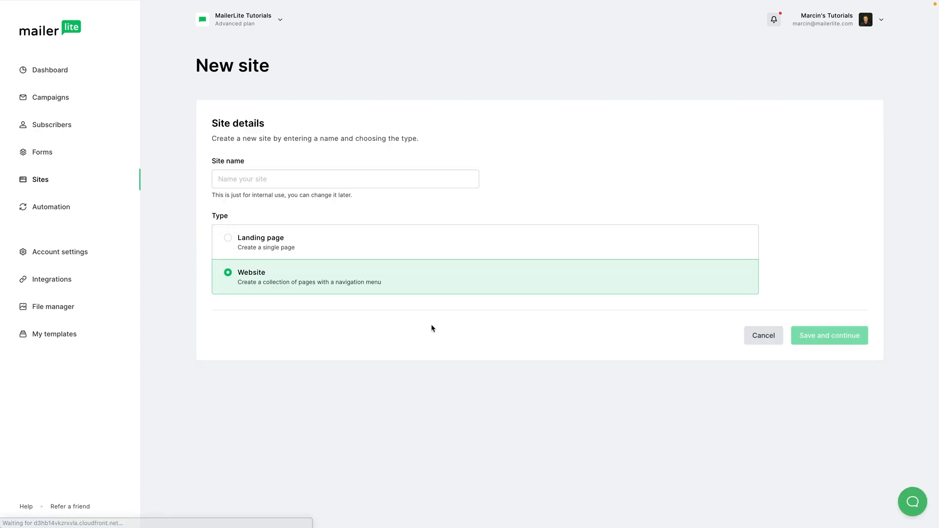
pyautogui.click(344, 179)
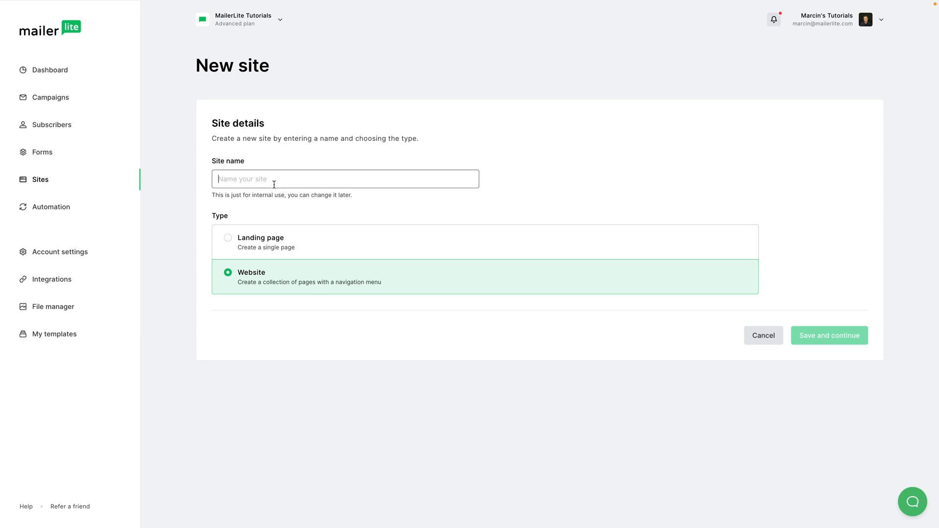
pyautogui.write('My website')
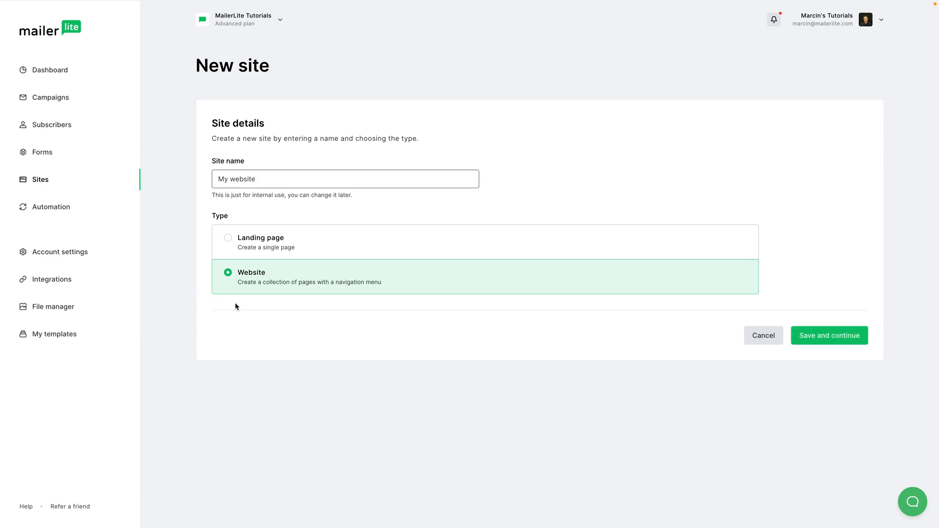
pyautogui.moveTo(283, 251)
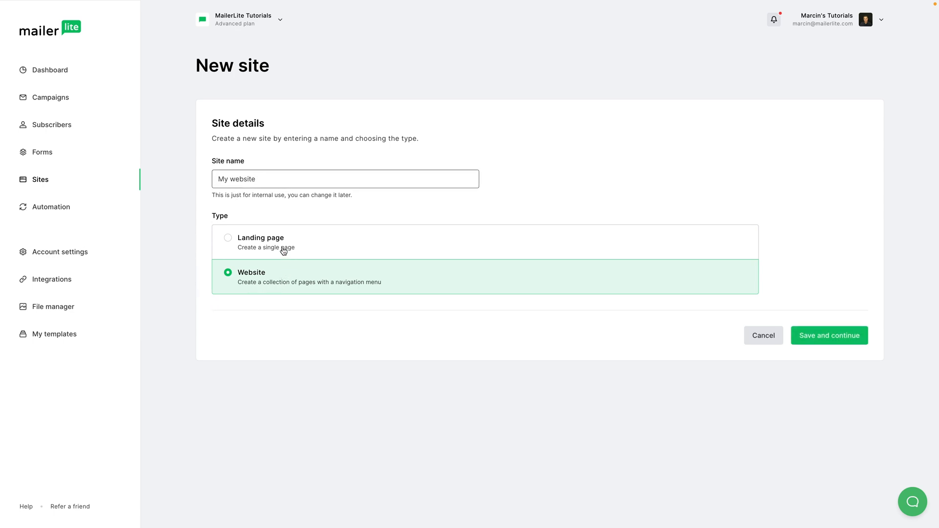
pyautogui.moveTo(501, 347)
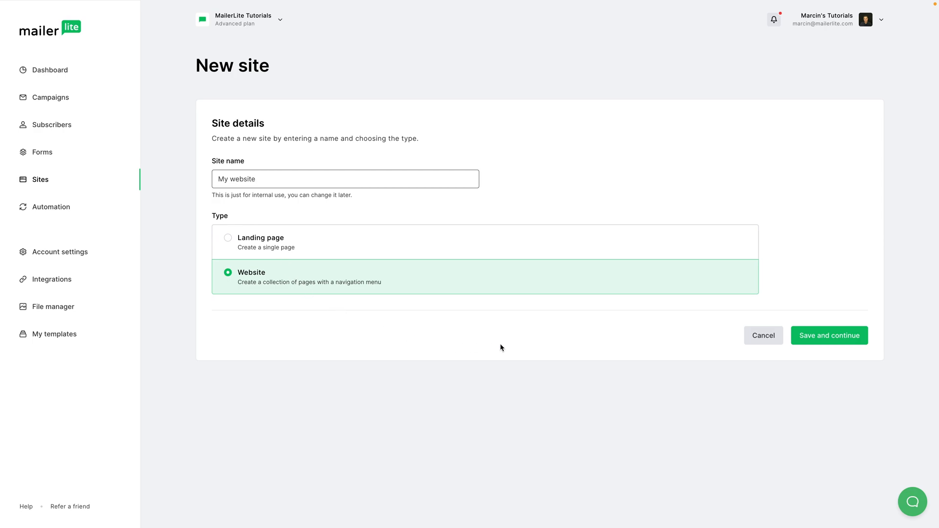
pyautogui.moveTo(829, 336)
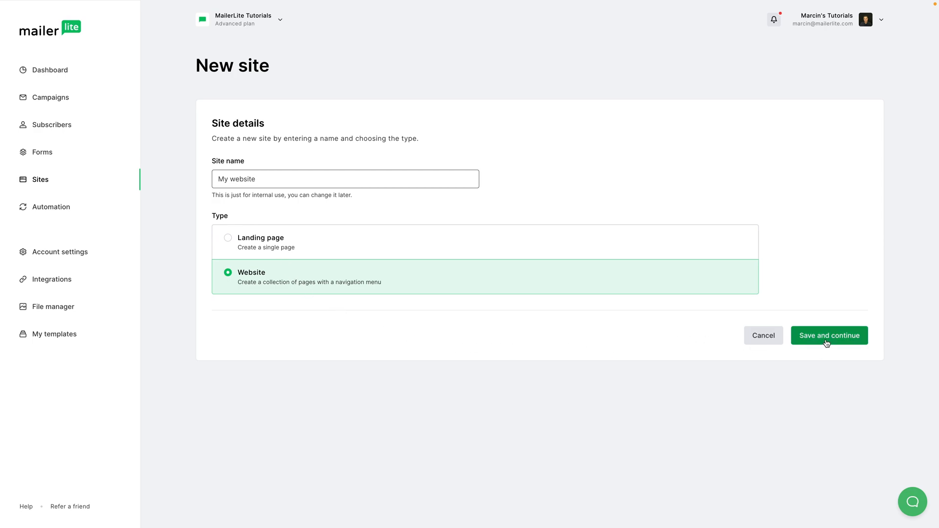
# - Save the site details, assign the New subscribers group and continue to Choose template
pyautogui.click(829, 336)
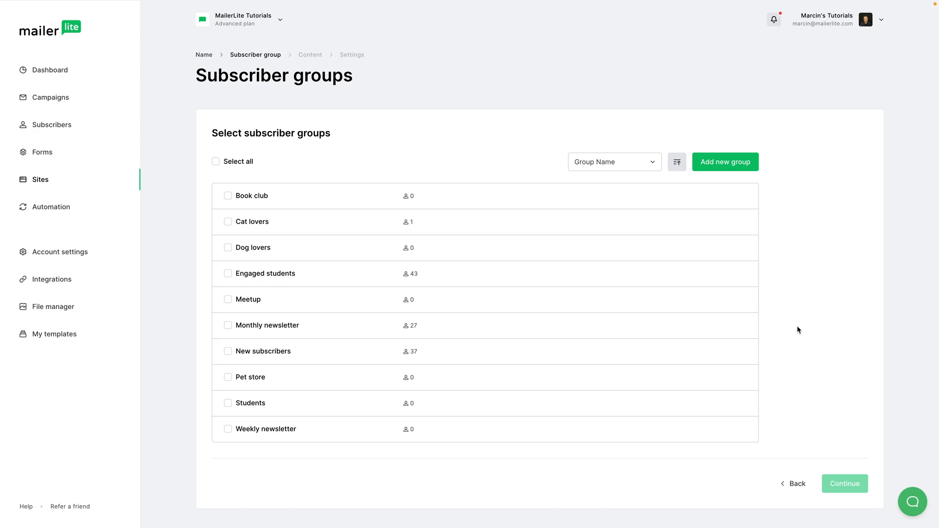
pyautogui.moveTo(291, 325)
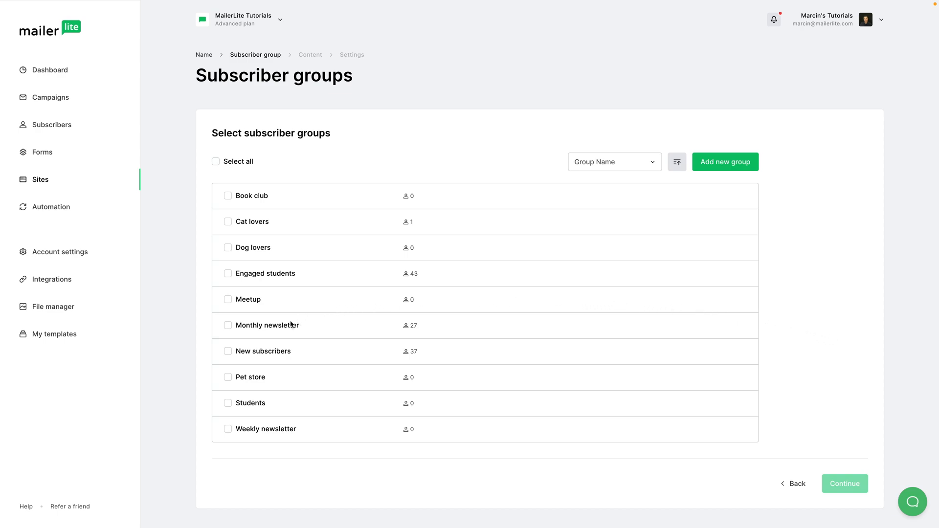
pyautogui.click(228, 351)
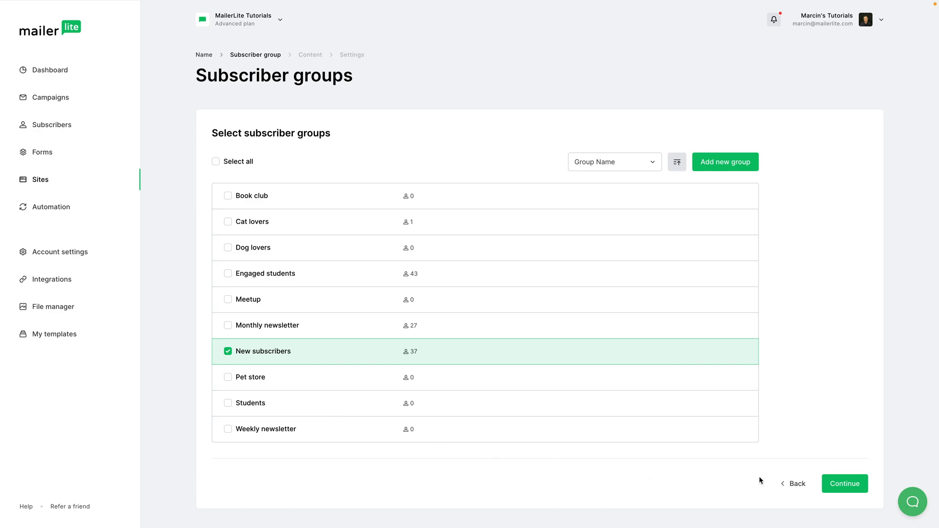
pyautogui.click(844, 483)
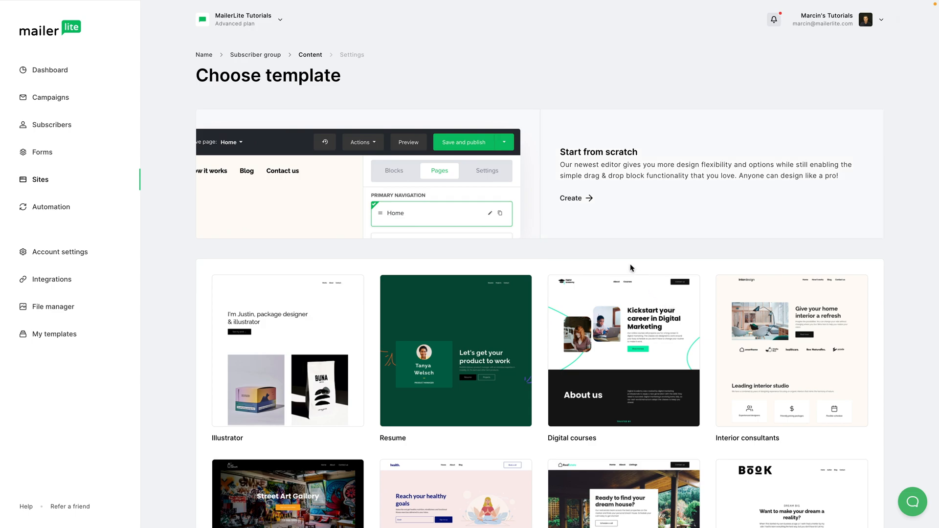
# - Start from scratch, duplicate Intro and nest Intro - Copy as a subpage under Intro
pyautogui.click(574, 198)
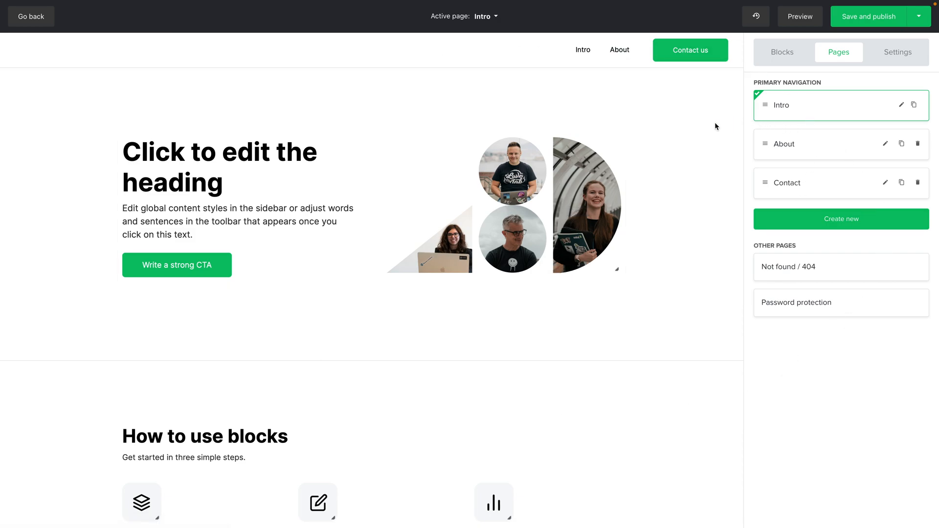
pyautogui.moveTo(823, 111)
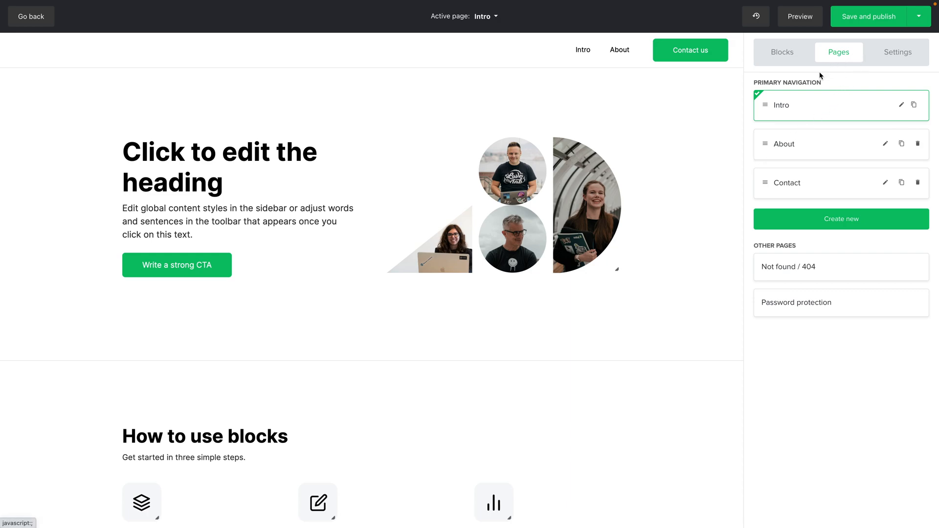
pyautogui.moveTo(768, 201)
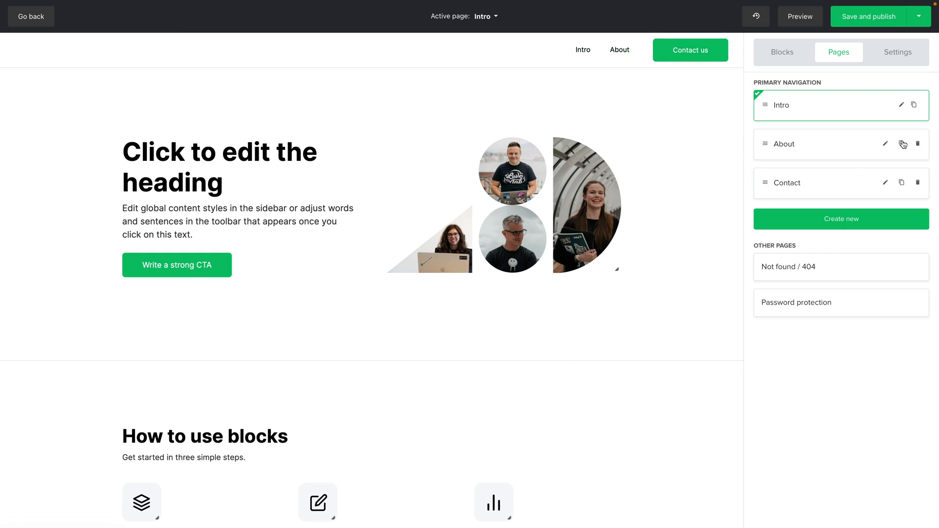
pyautogui.click(914, 104)
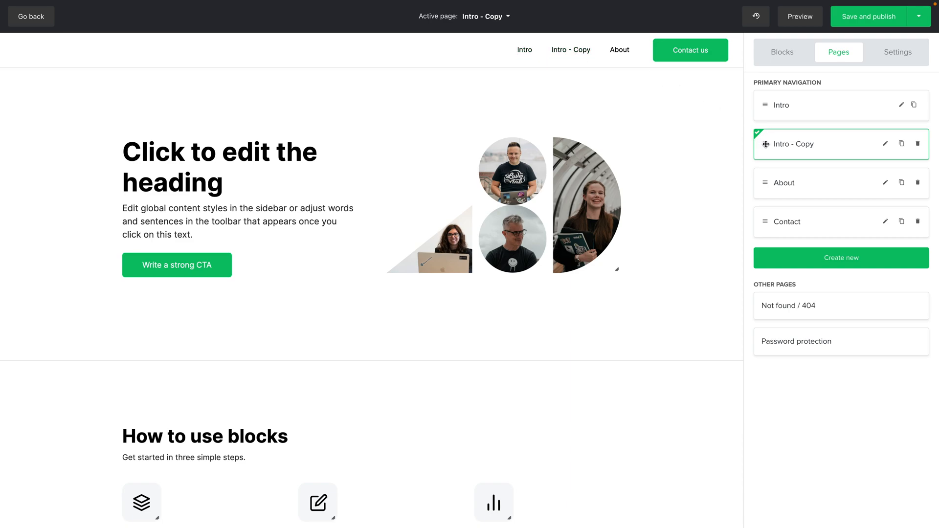
pyautogui.moveTo(790, 143); pyautogui.dragTo(790, 179)
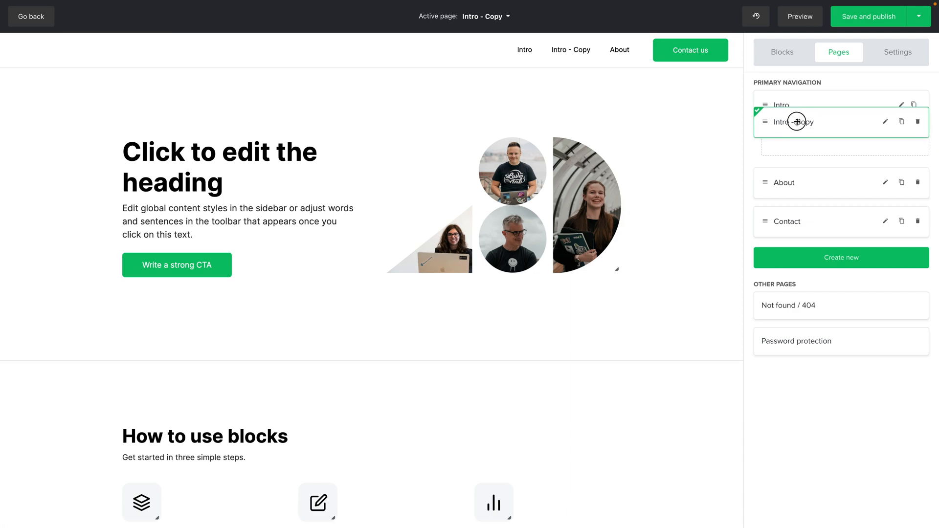
pyautogui.moveTo(797, 121); pyautogui.dragTo(800, 144)
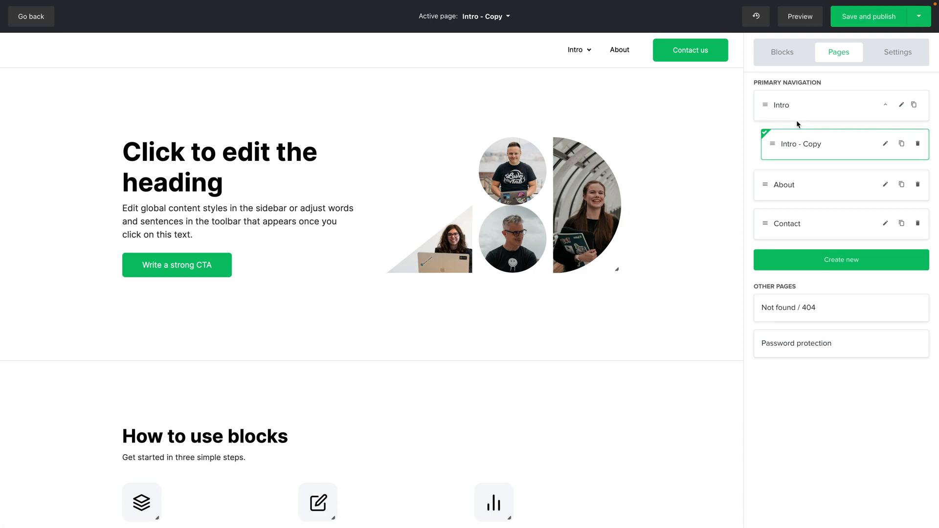
pyautogui.click(869, 16)
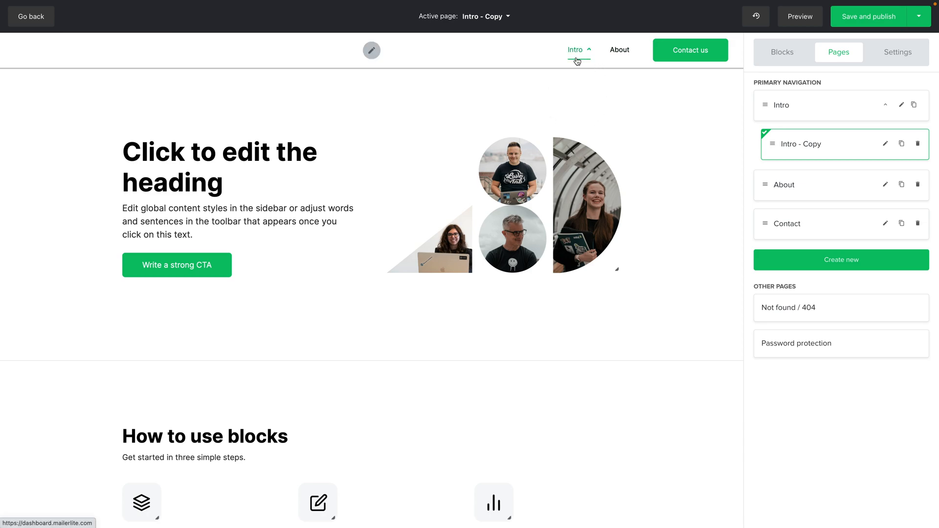
pyautogui.moveTo(576, 58)
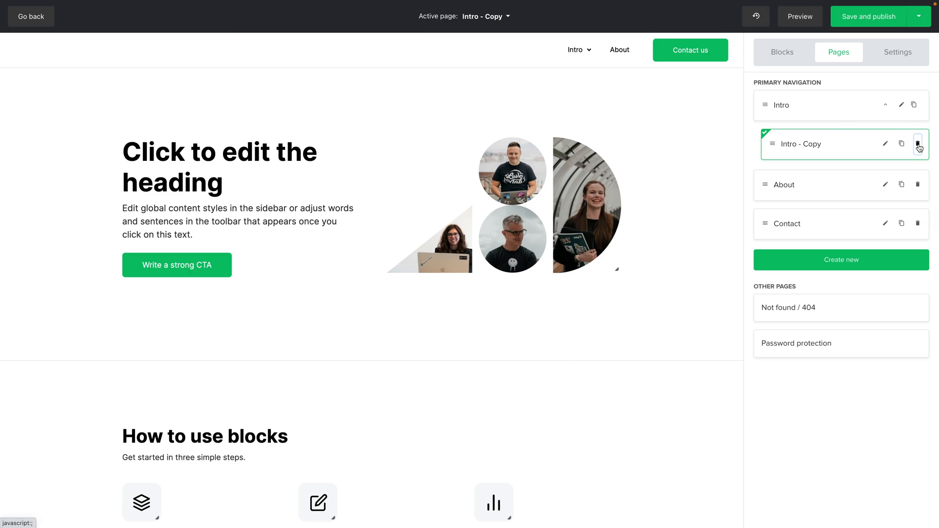
# - Delete the Intro - Copy subpage and bring up Intro's page settings
pyautogui.click(918, 144)
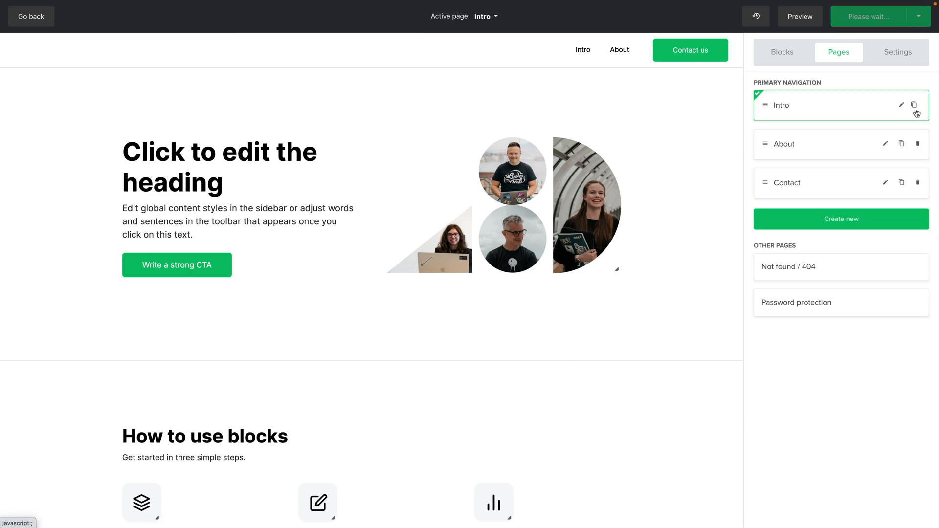
pyautogui.click(886, 105)
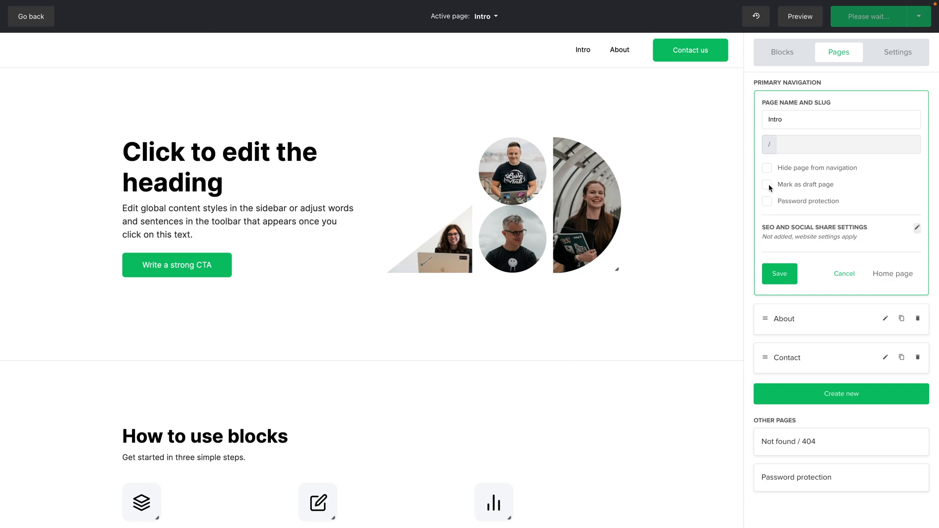
pyautogui.moveTo(769, 189)
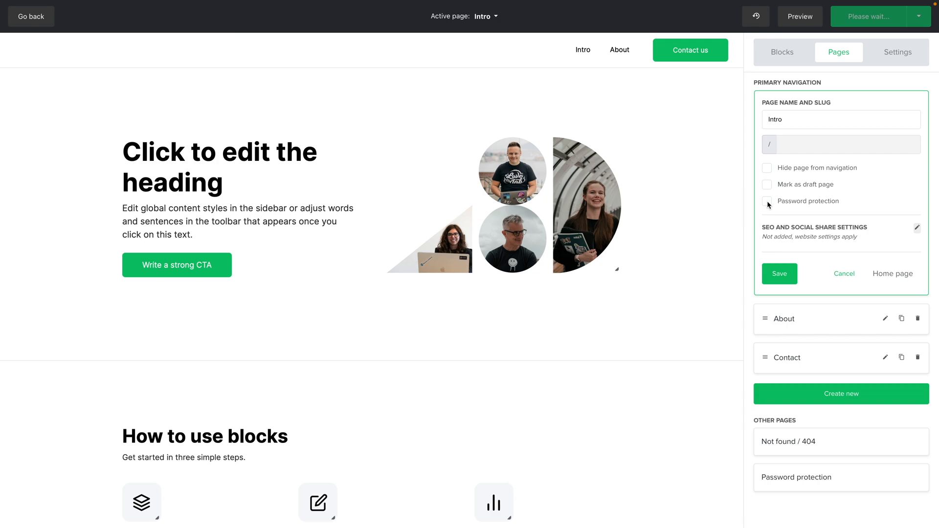
pyautogui.moveTo(894, 251)
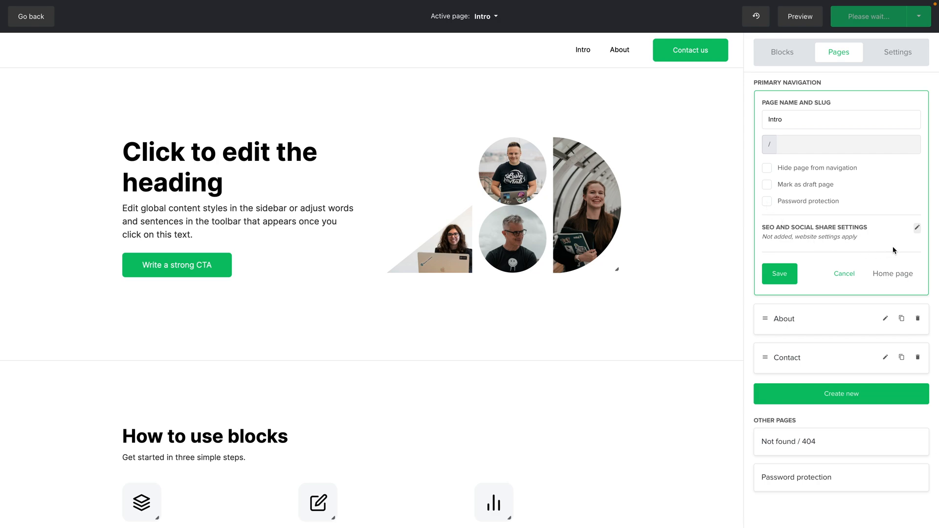
# - Review Intro's SEO and Social share settings and save them
pyautogui.click(917, 228)
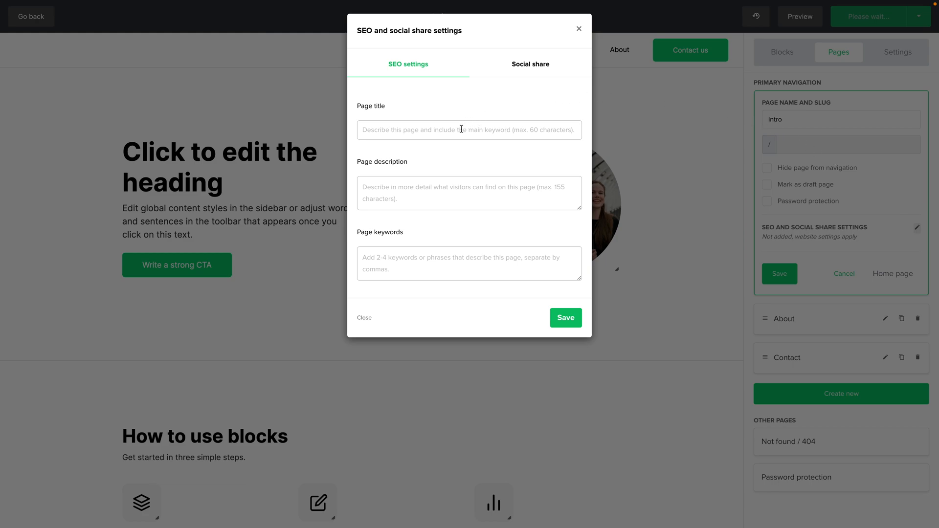
pyautogui.moveTo(388, 253)
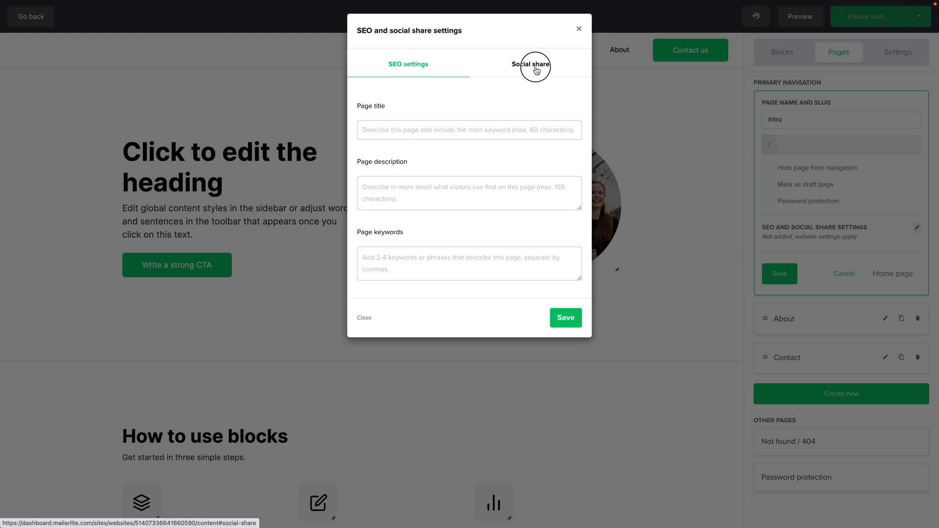
pyautogui.click(530, 64)
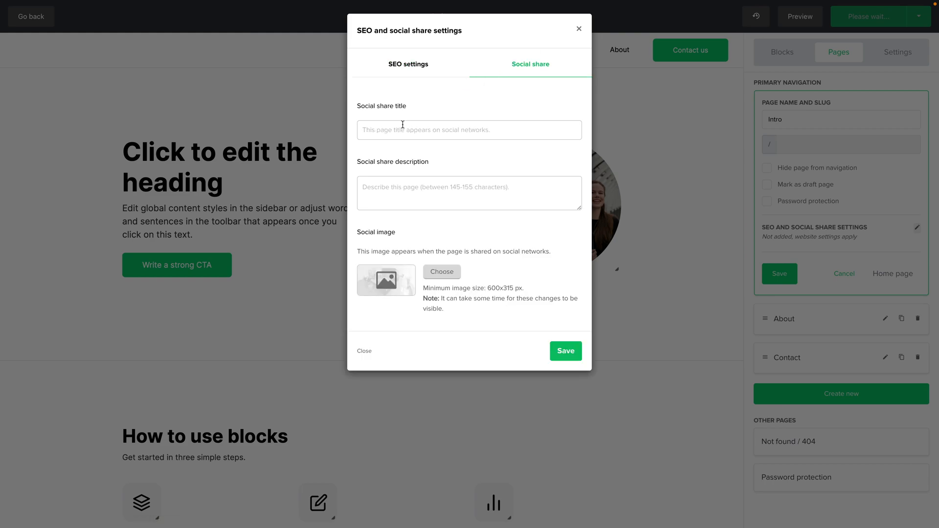
pyautogui.moveTo(466, 253)
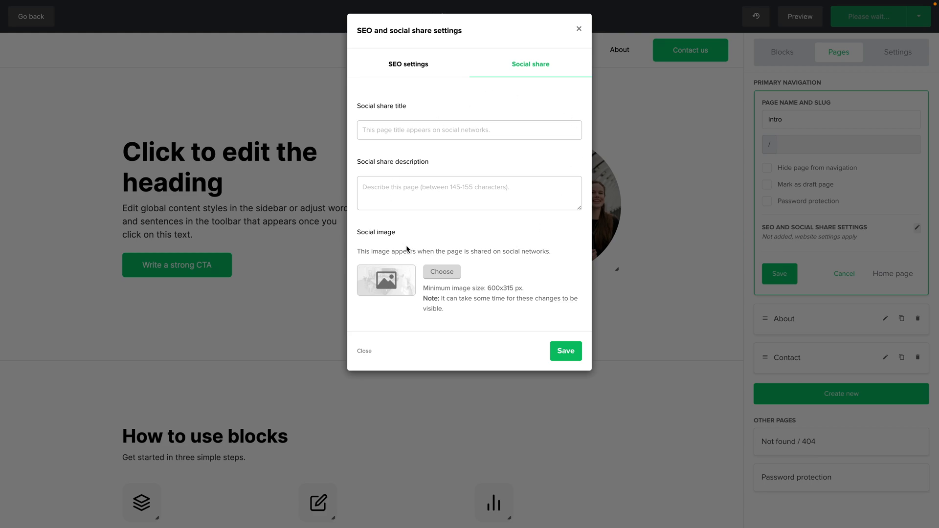
pyautogui.moveTo(426, 267)
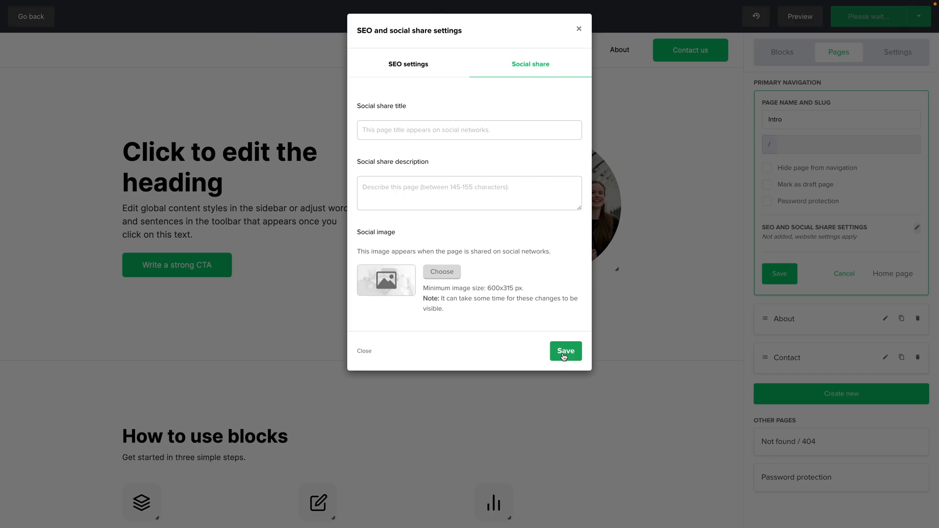
pyautogui.click(564, 351)
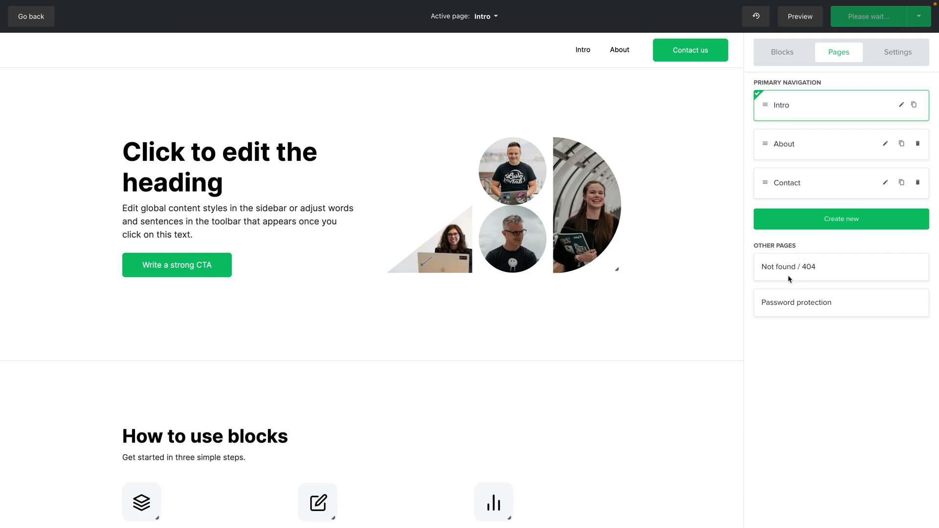
pyautogui.moveTo(789, 302)
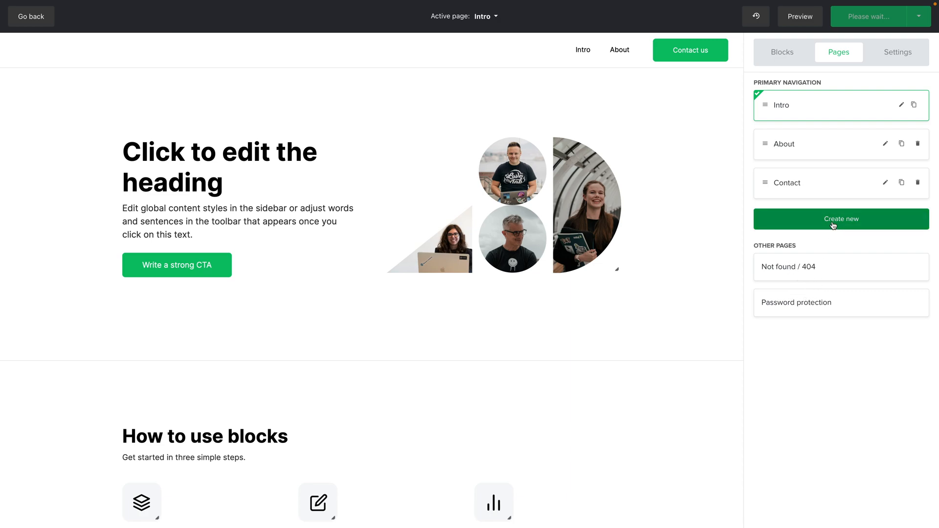
pyautogui.click(841, 218)
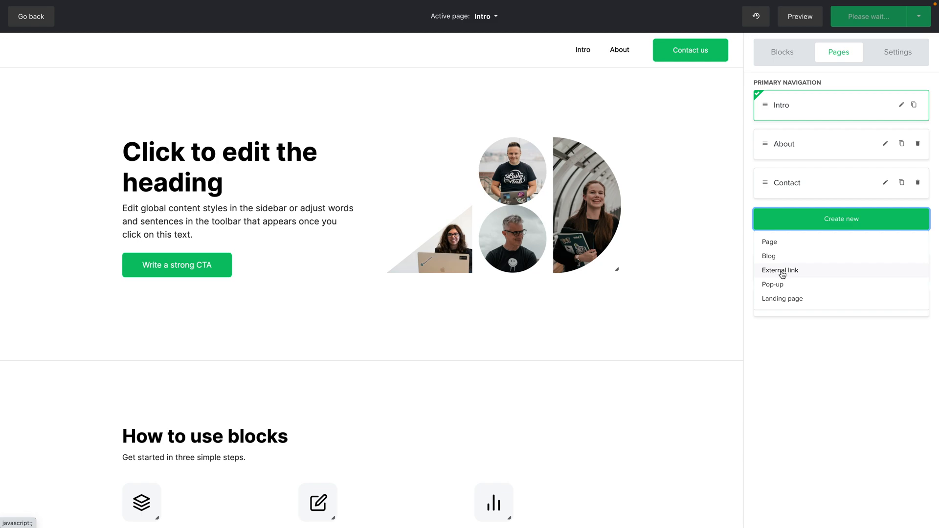
pyautogui.moveTo(785, 285)
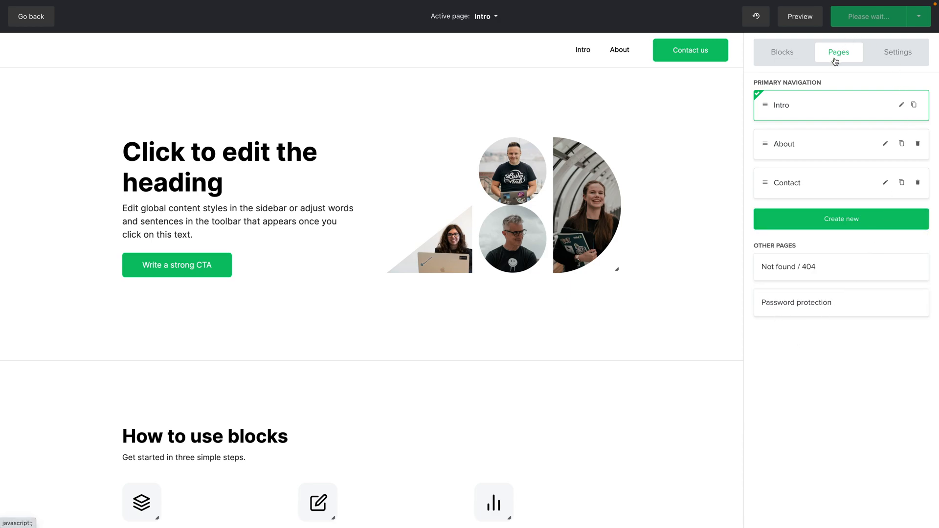
# - Try Container and Transparent layouts and Regular spacing, ending on Container with Large spacing
pyautogui.click(896, 52)
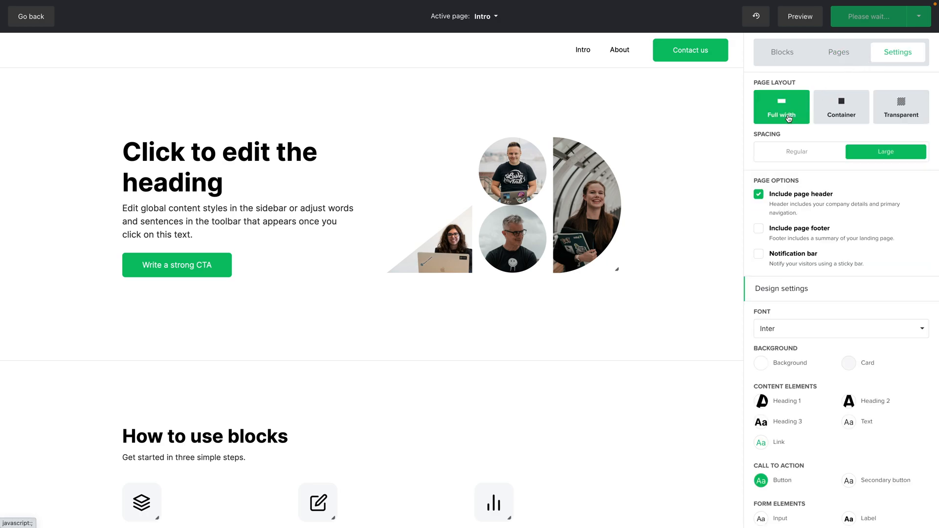
pyautogui.click(841, 106)
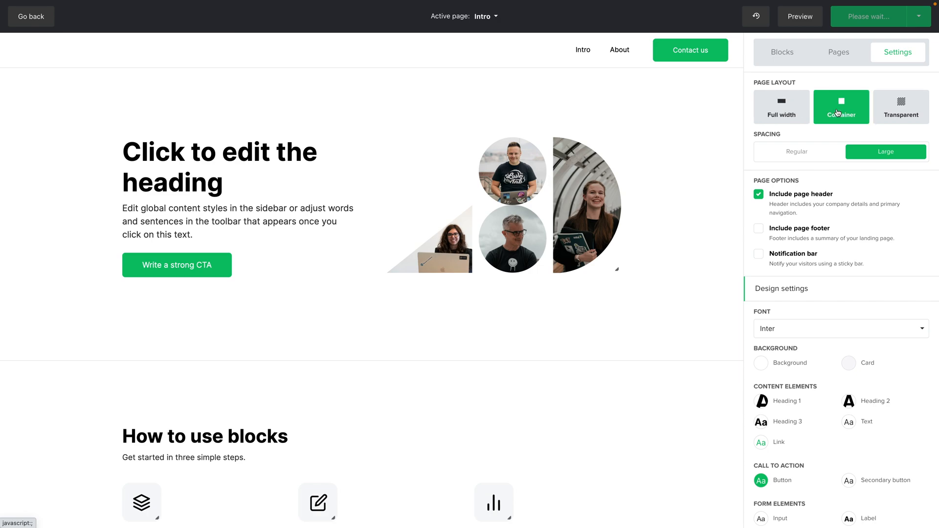
pyautogui.click(901, 107)
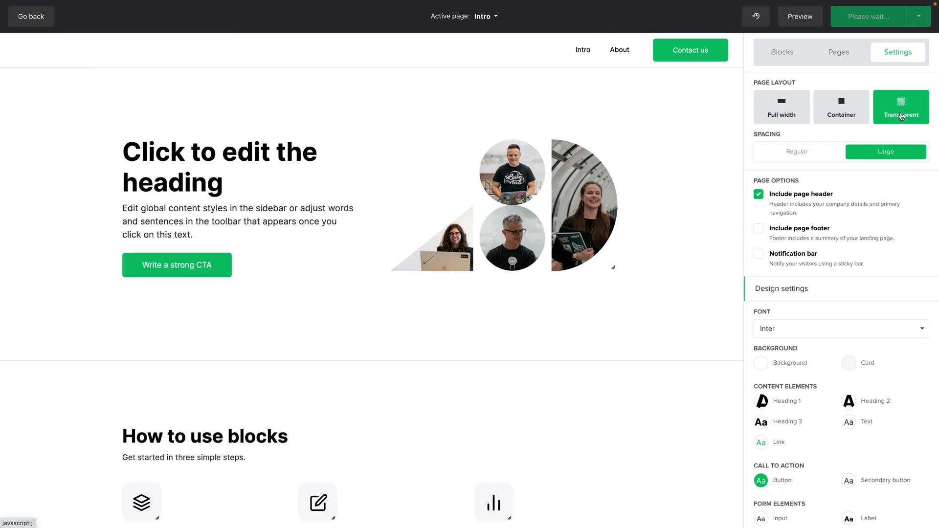
pyautogui.click(841, 107)
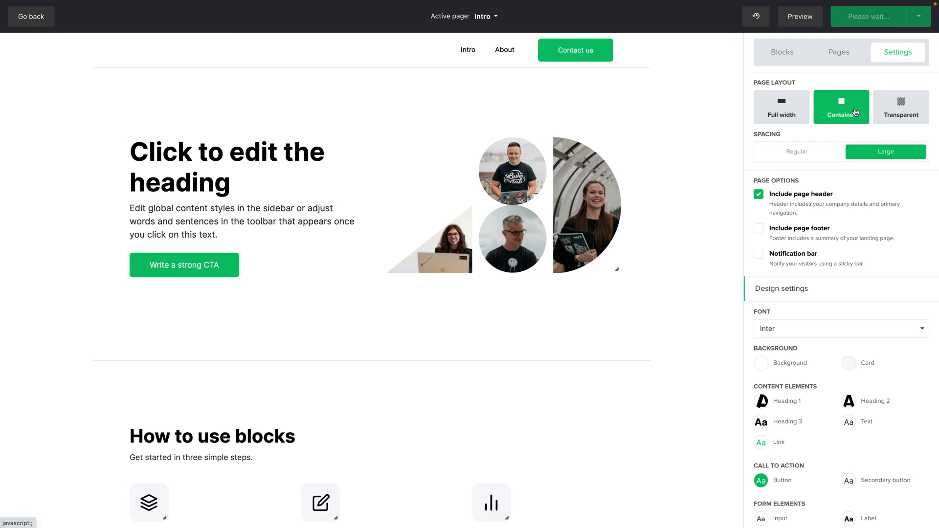
pyautogui.click(797, 151)
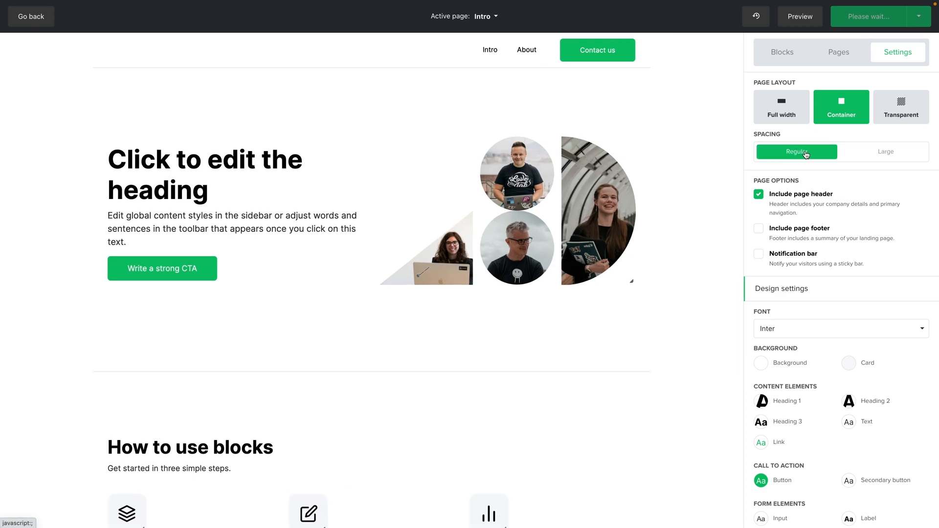
pyautogui.click(885, 151)
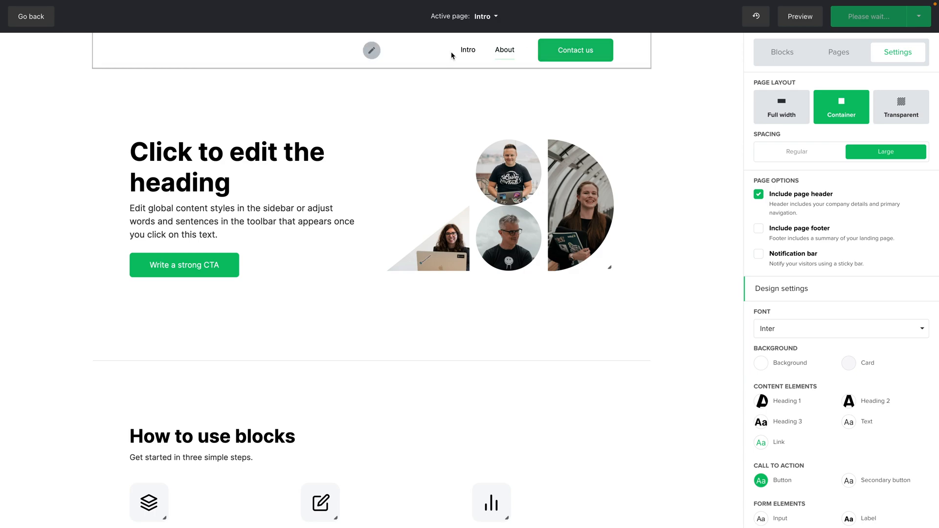
# - Toggle the page header and footer, keeping the header shown and no footer
pyautogui.click(759, 193)
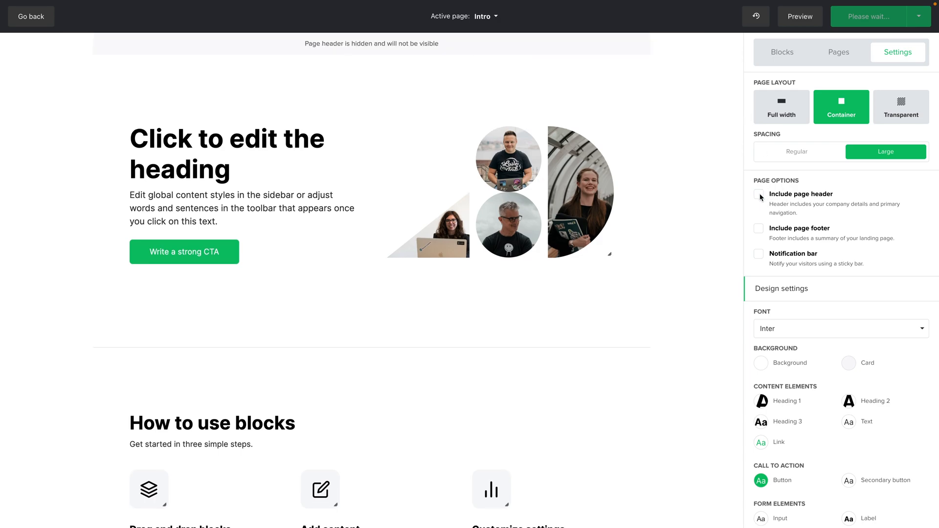
pyautogui.click(758, 194)
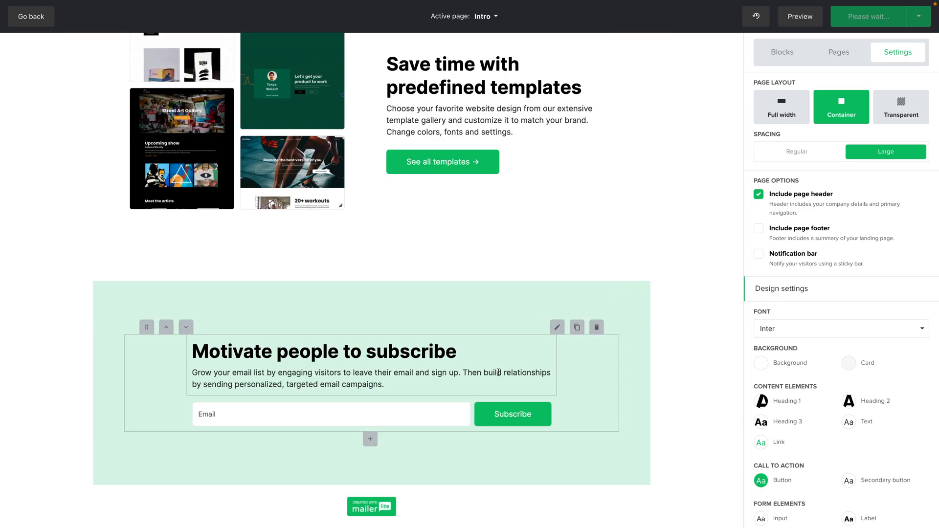
pyautogui.click(758, 229)
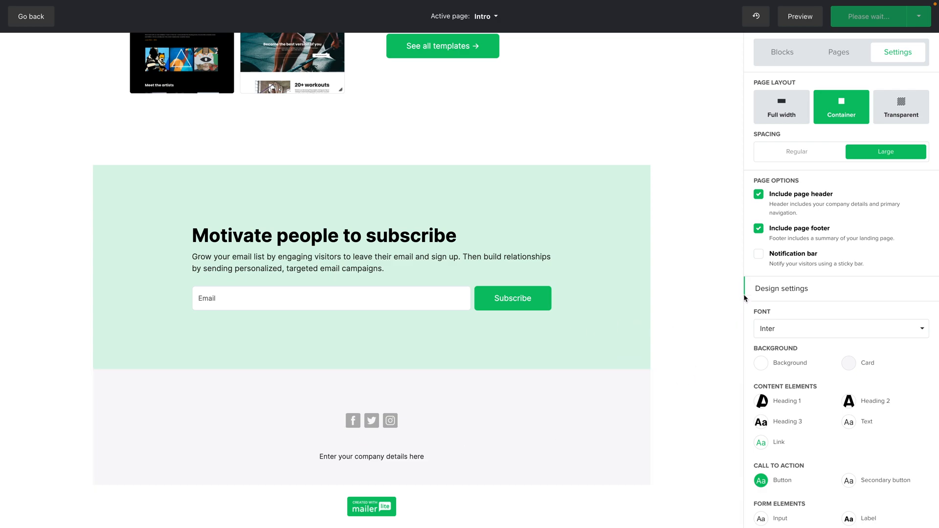
pyautogui.click(759, 253)
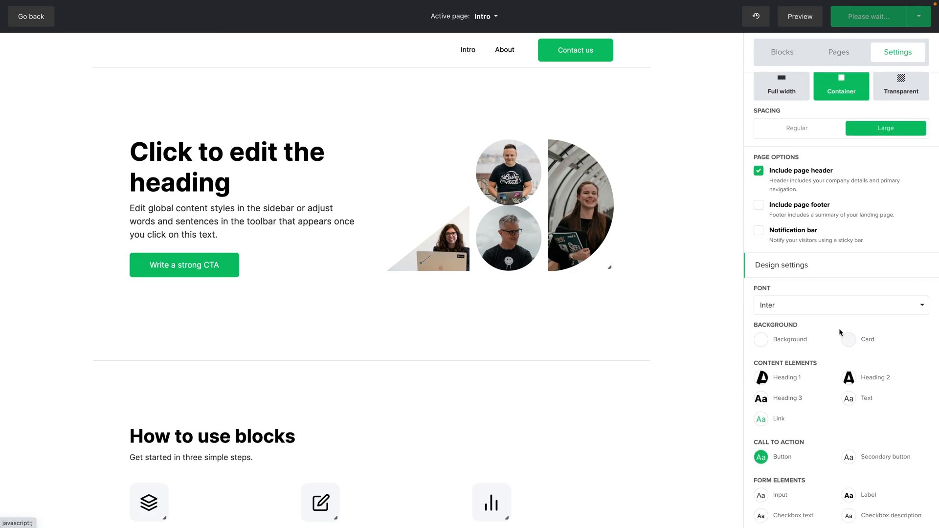
# - Set Content background to light grey #f6f6f6 and Body background to pale blue #e6f2ff, and save
pyautogui.click(760, 339)
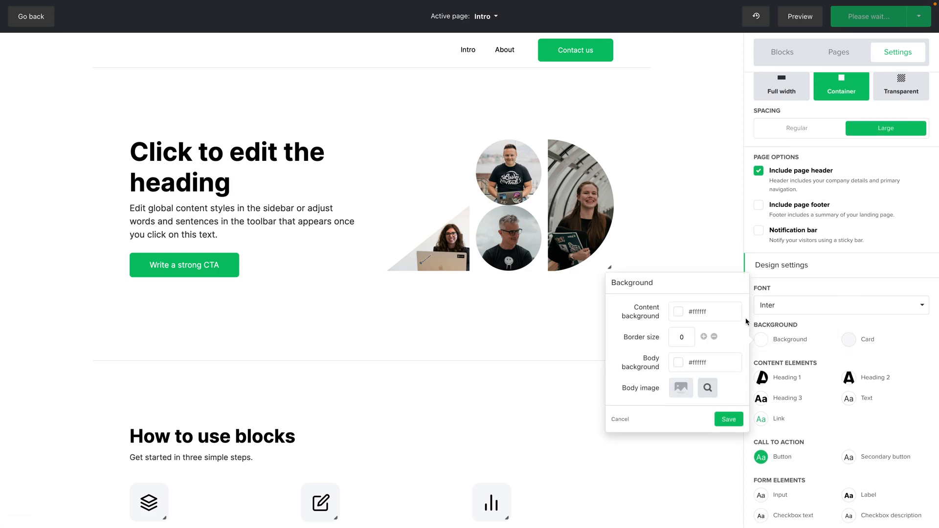
pyautogui.click(677, 311)
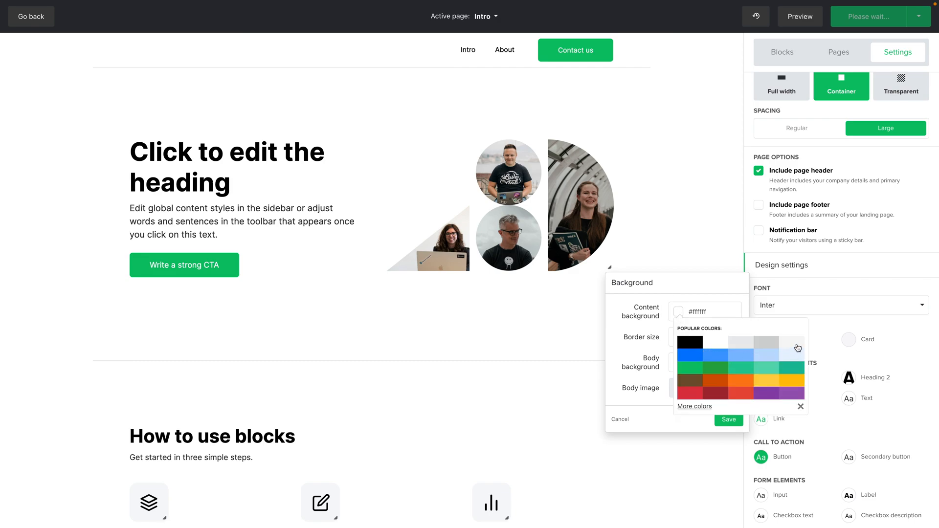
pyautogui.click(797, 348)
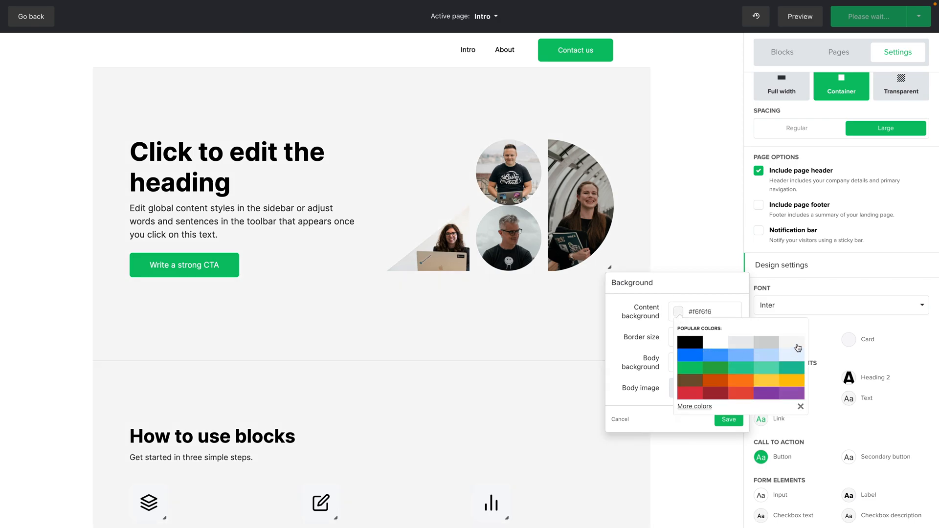
pyautogui.moveTo(633, 320)
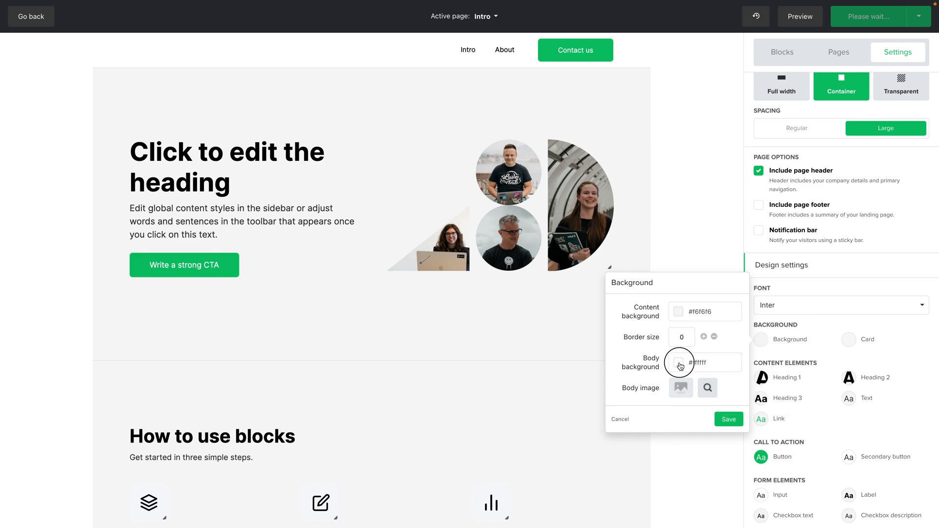
pyautogui.click(678, 363)
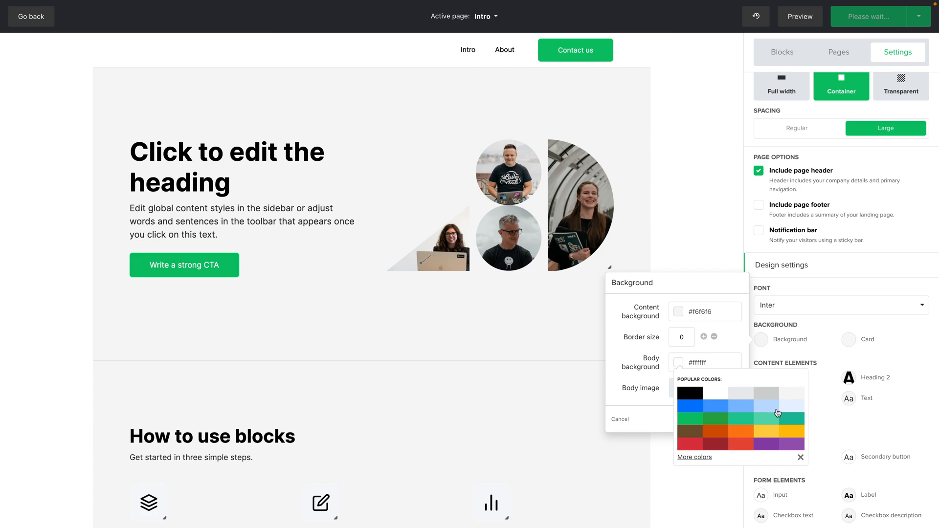
pyautogui.click(781, 403)
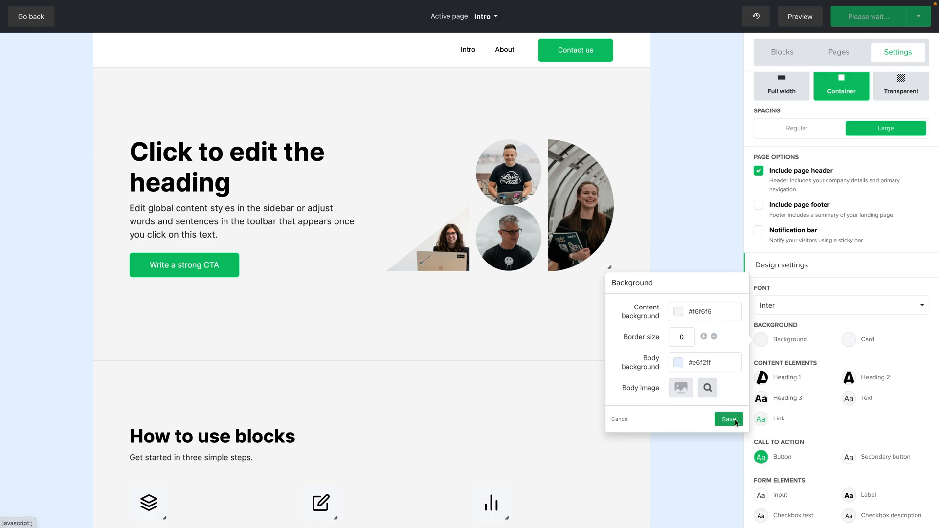
pyautogui.click(728, 419)
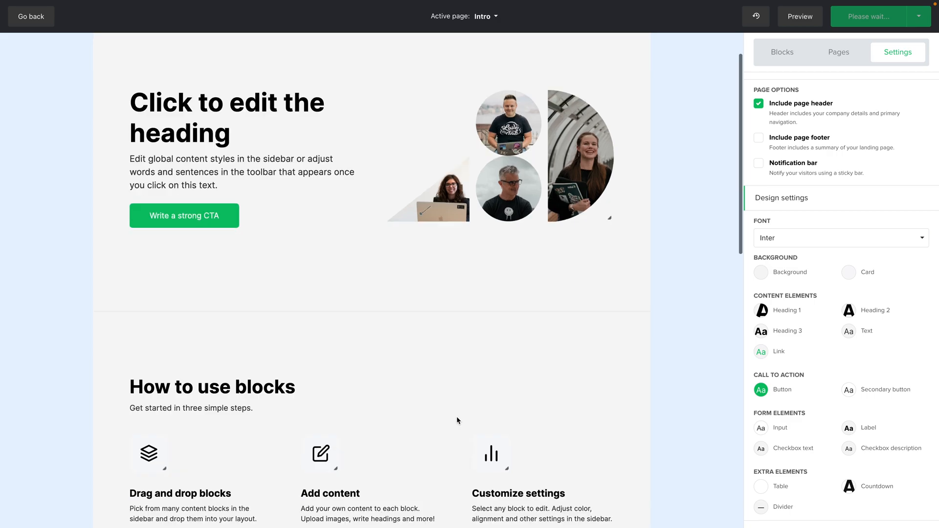
pyautogui.scroll(-3)
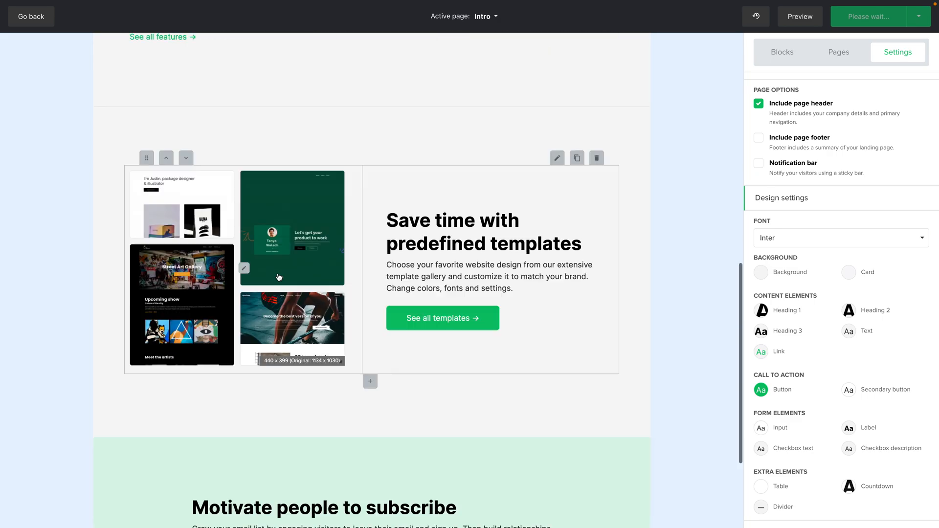
pyautogui.scroll(-3)
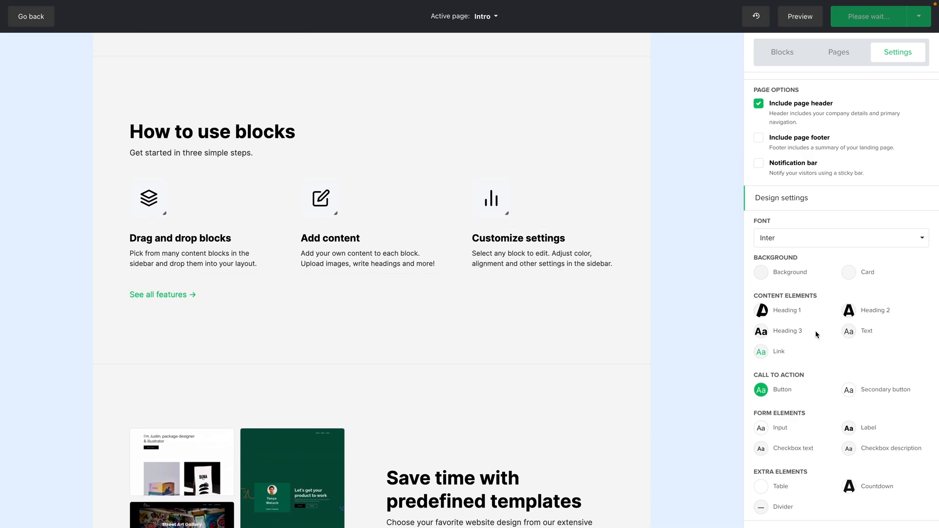
# - Make the site-wide Heading 2 font colour brown (#765431) and save
pyautogui.click(849, 309)
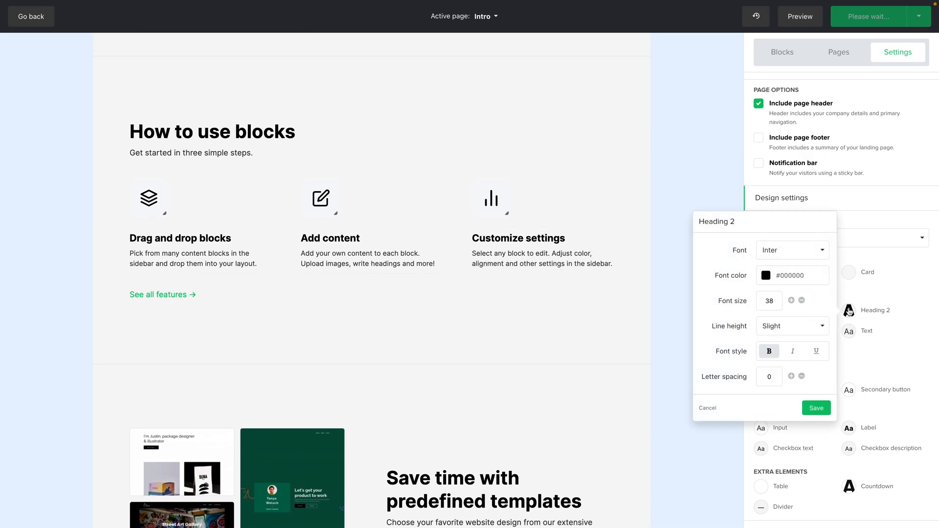
pyautogui.click(766, 275)
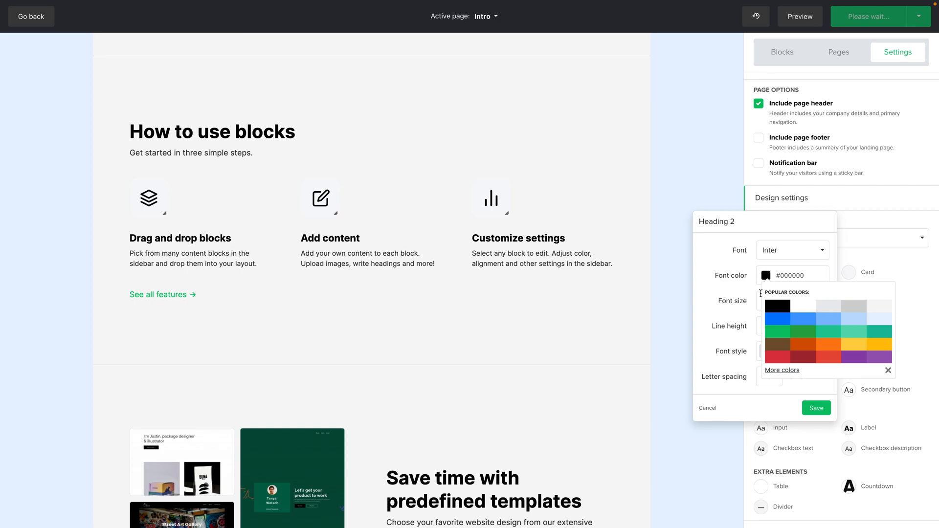
pyautogui.click(777, 345)
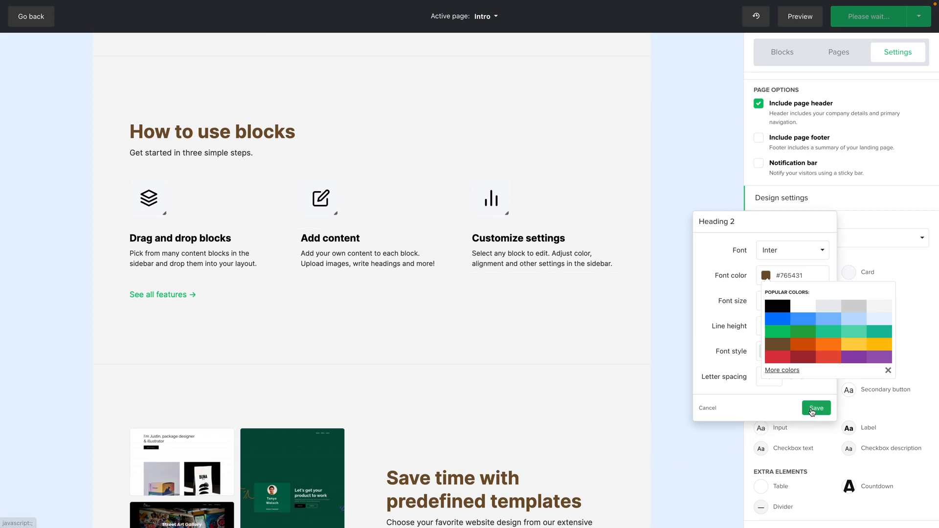
pyautogui.click(815, 408)
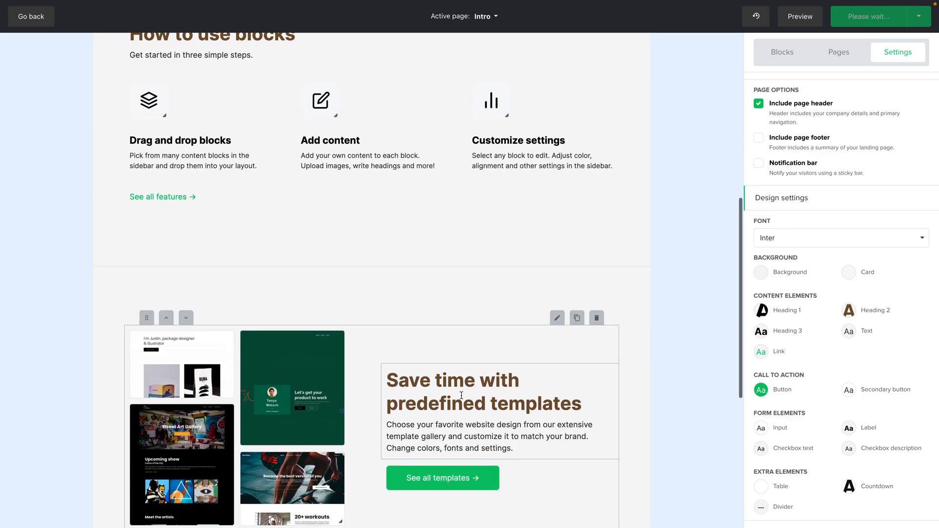
pyautogui.scroll(-3)
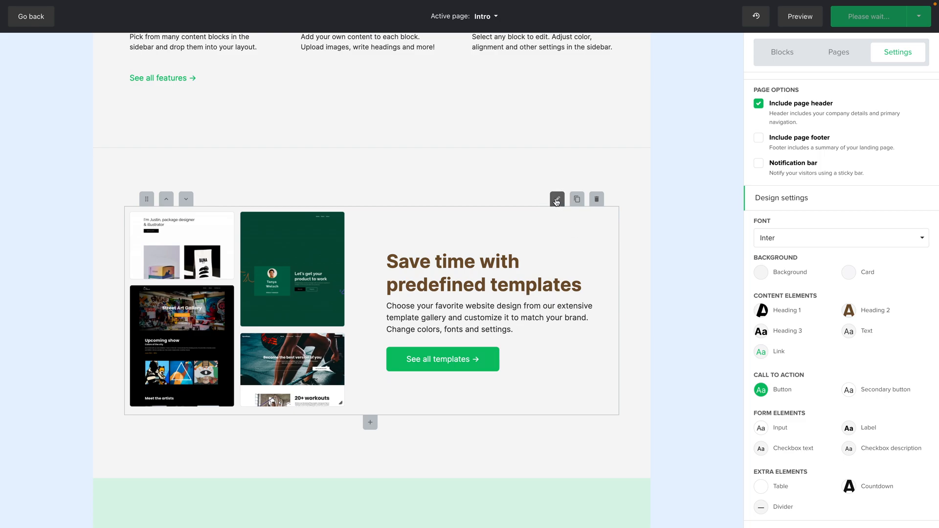
# - In the predefined templates block's Settings, make its Heading 2 colour blue
pyautogui.click(556, 199)
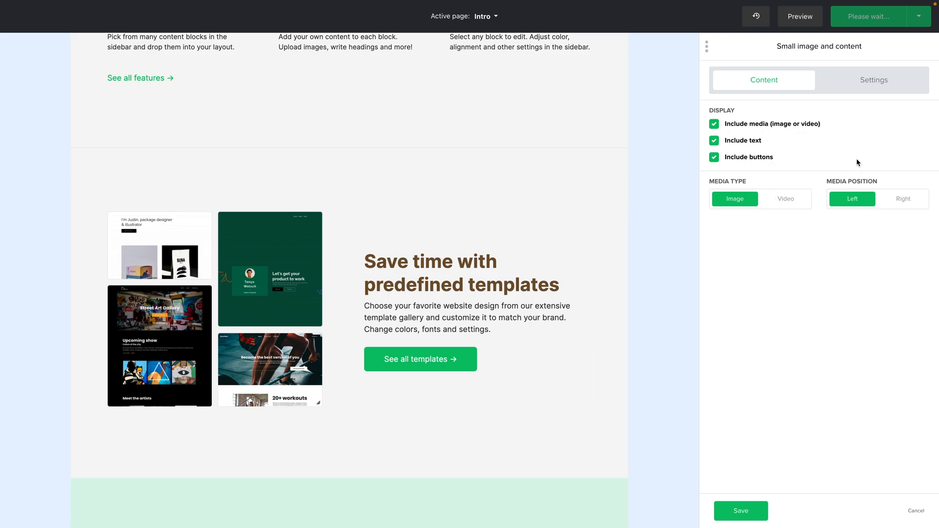
pyautogui.moveTo(795, 197)
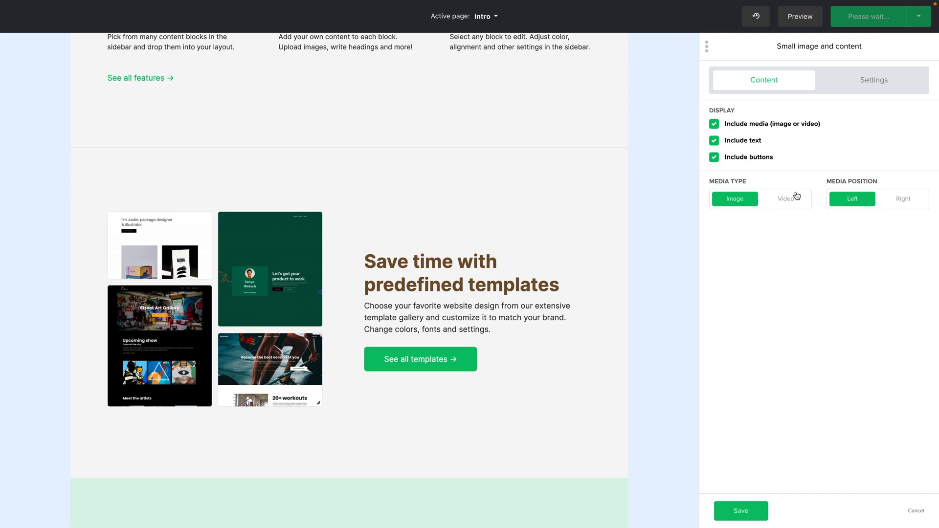
pyautogui.click(873, 80)
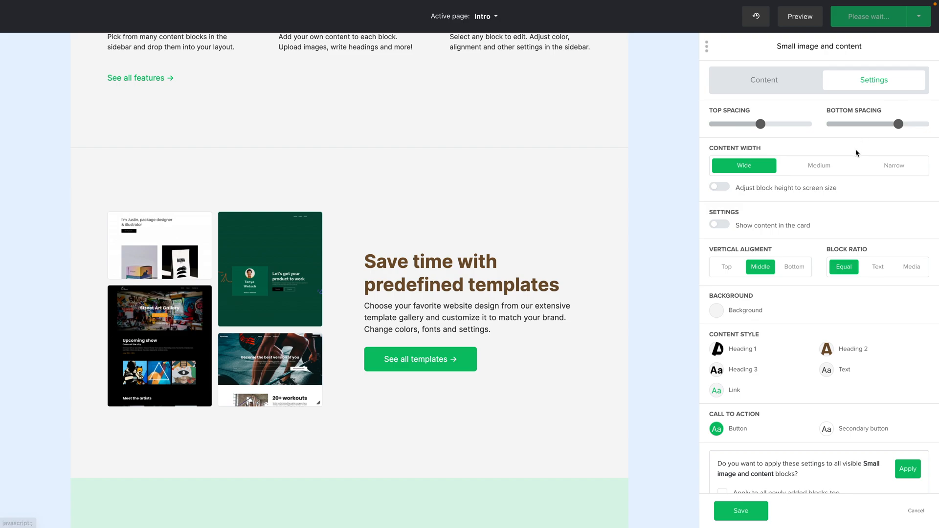
pyautogui.scroll(-3)
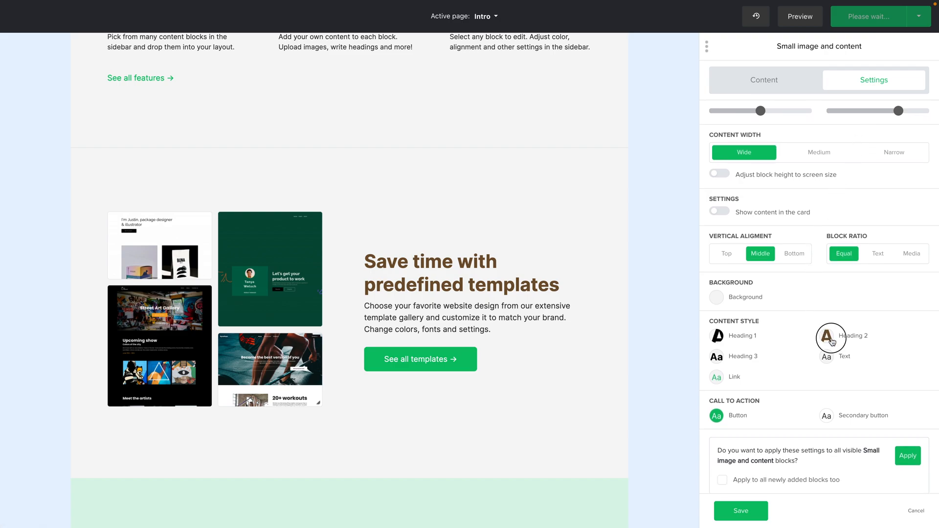
pyautogui.click(831, 340)
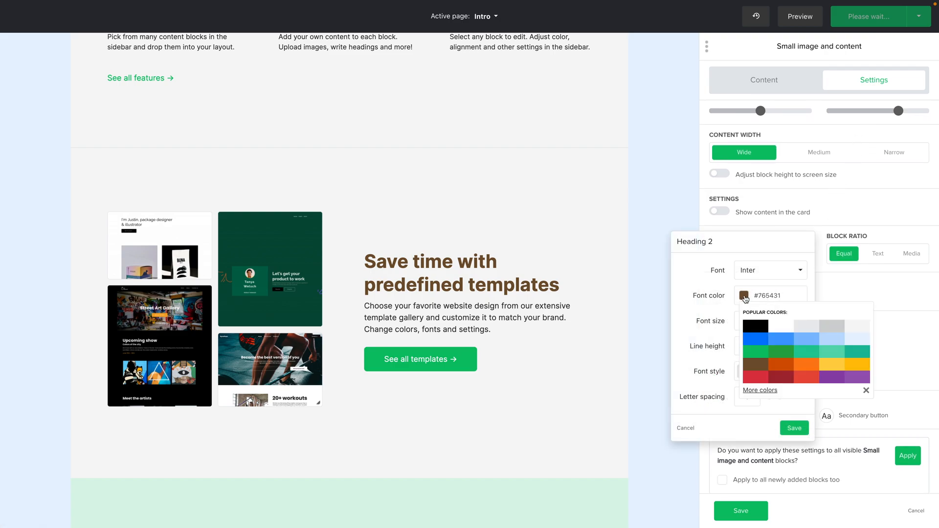
pyautogui.click(755, 339)
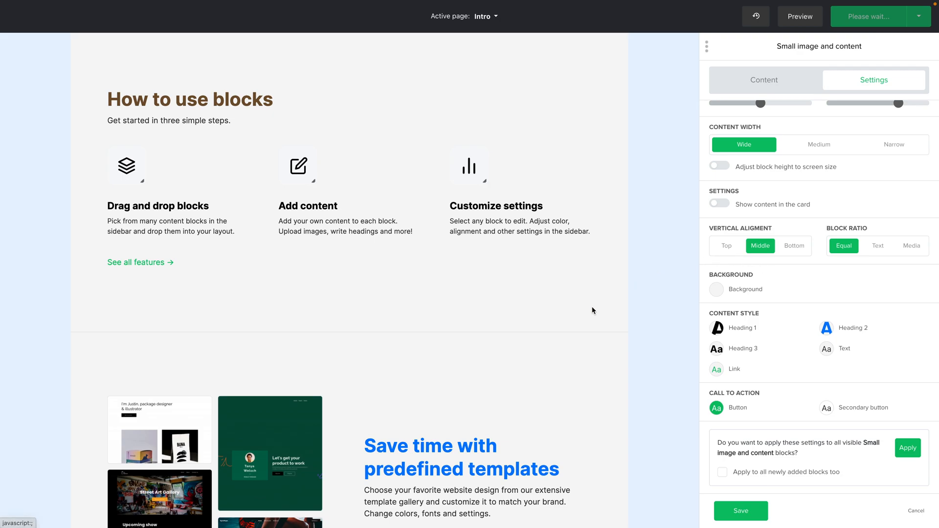
# - Try showing the block's content inside a card, then revert it
pyautogui.scroll(-3)
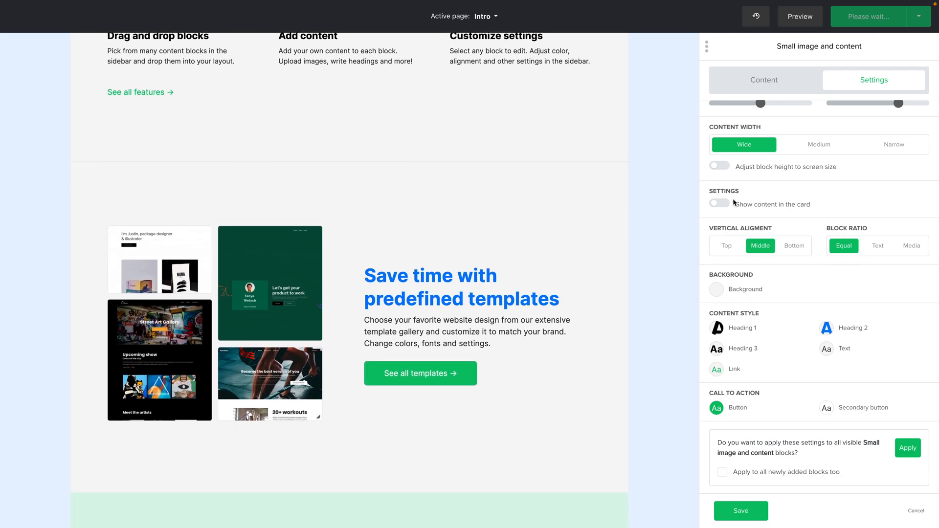
pyautogui.click(719, 203)
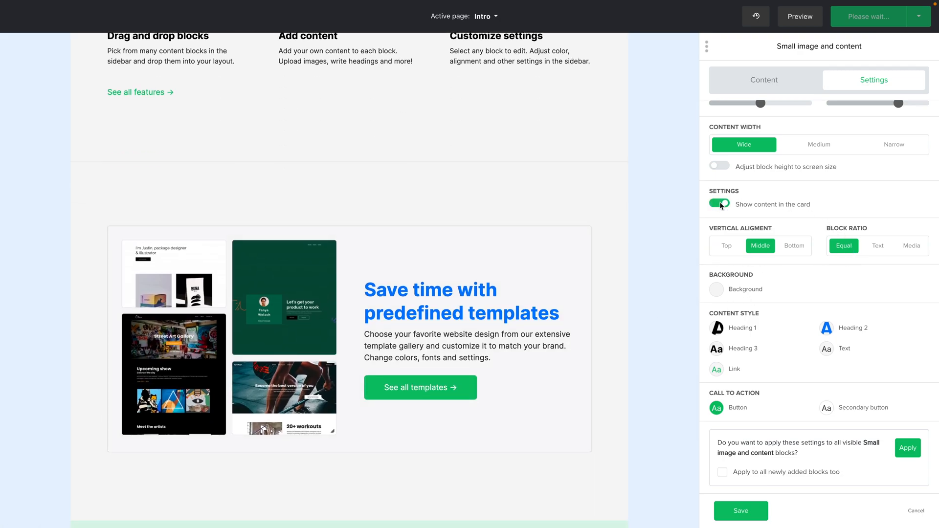
pyautogui.click(719, 203)
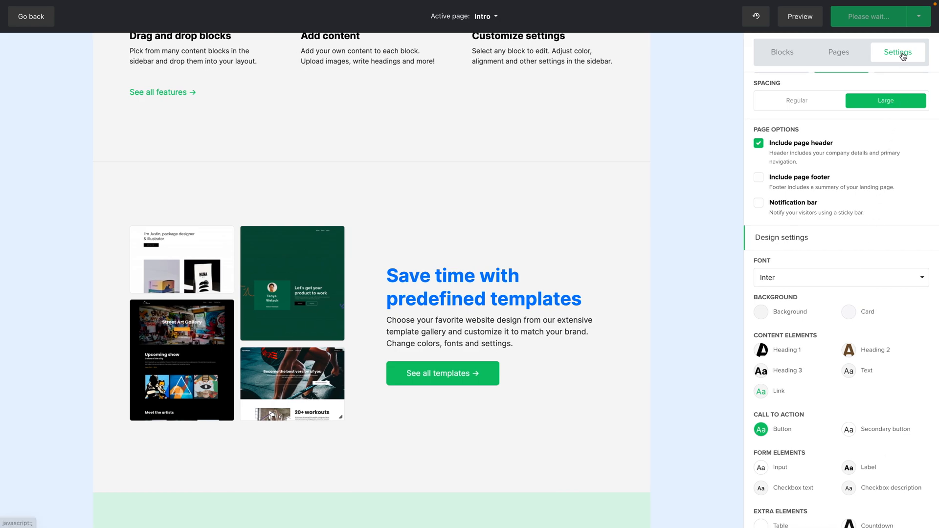
# - Return to the Blocks library and list block types to insert below the hero section
pyautogui.click(782, 53)
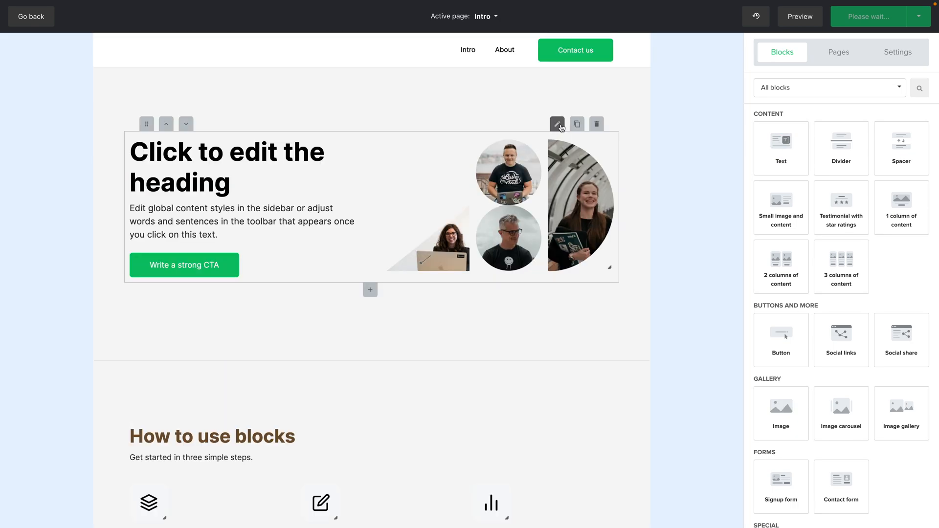
pyautogui.moveTo(577, 124)
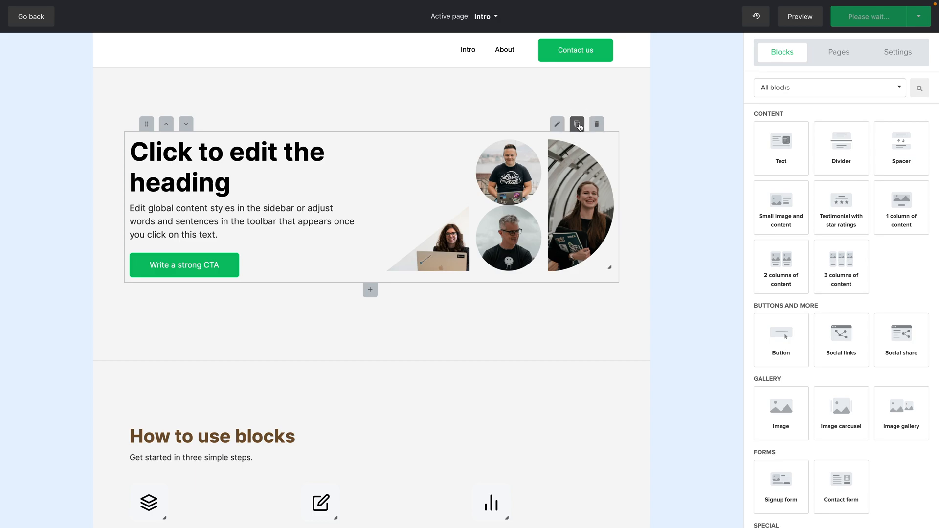
pyautogui.click(576, 124)
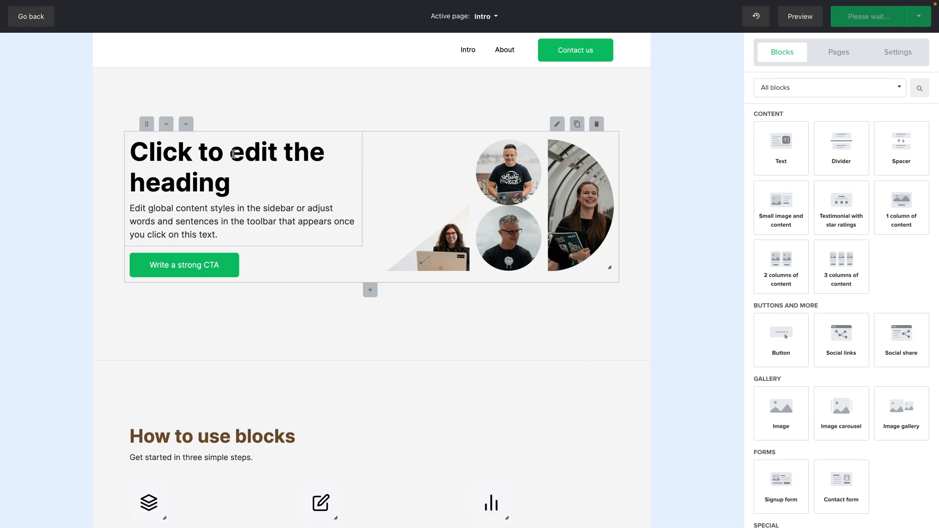
pyautogui.moveTo(147, 123); pyautogui.dragTo(142, 264)
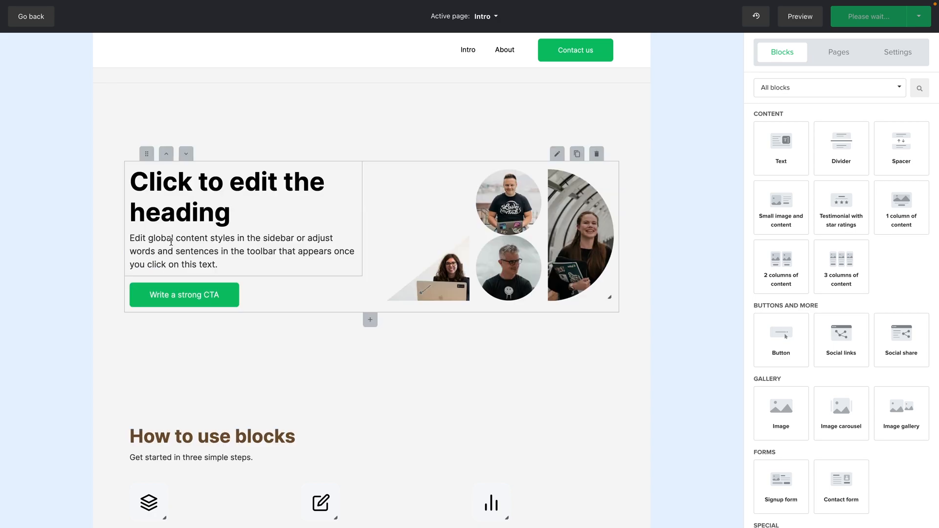
pyautogui.moveTo(841, 414)
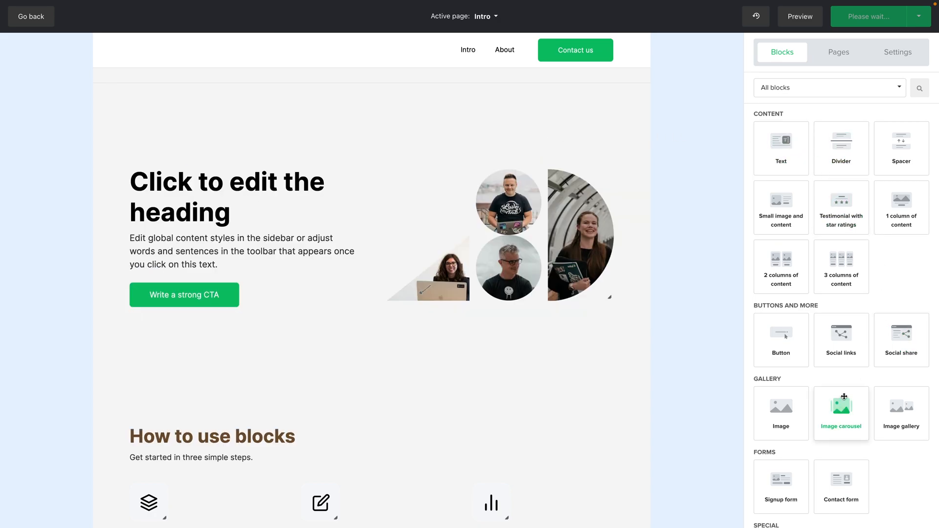
pyautogui.moveTo(841, 340)
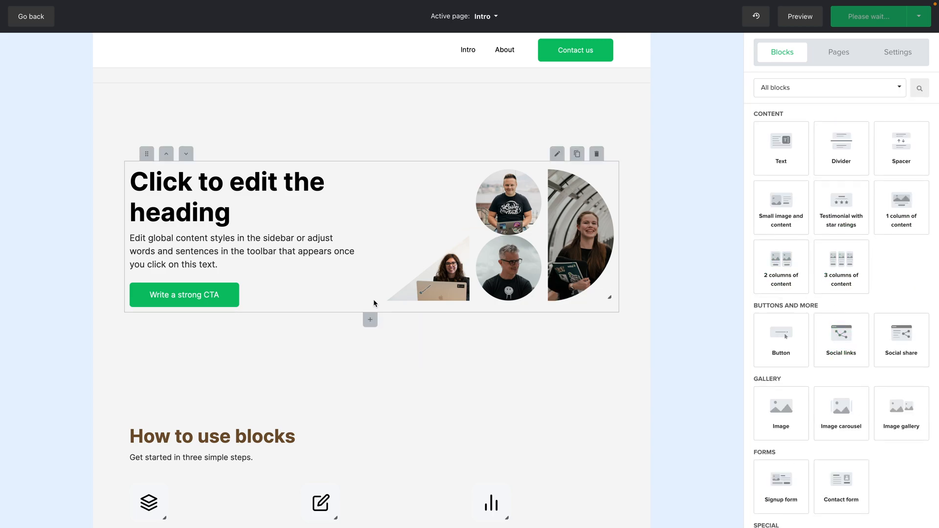
pyautogui.click(369, 319)
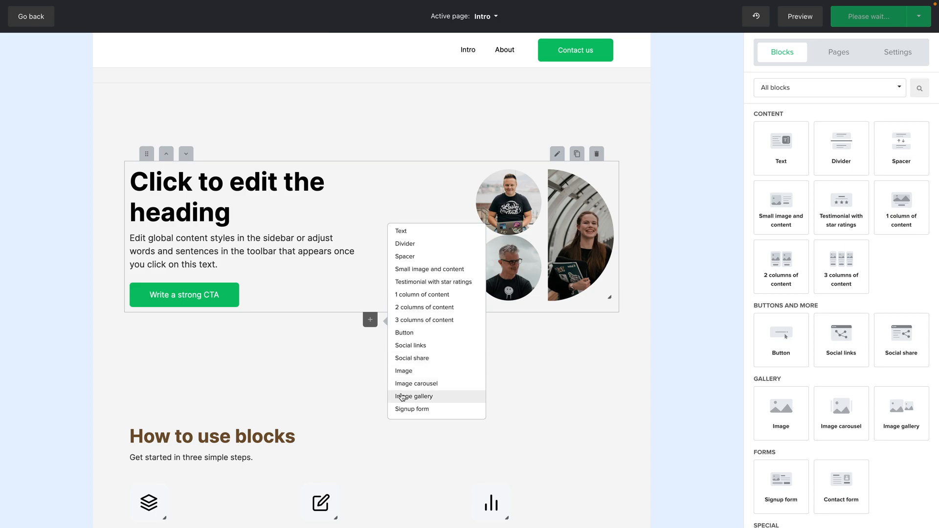
pyautogui.moveTo(777, 319)
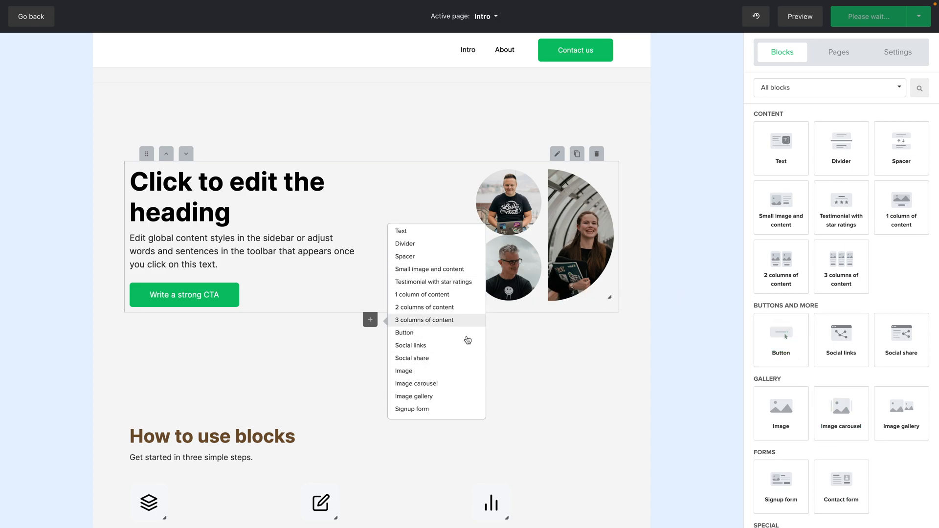
pyautogui.moveTo(417, 311)
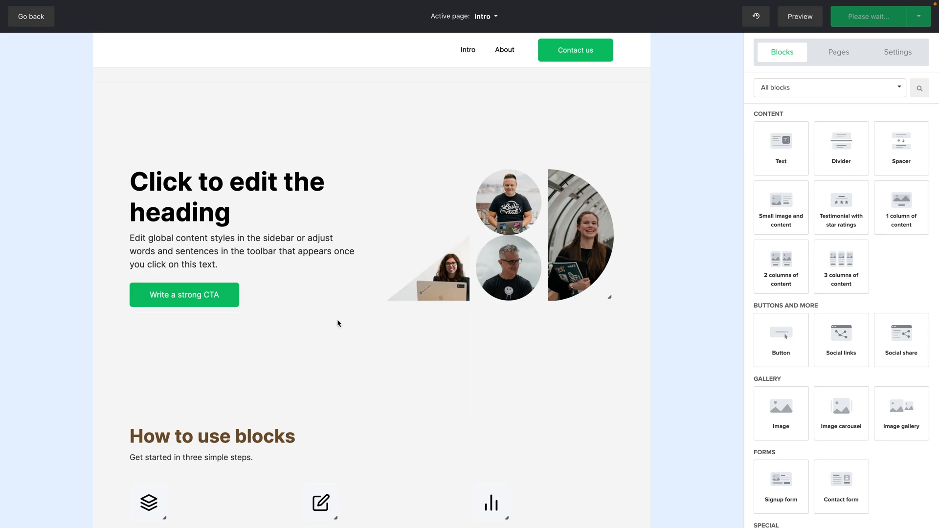
# - Inspect the hero image, heading and paragraph, shrinking the image then restoring it to full size
pyautogui.click(311, 251)
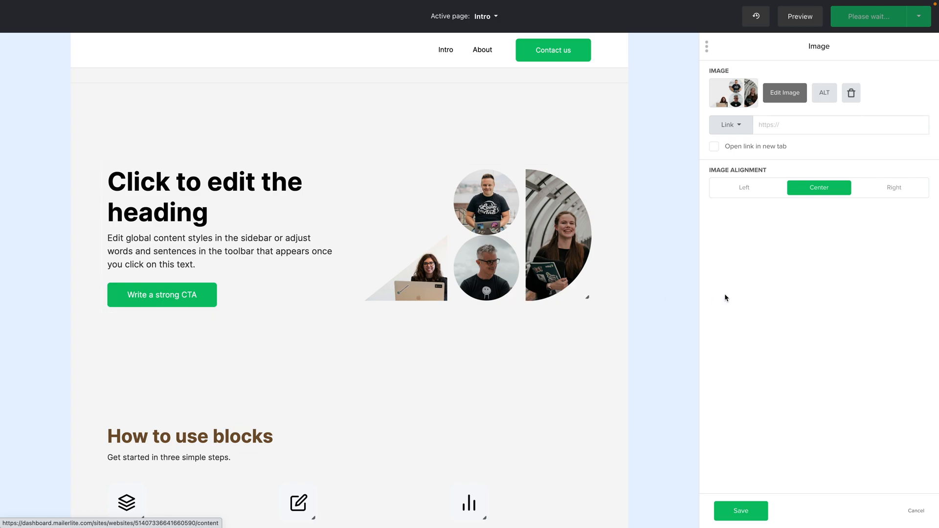
pyautogui.moveTo(796, 208)
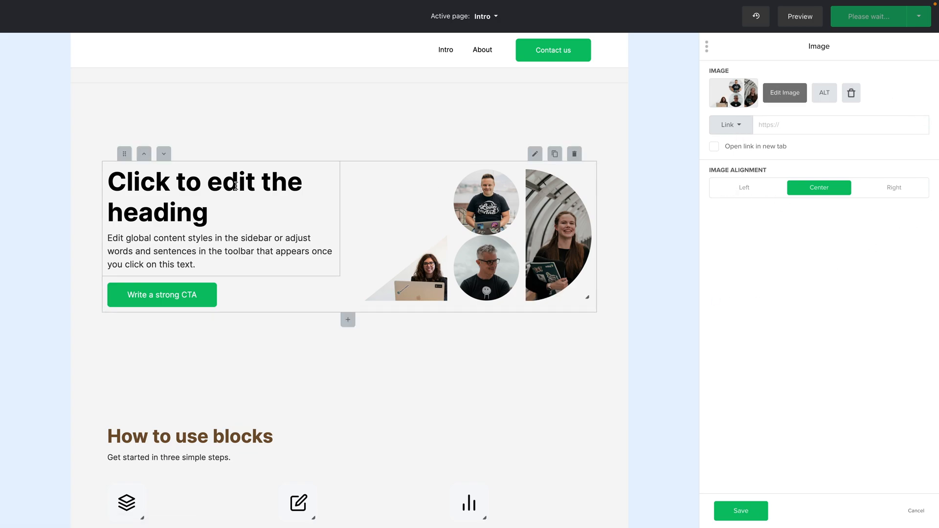
pyautogui.doubleClick(231, 182)
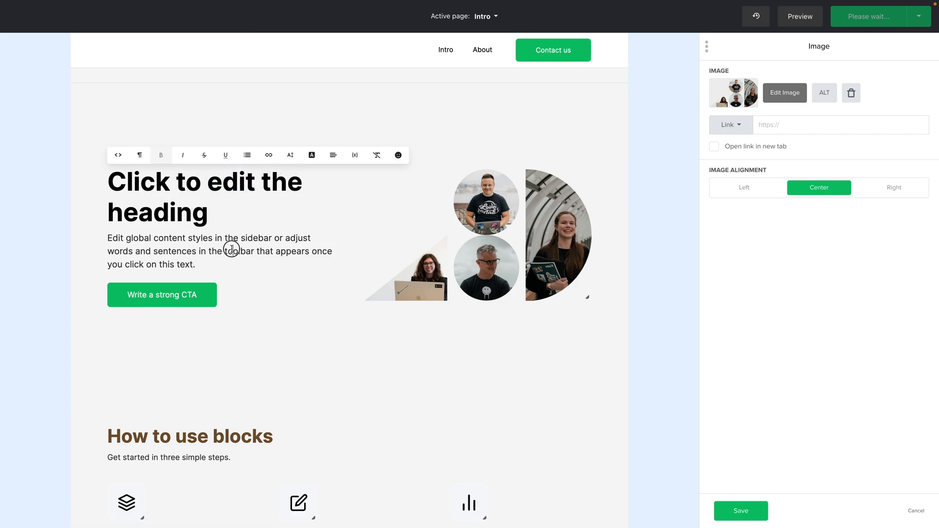
pyautogui.doubleClick(239, 251)
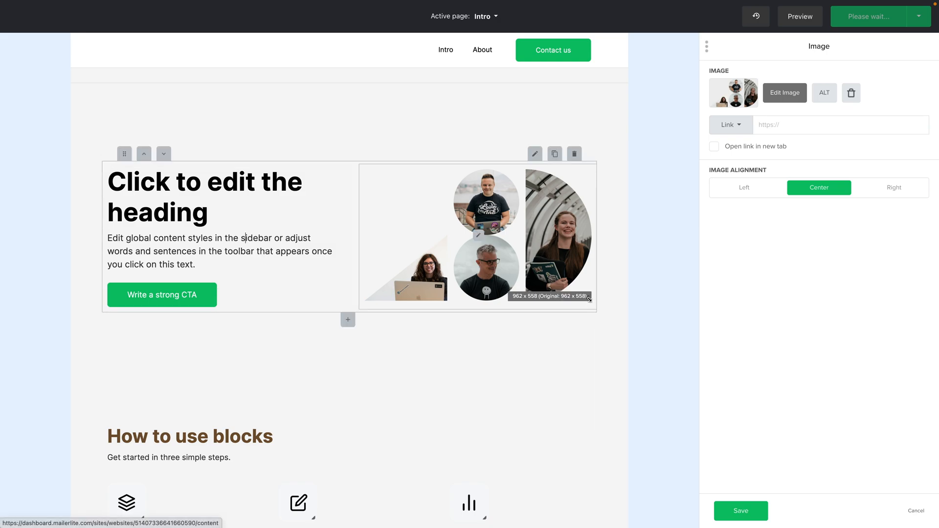
pyautogui.moveTo(589, 299); pyautogui.dragTo(574, 288)
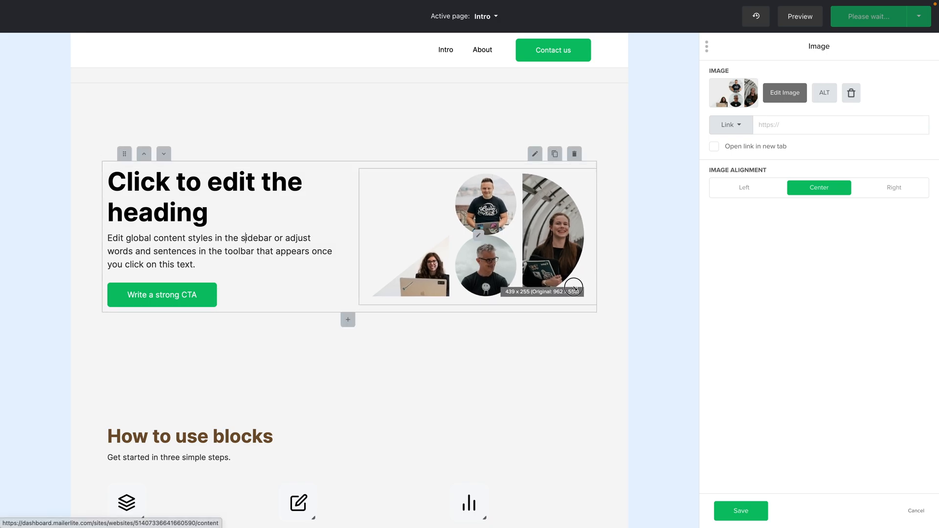
pyautogui.moveTo(574, 286); pyautogui.dragTo(587, 291)
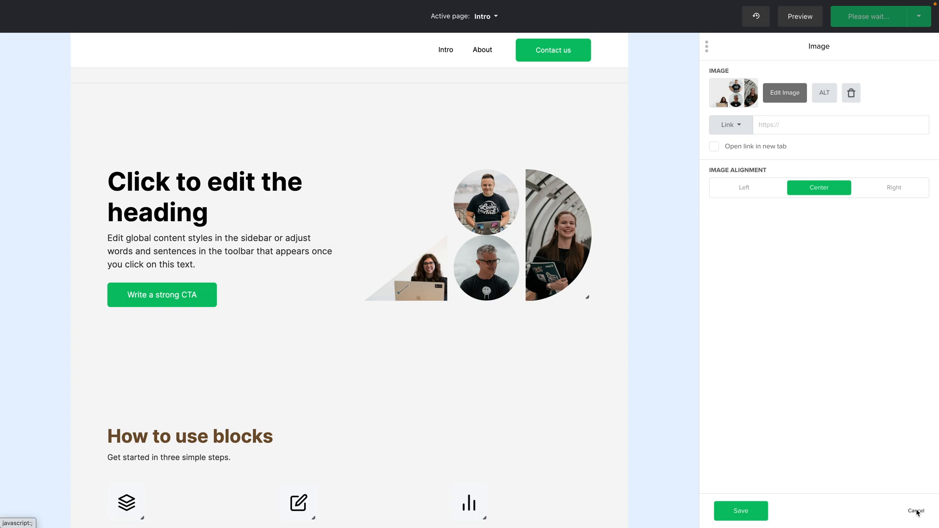
# - Discard the image changes and add a text block with a spacer above it below the hero
pyautogui.click(916, 510)
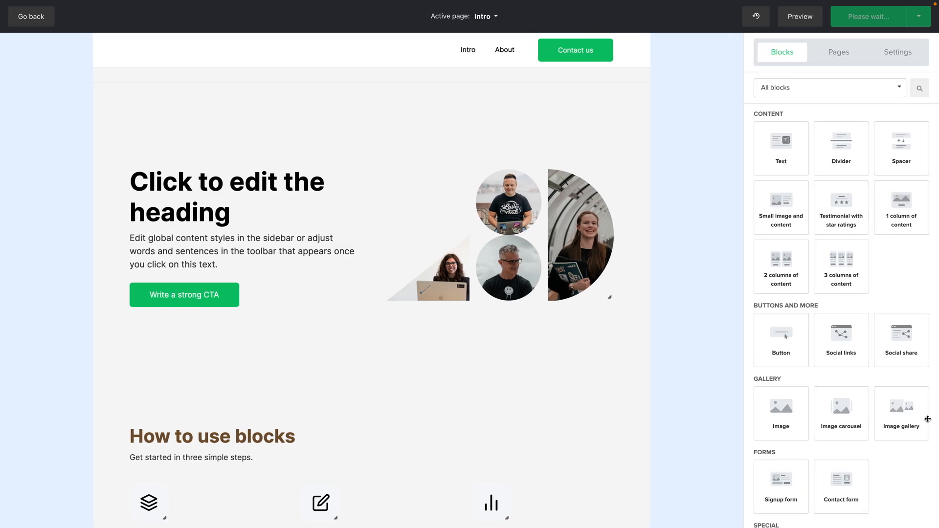
pyautogui.moveTo(790, 157)
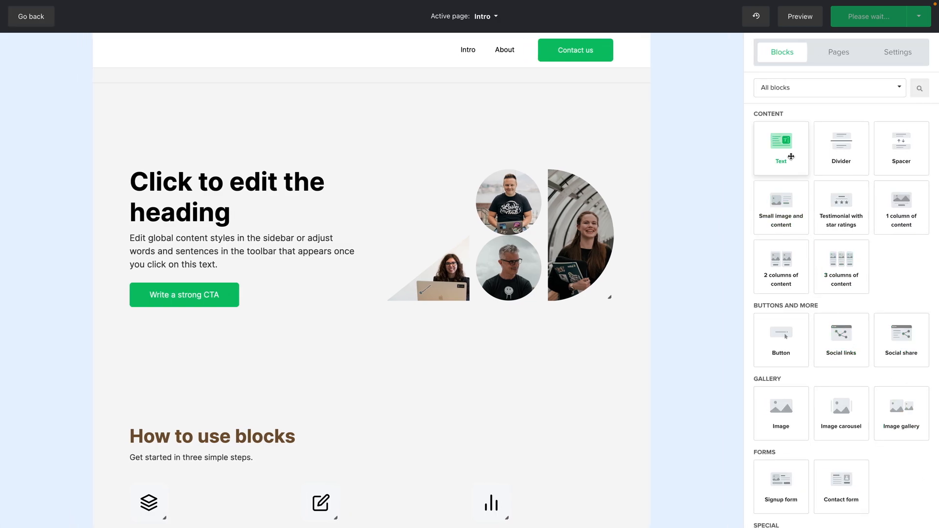
pyautogui.moveTo(780, 148); pyautogui.dragTo(339, 307)
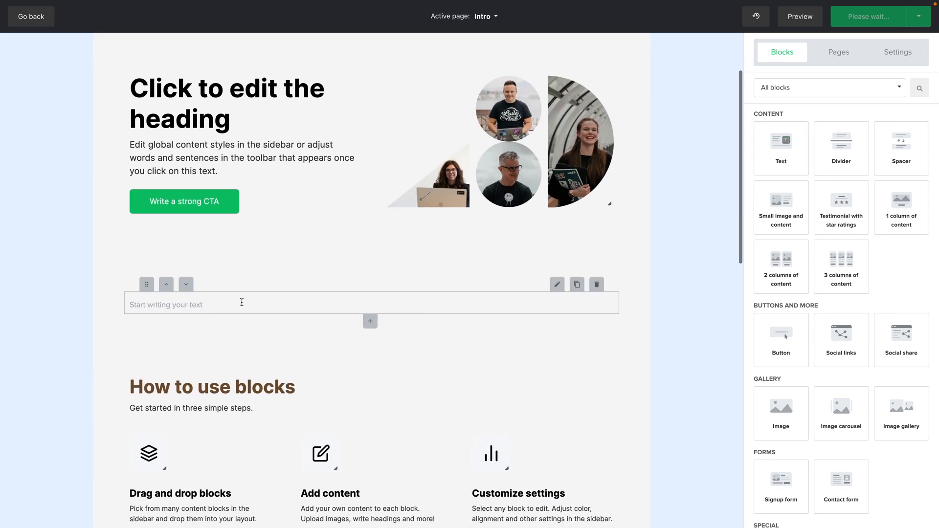
pyautogui.moveTo(841, 143); pyautogui.dragTo(444, 321)
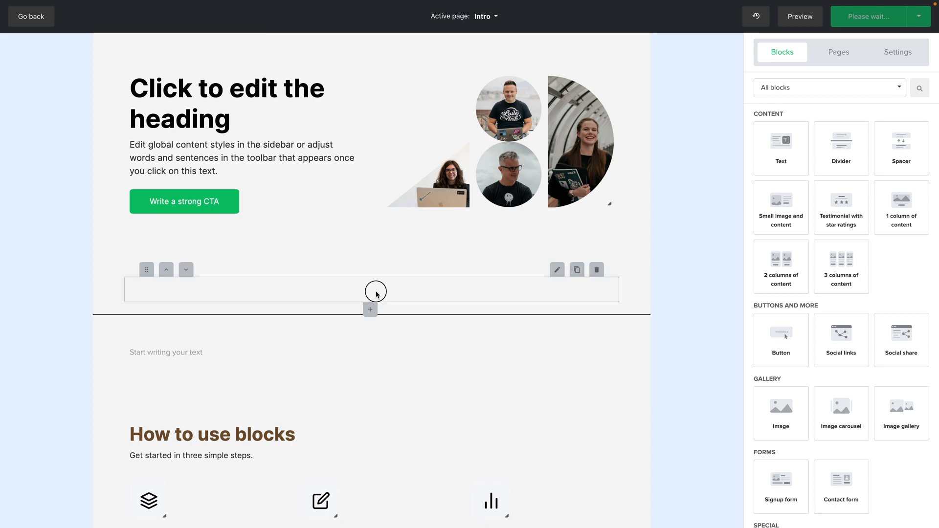
# - Lower the spacer's top spacing from 100 and close its settings
pyautogui.click(371, 289)
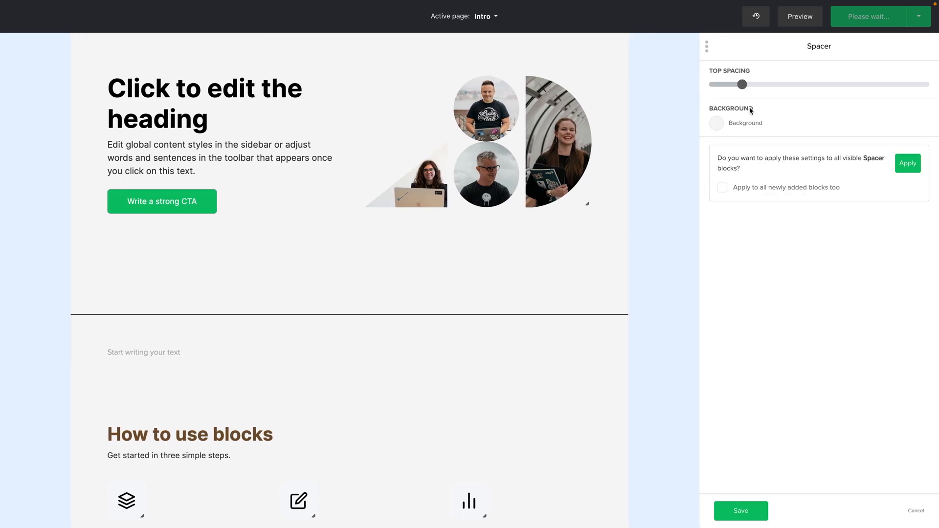
pyautogui.moveTo(742, 84); pyautogui.dragTo(819, 85)
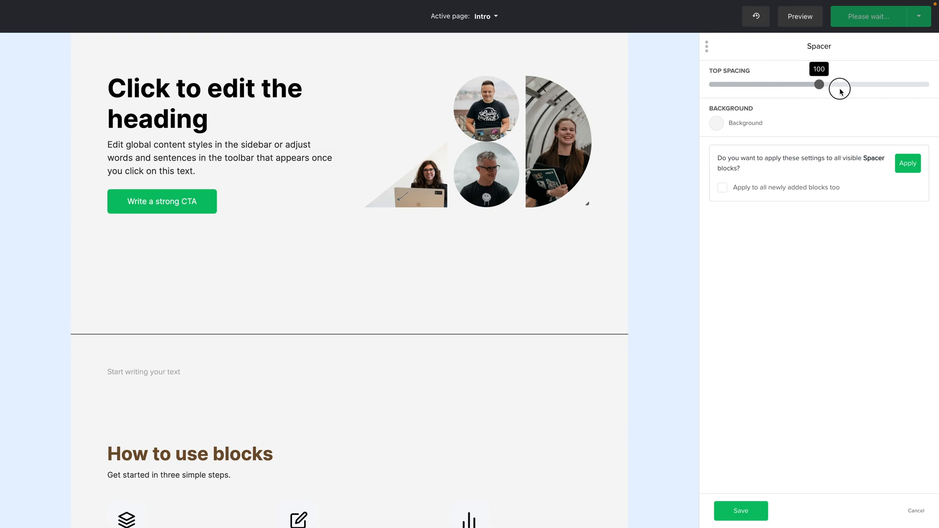
pyautogui.moveTo(820, 85); pyautogui.dragTo(793, 84)
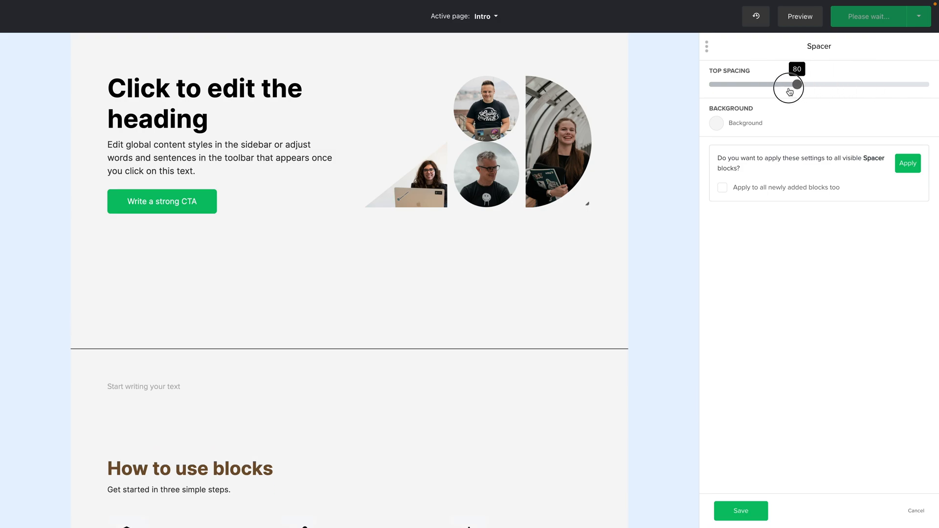
pyautogui.moveTo(790, 84); pyautogui.dragTo(764, 83)
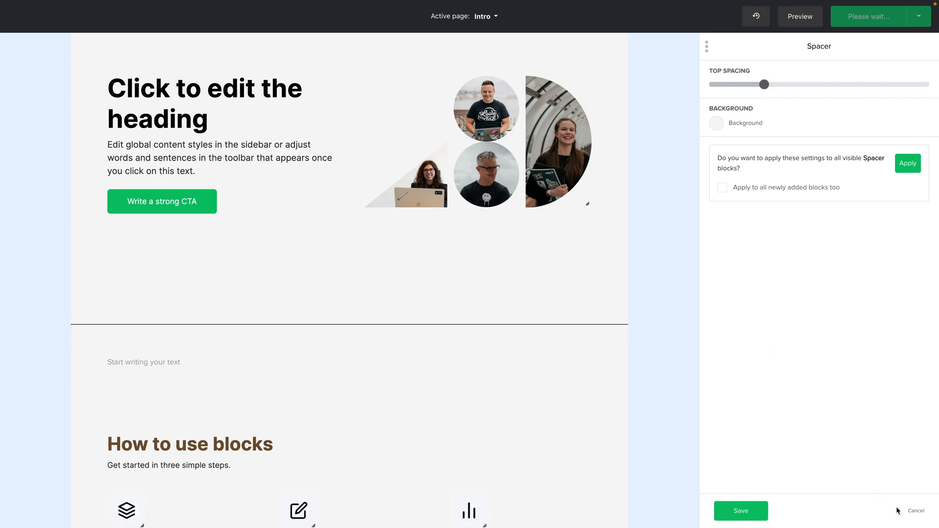
pyautogui.click(915, 511)
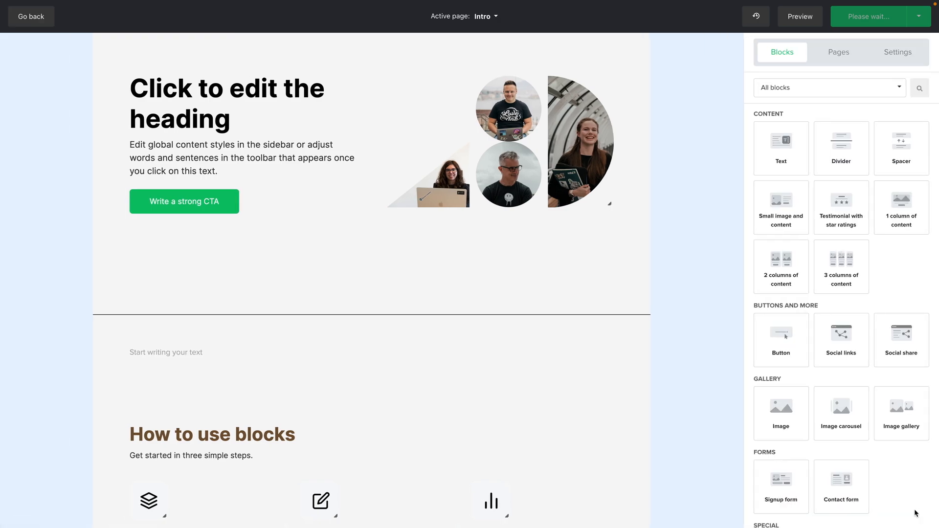
pyautogui.moveTo(781, 207)
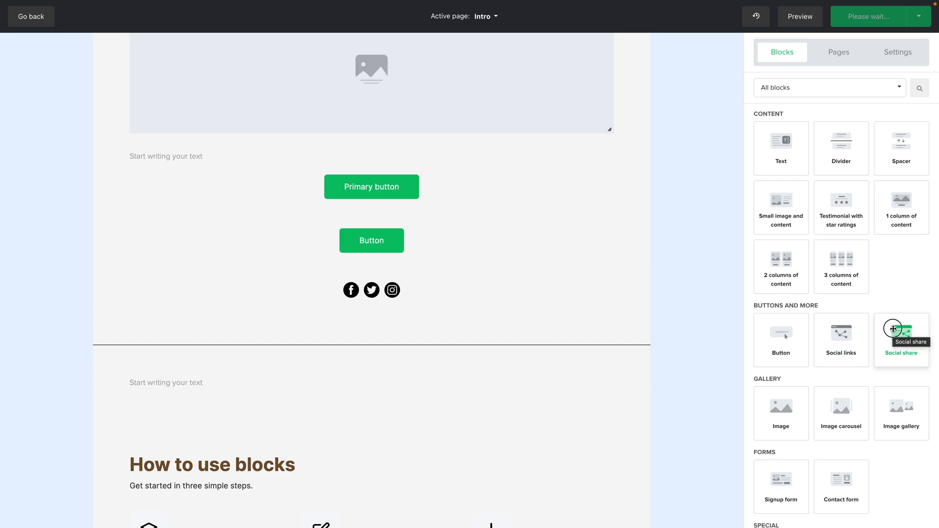
# - Add social share buttons, place a signup form below them and bring up the form's settings
pyautogui.click(901, 334)
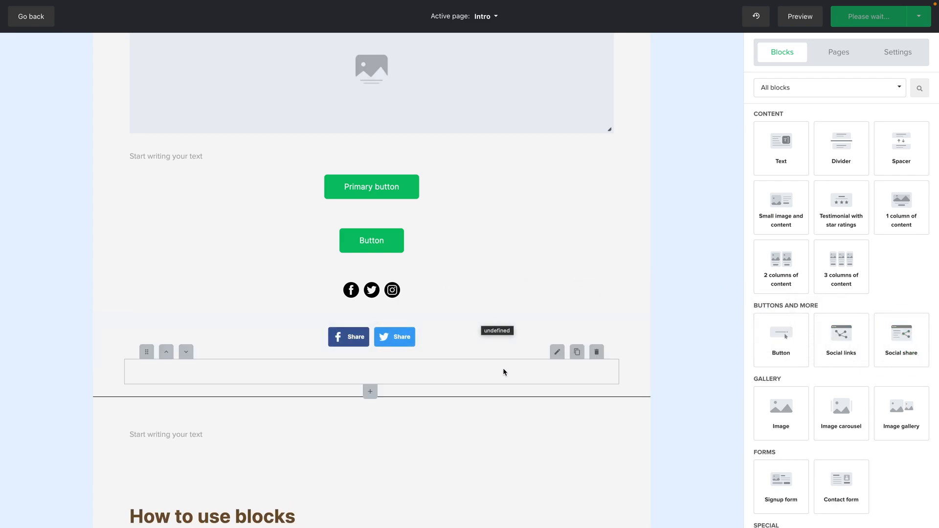
pyautogui.scroll(-3)
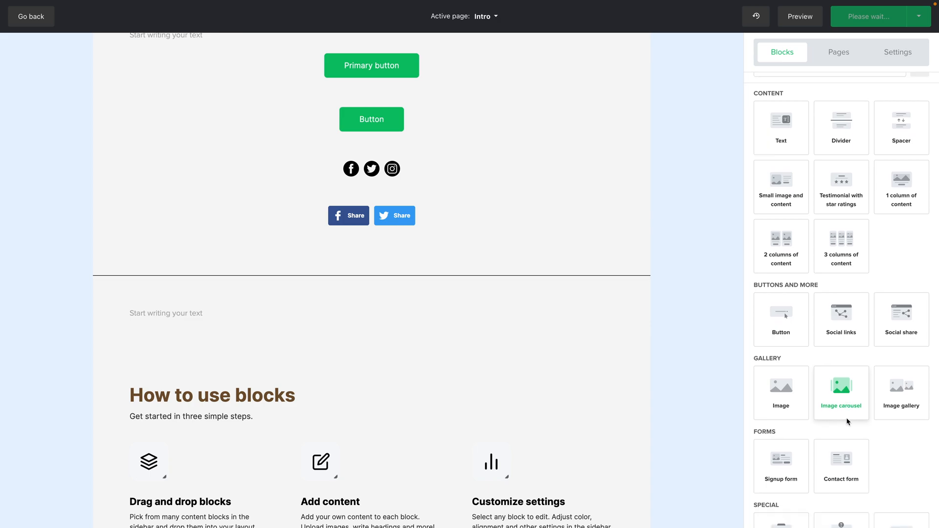
pyautogui.scroll(-3)
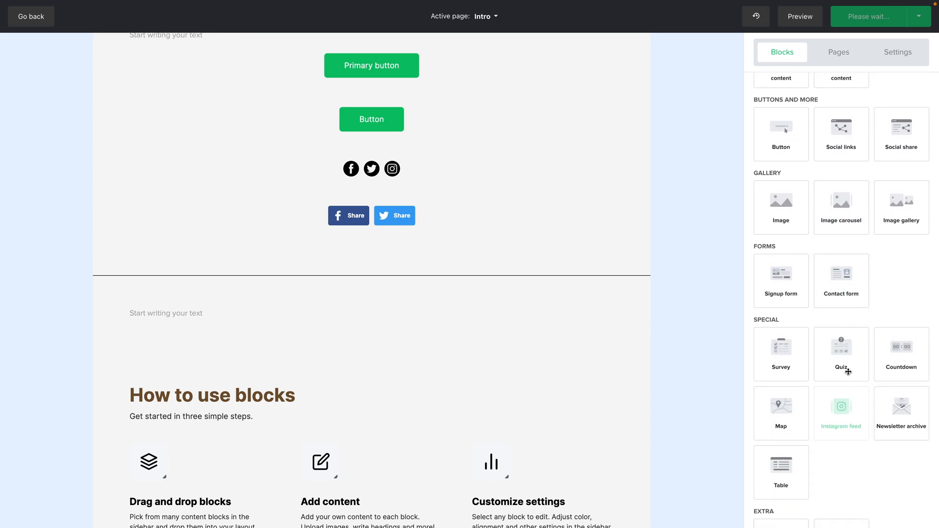
pyautogui.moveTo(780, 274); pyautogui.dragTo(371, 260)
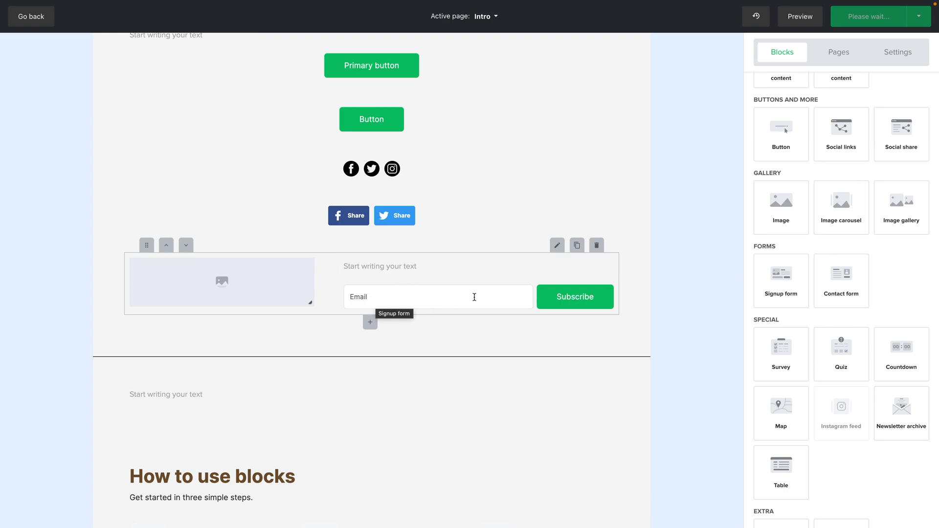
pyautogui.click(538, 246)
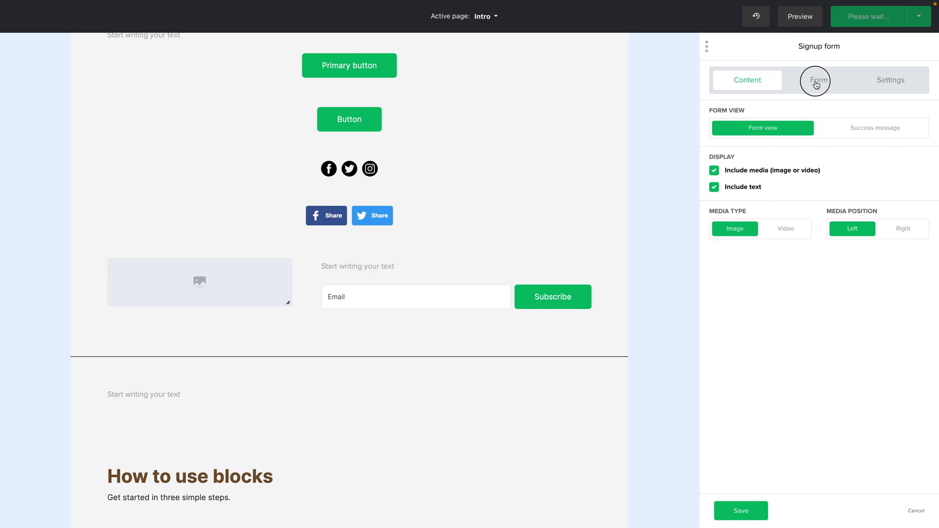
# - Add Name and Last name fields to the signup form and hide its image and text
pyautogui.click(819, 80)
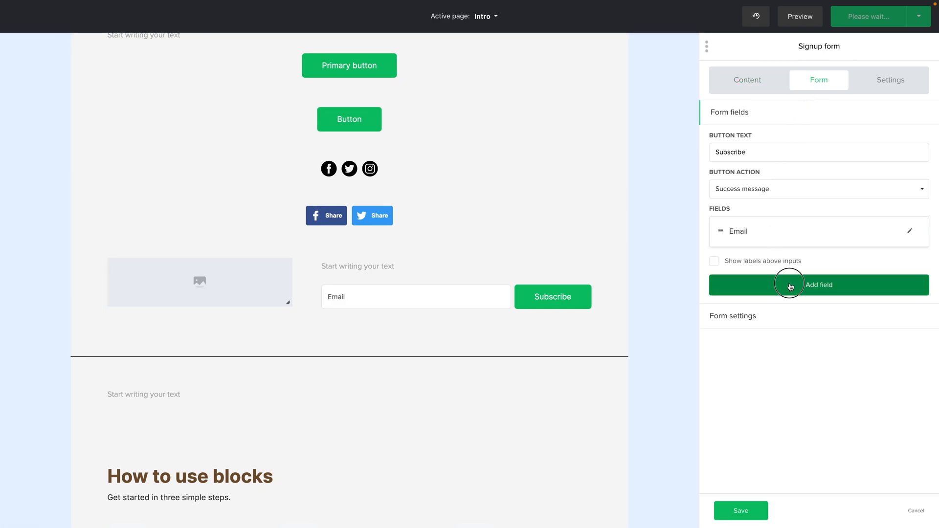
pyautogui.click(818, 285)
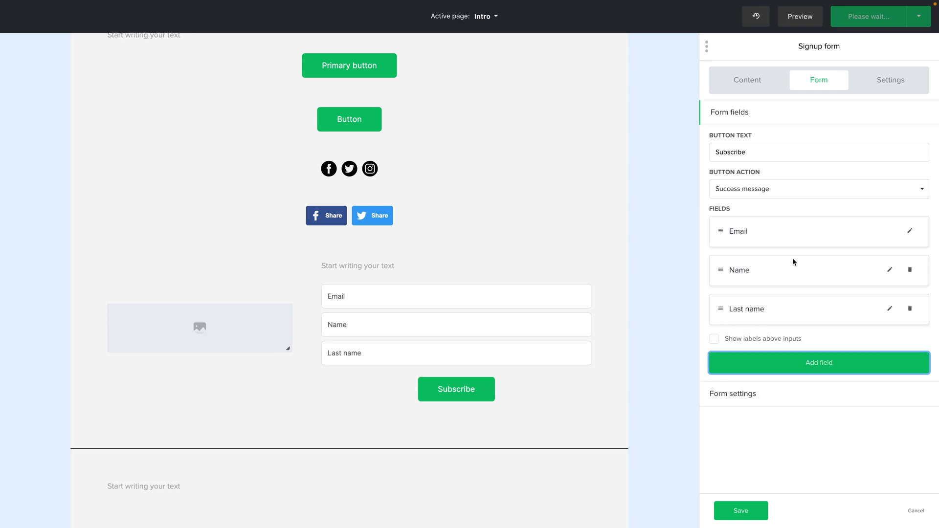
pyautogui.click(747, 79)
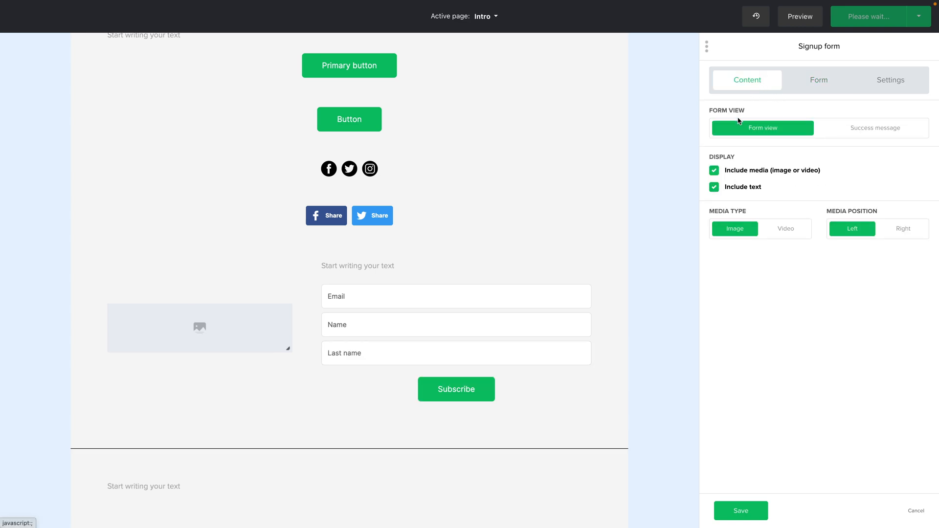
pyautogui.click(714, 170)
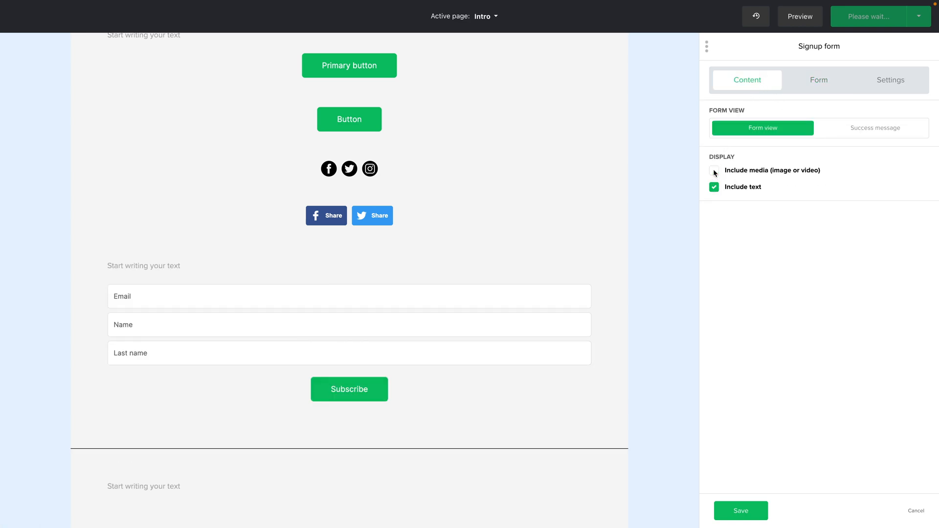
pyautogui.click(714, 187)
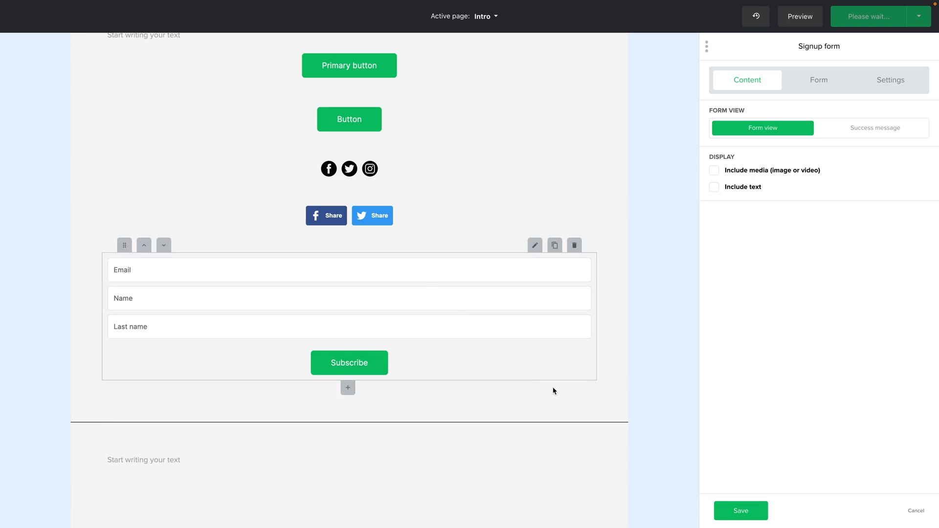
pyautogui.click(916, 511)
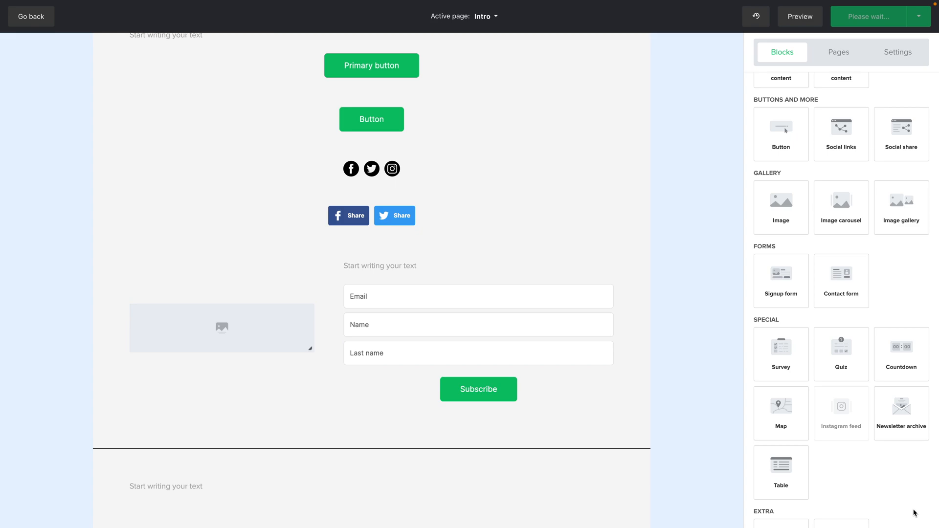
# - Place Survey, Countdown, Map and Anchor blocks onto the page above the signup form
pyautogui.scroll(-3)
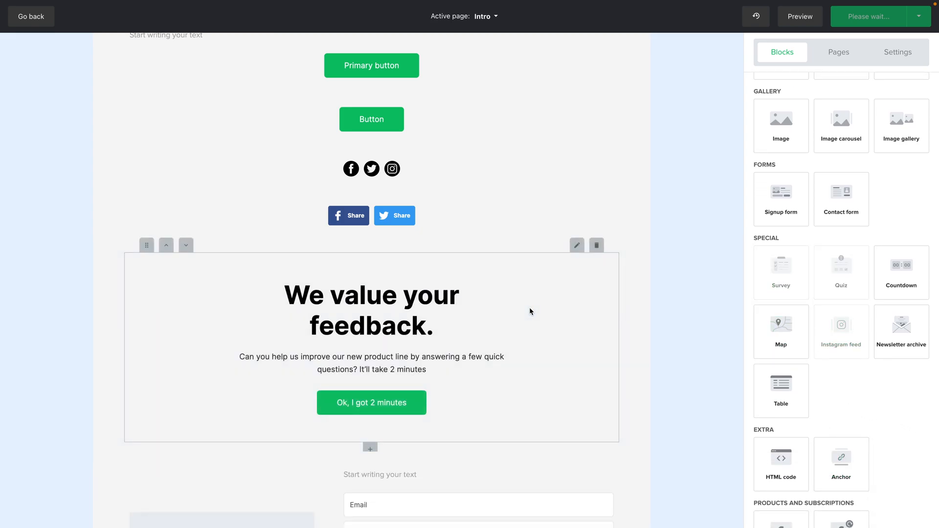
pyautogui.moveTo(780, 272)
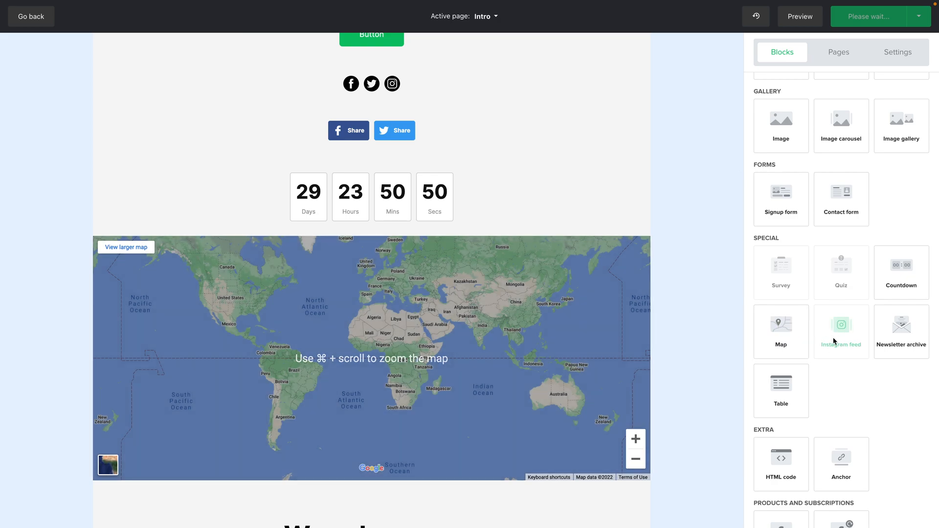
pyautogui.moveTo(858, 384)
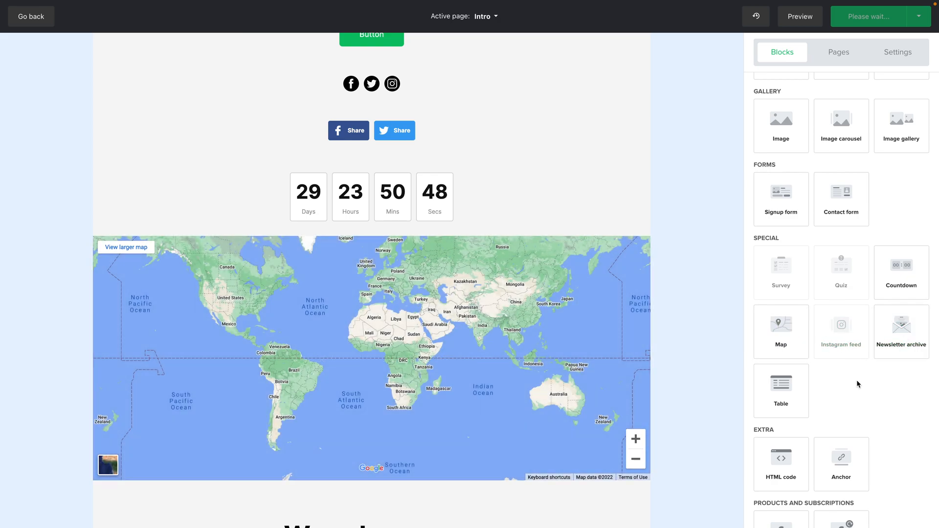
pyautogui.scroll(-3)
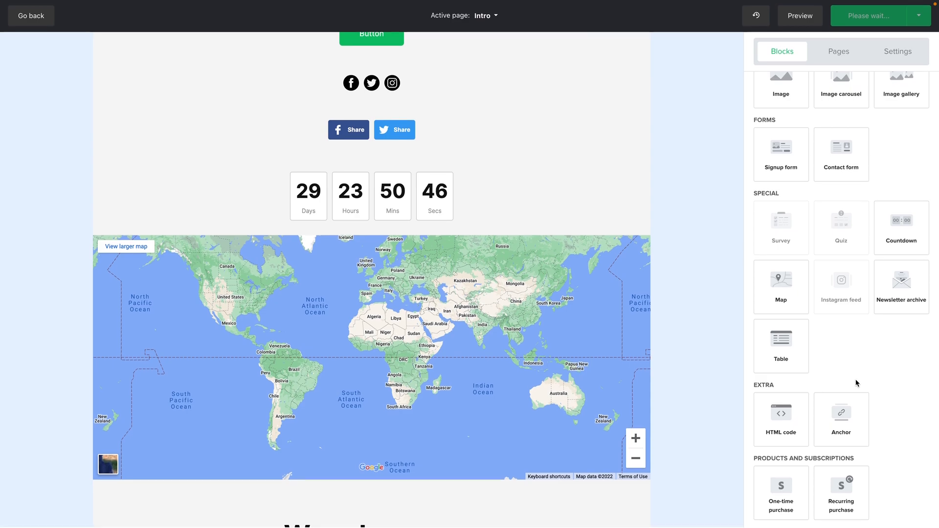
pyautogui.moveTo(841, 414); pyautogui.dragTo(507, 452)
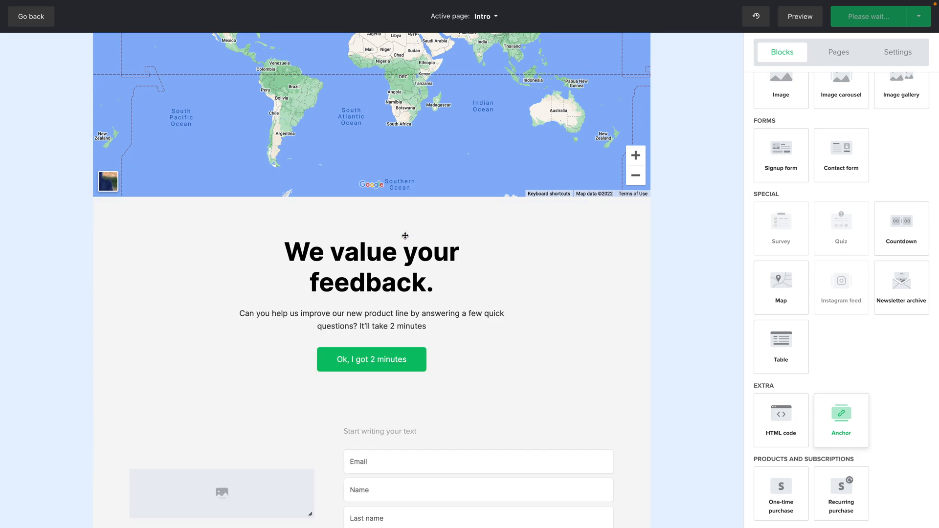
pyautogui.click(840, 419)
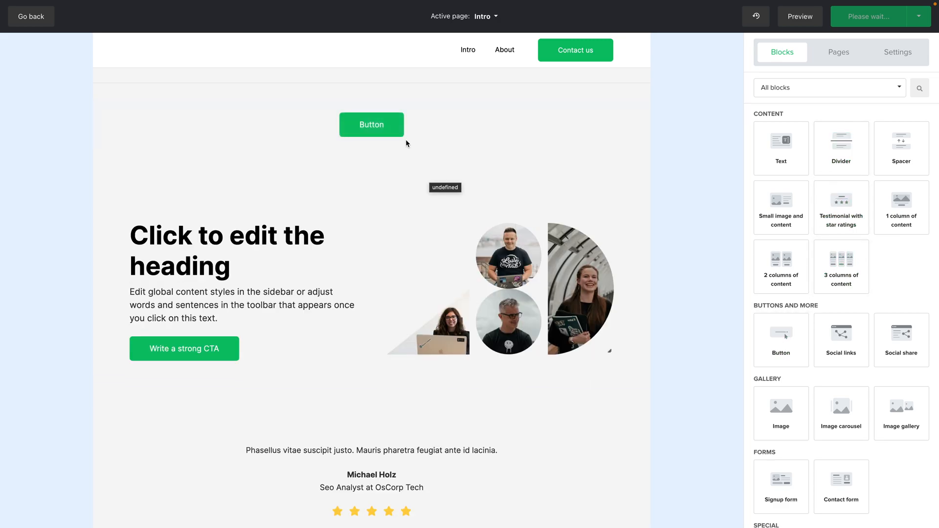
# - Label the top button 'Scroll down' and set its link type to Anchor
pyautogui.click(370, 124)
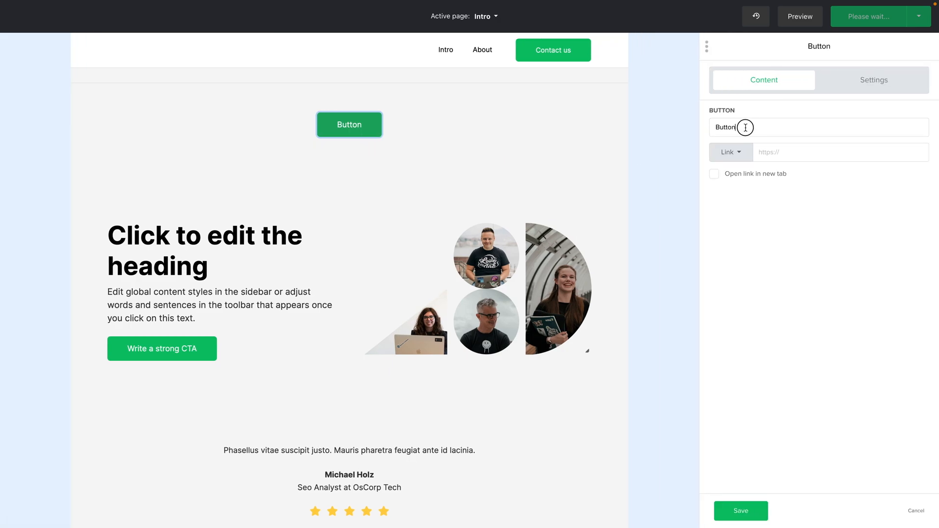
pyautogui.write('Scroll')
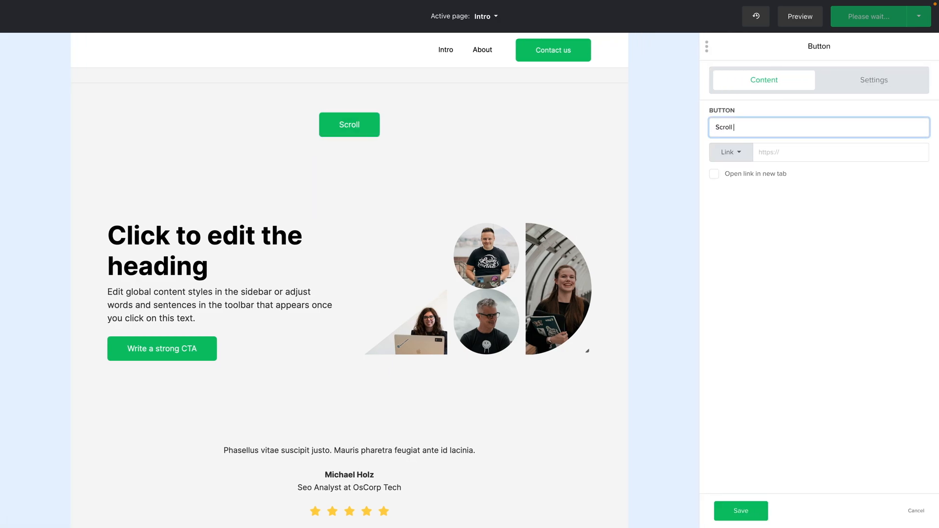
pyautogui.write('down')
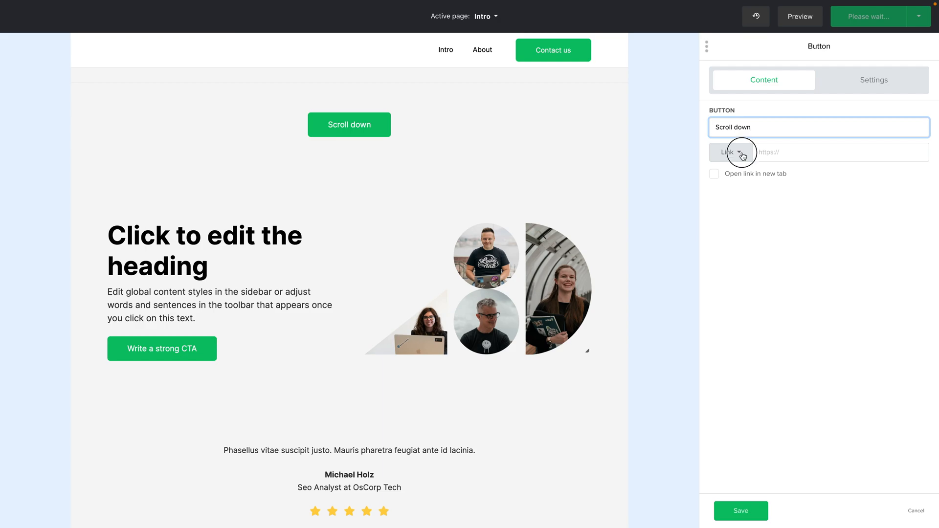
pyautogui.click(729, 152)
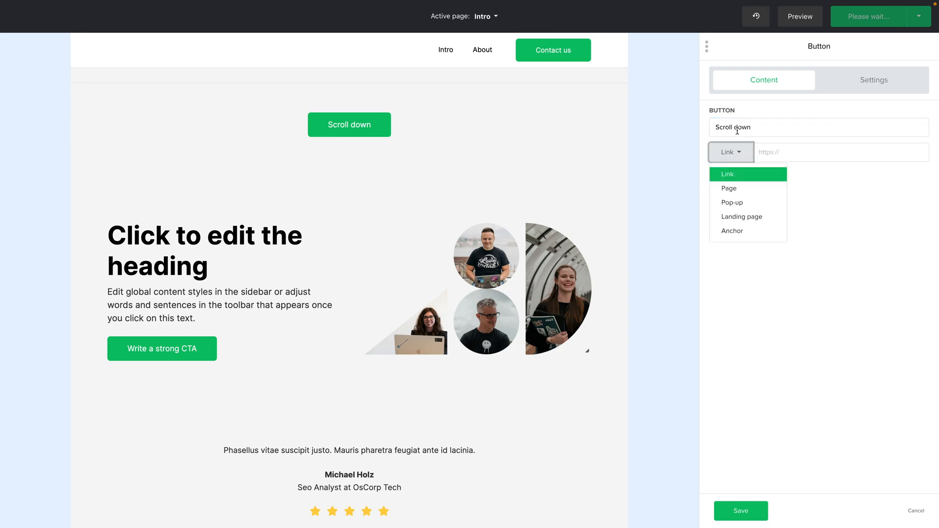
pyautogui.moveTo(731, 230)
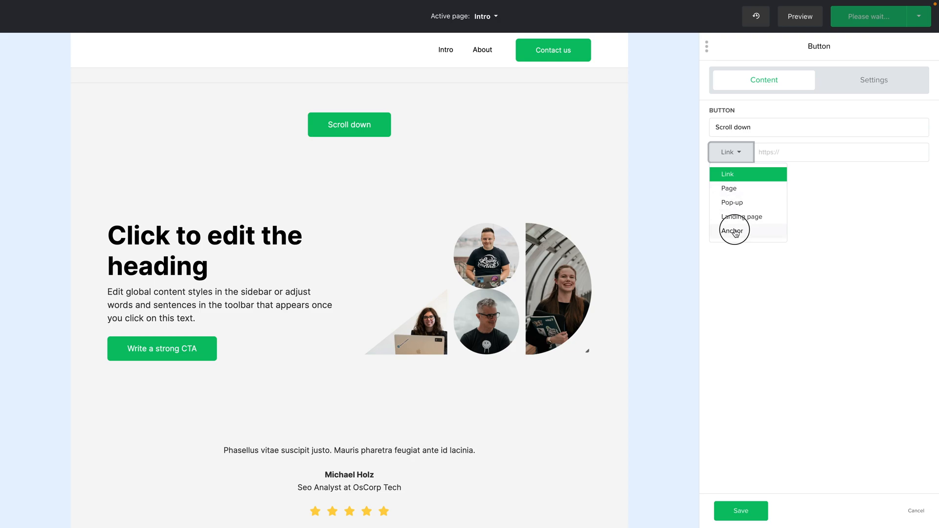
pyautogui.click(733, 231)
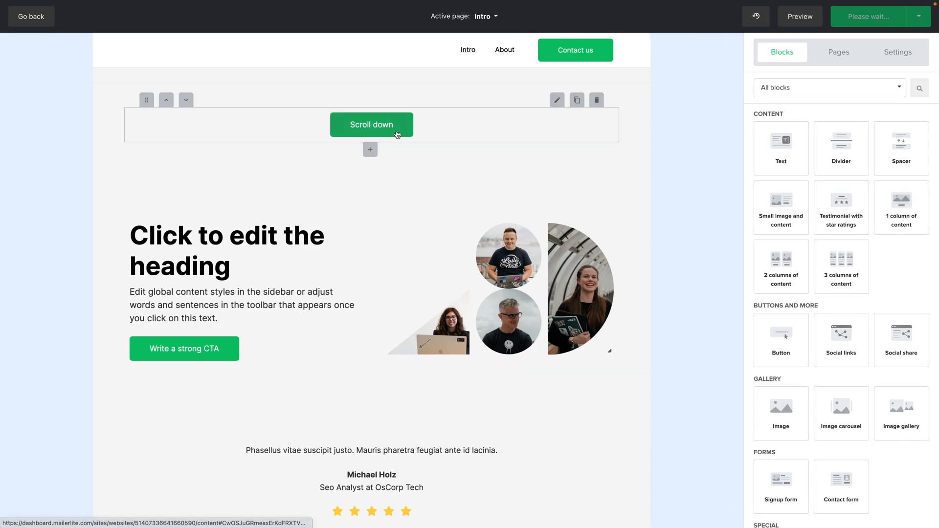
# - Drop a Recurring purchase block below the One-time purchase product block
pyautogui.scroll(-3)
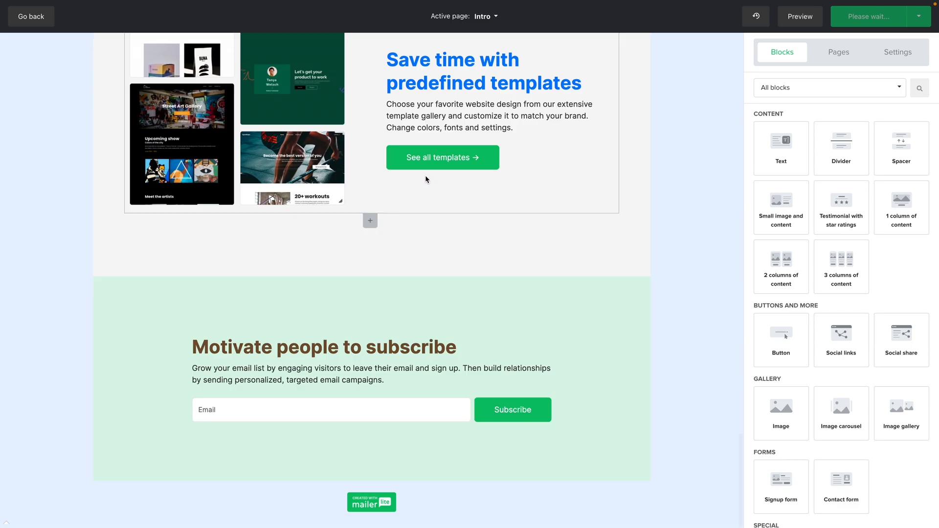
pyautogui.scroll(-3)
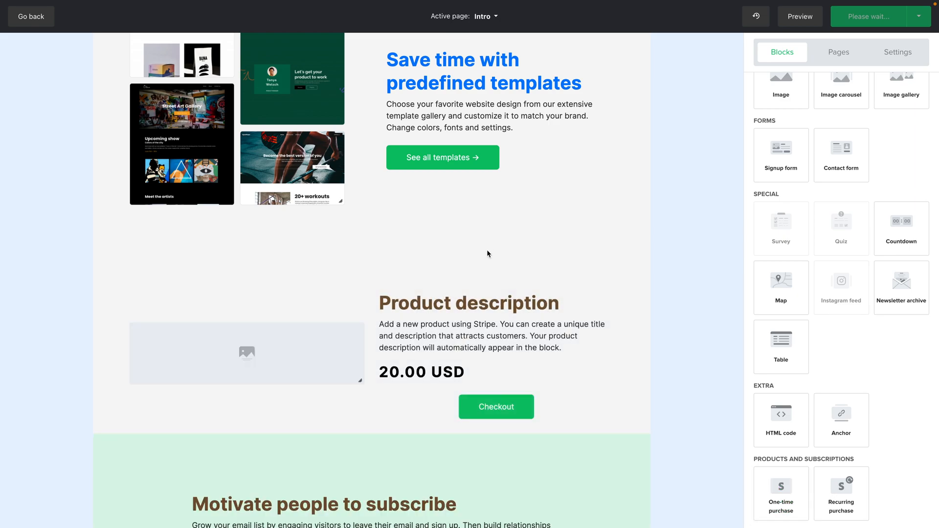
pyautogui.moveTo(780, 493)
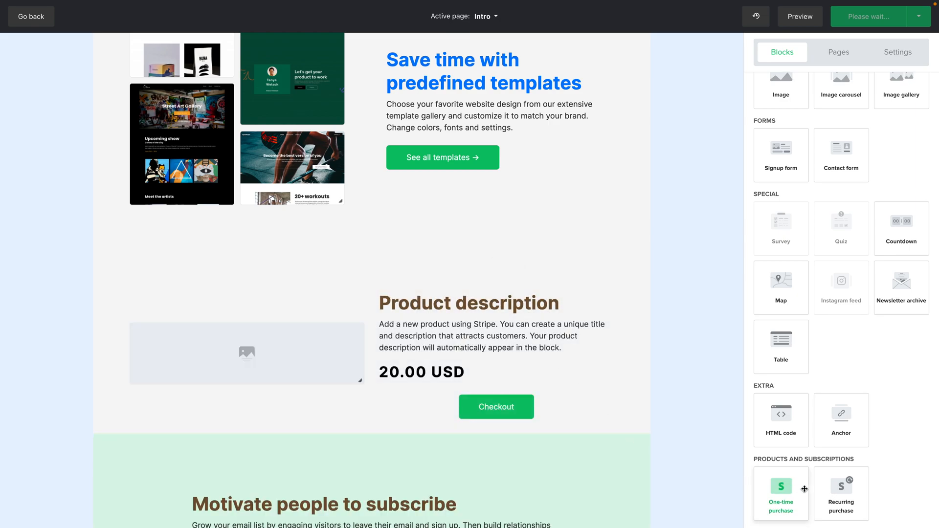
pyautogui.moveTo(841, 493); pyautogui.dragTo(524, 404)
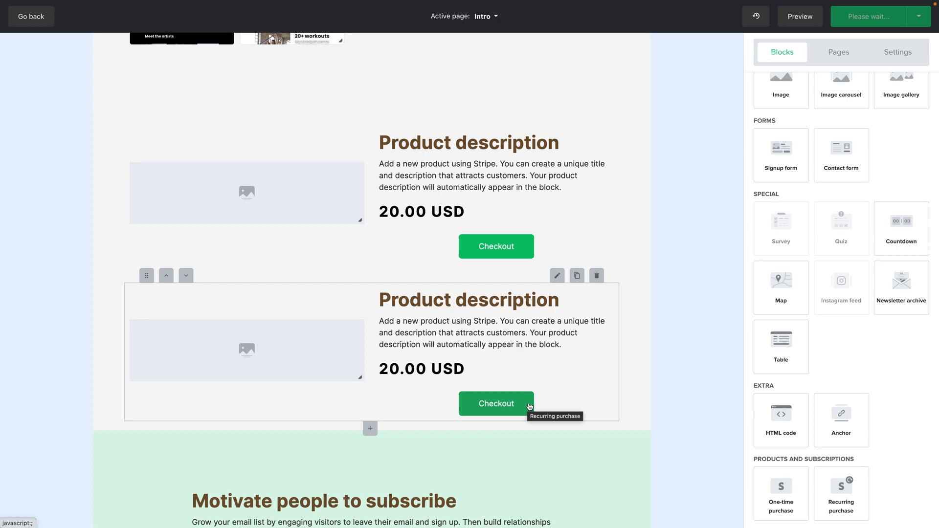
pyautogui.scroll(-3)
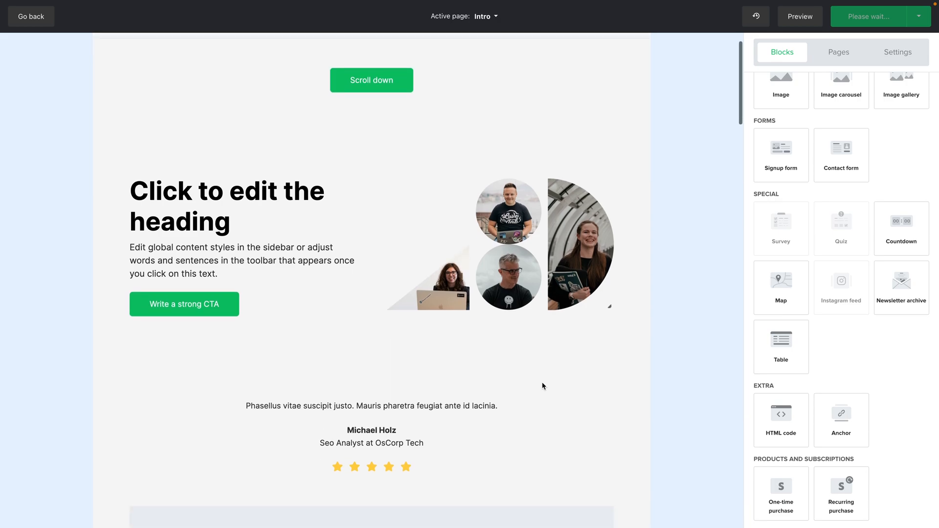
# - List the site's pages via the Active page dropdown and the sidebar Pages tab
pyautogui.click(485, 17)
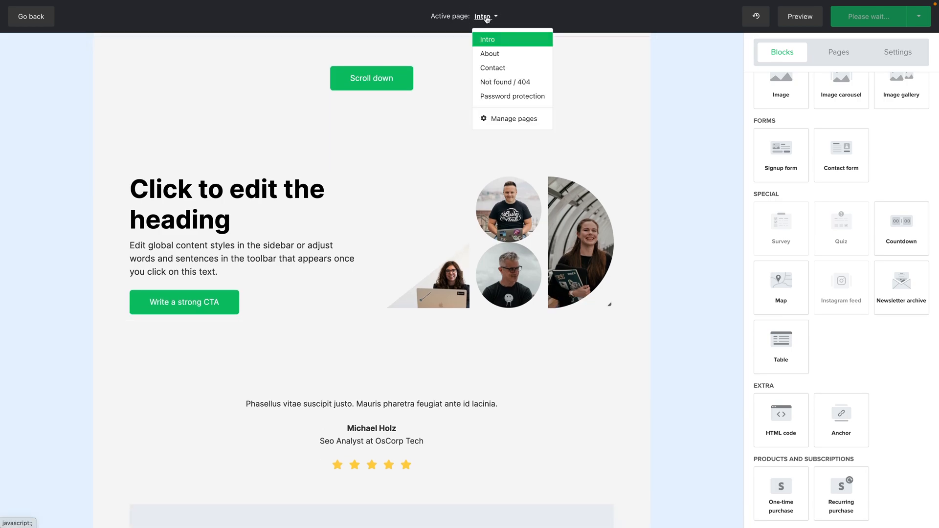
pyautogui.moveTo(488, 54)
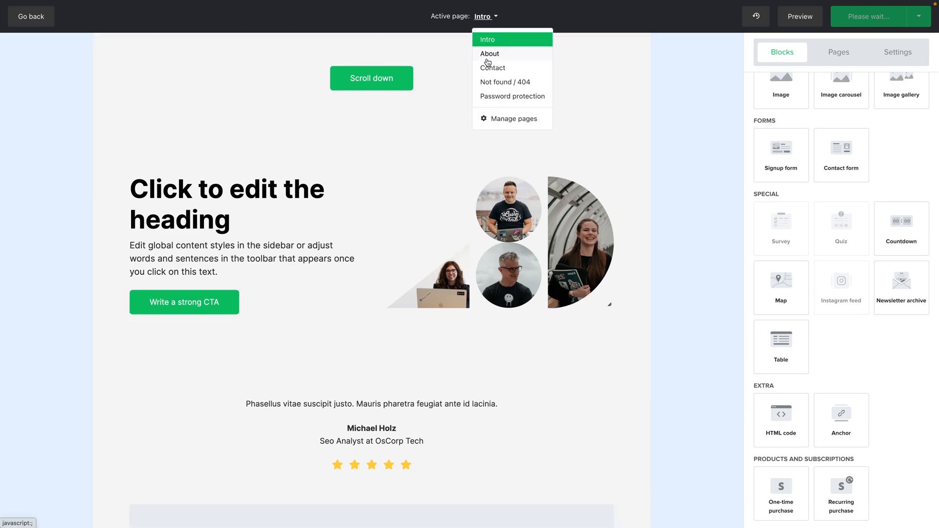
pyautogui.moveTo(830, 59)
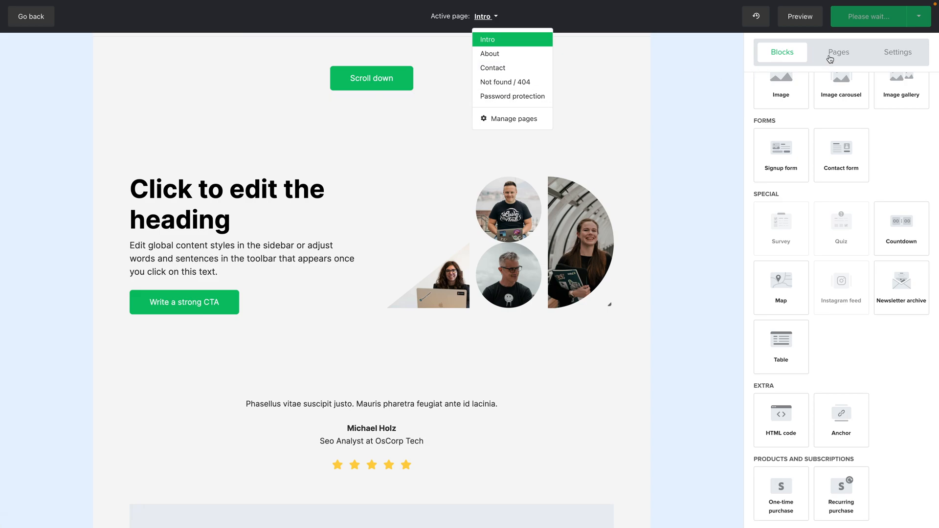
pyautogui.moveTo(529, 111)
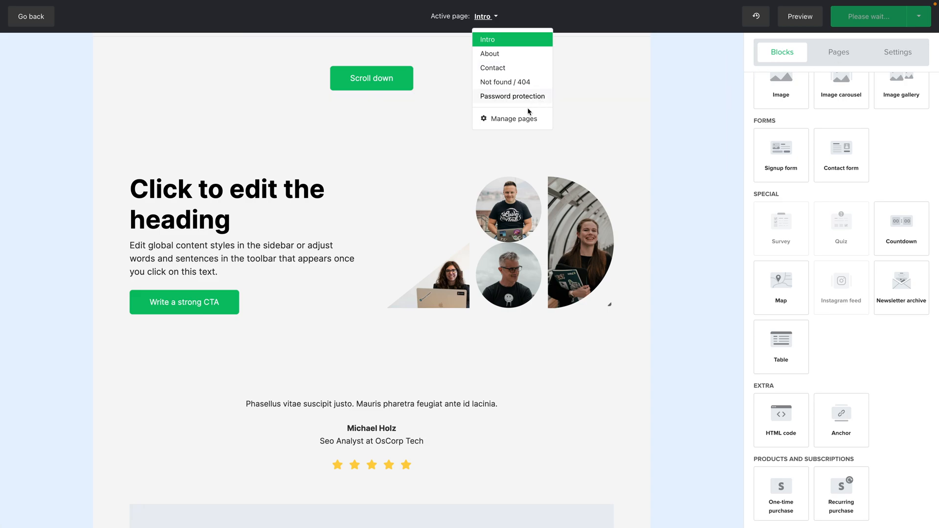
pyautogui.click(837, 53)
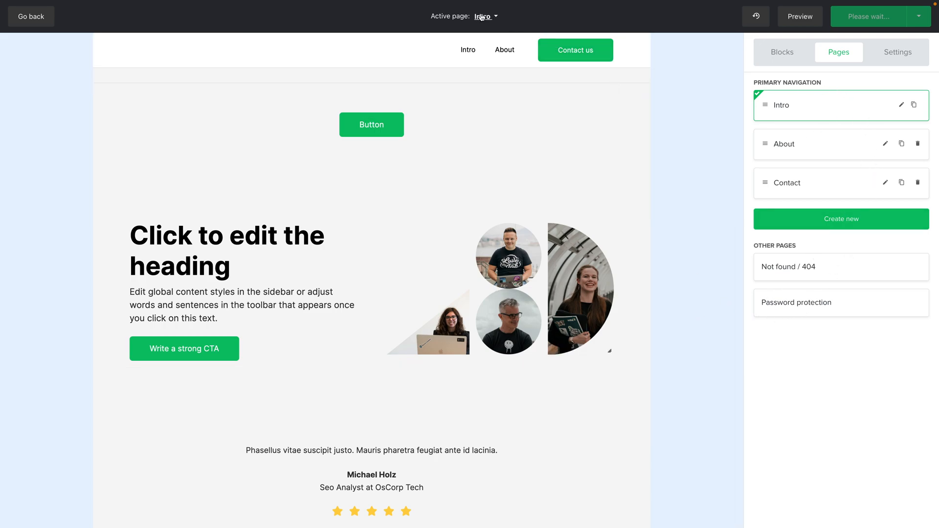
pyautogui.click(484, 17)
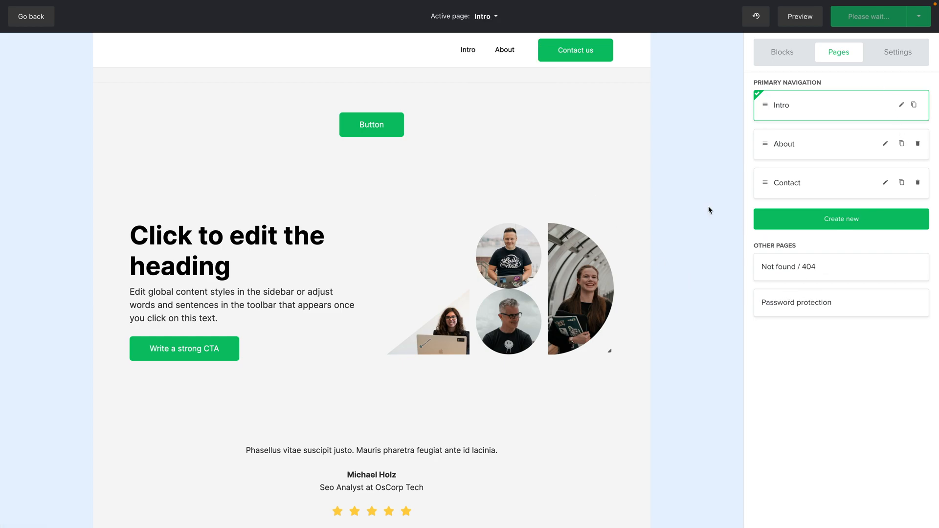
pyautogui.moveTo(555, 209)
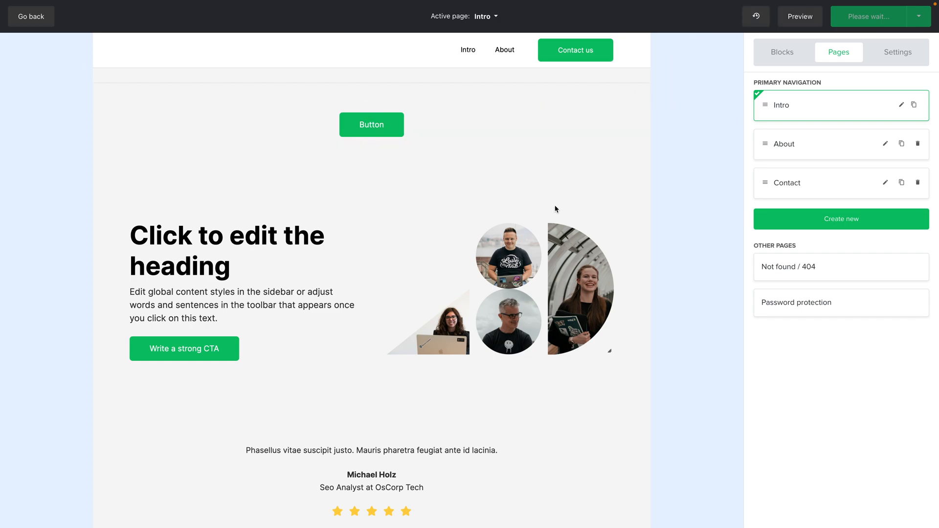
# - Undo all recent changes back to the oldest page layout edit, restoring the original template
pyautogui.scroll(-3)
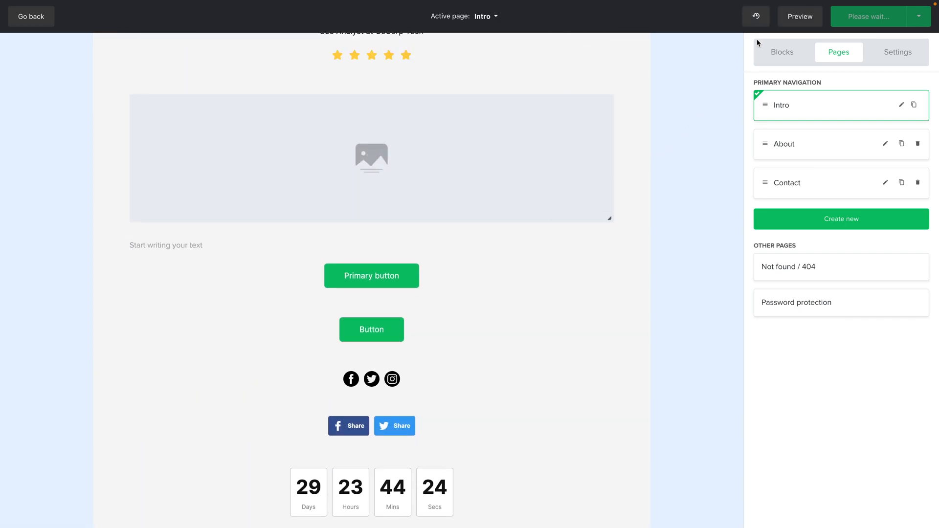
pyautogui.click(756, 16)
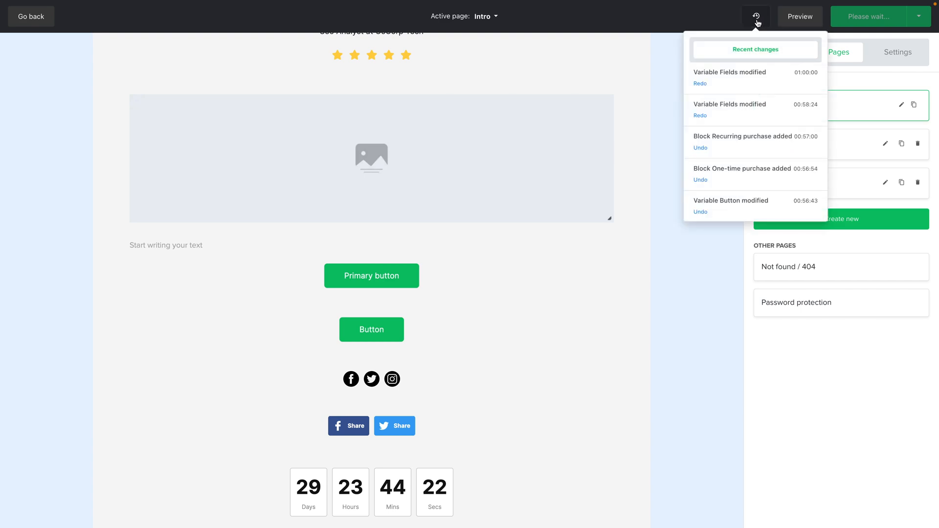
pyautogui.moveTo(738, 132)
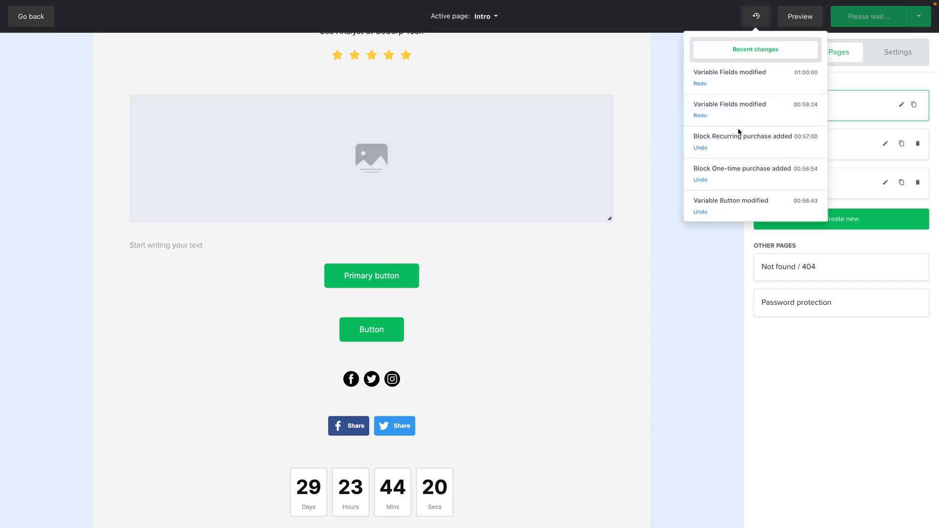
pyautogui.scroll(-3)
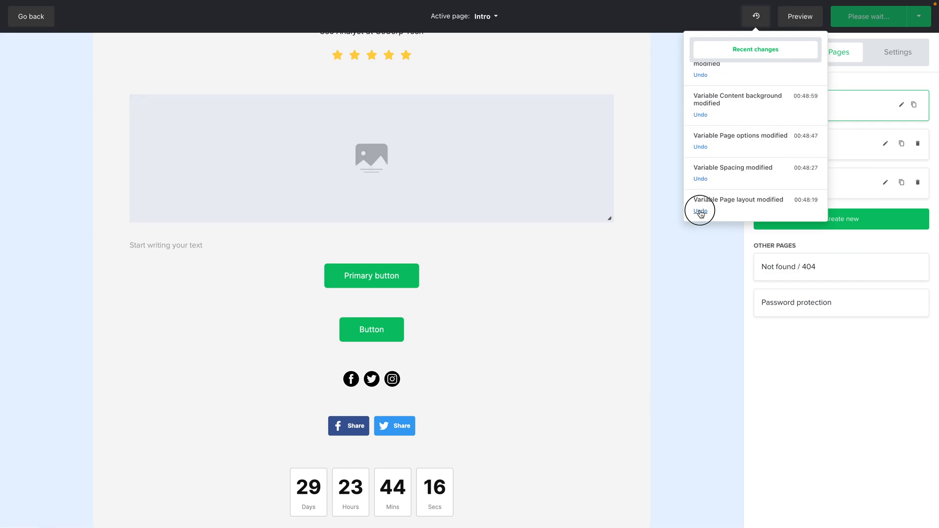
pyautogui.click(699, 211)
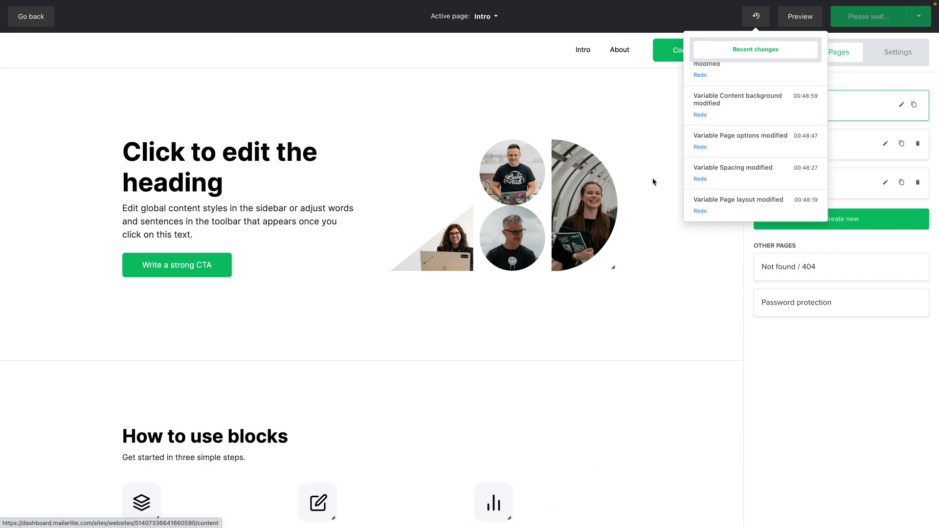
pyautogui.click(755, 16)
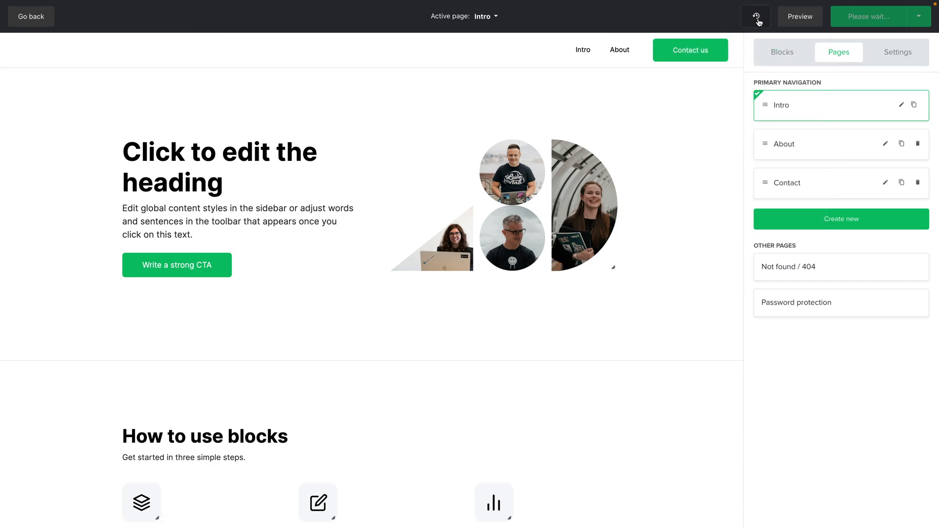
# - Preview the restored site on desktop, then switch the preview to mobile
pyautogui.click(798, 16)
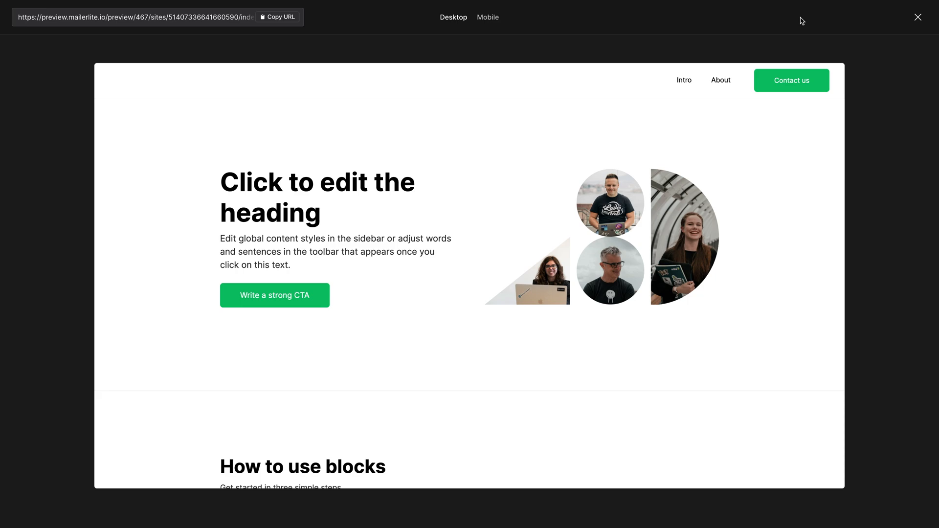
pyautogui.moveTo(562, 176)
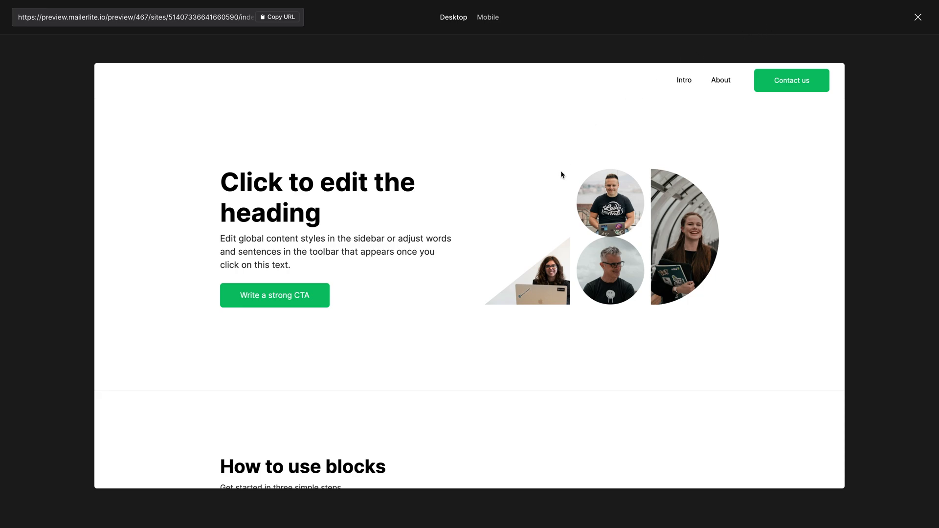
pyautogui.scroll(-3)
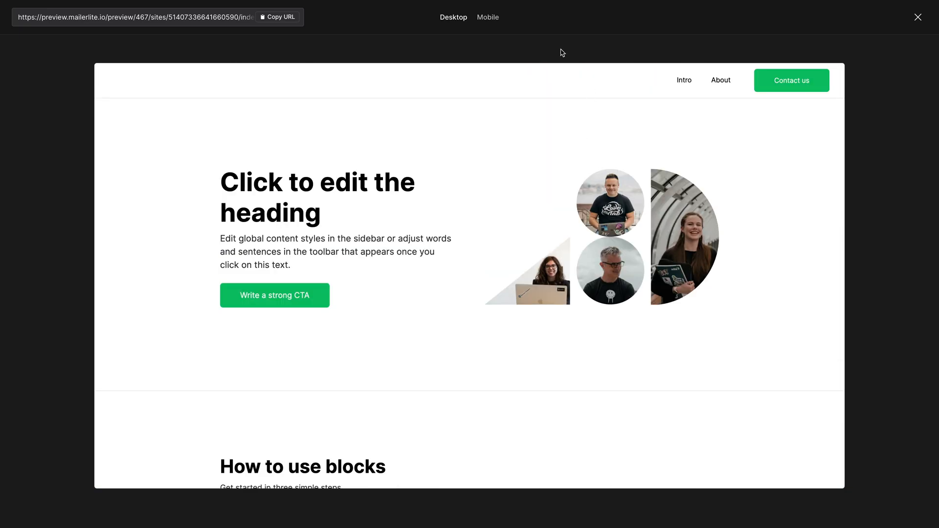
pyautogui.click(487, 17)
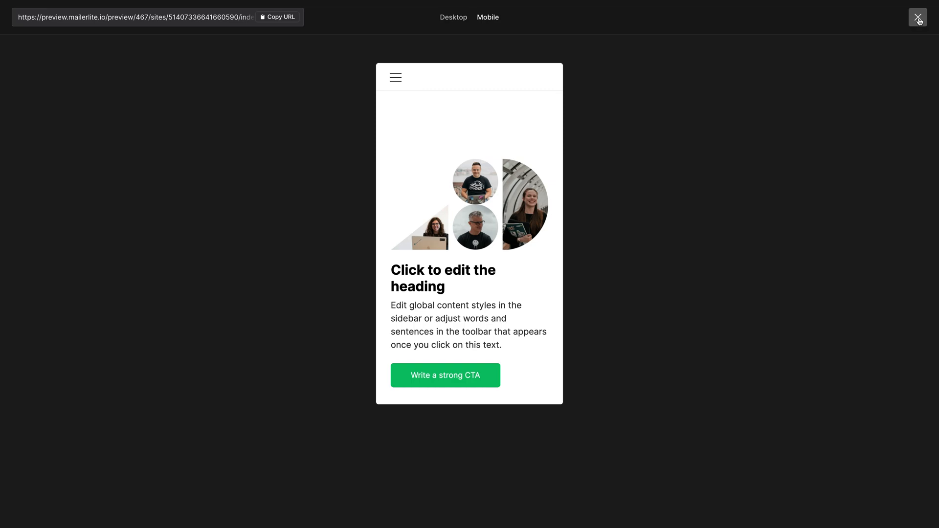
# - Exit the preview and save and publish the restored website from the publish dropdown
pyautogui.click(917, 16)
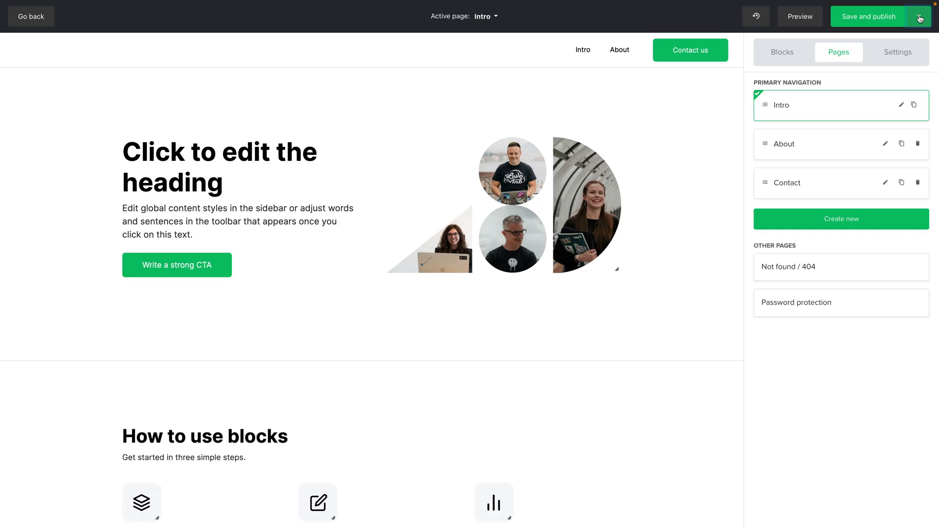
pyautogui.click(920, 17)
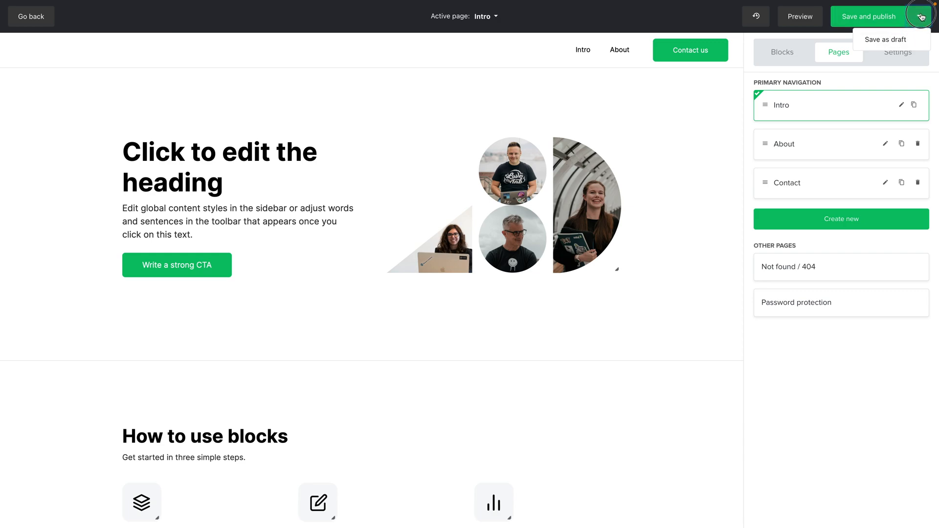
pyautogui.click(921, 16)
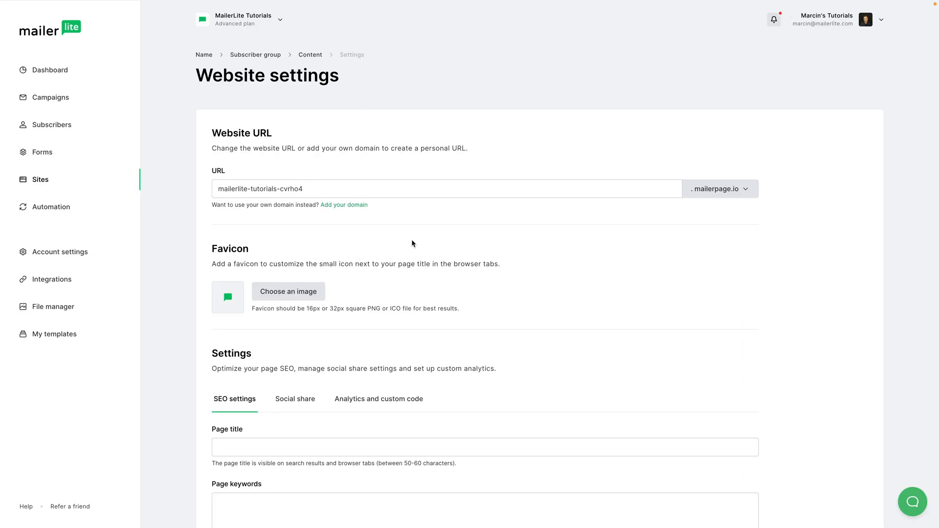
pyautogui.moveTo(419, 237)
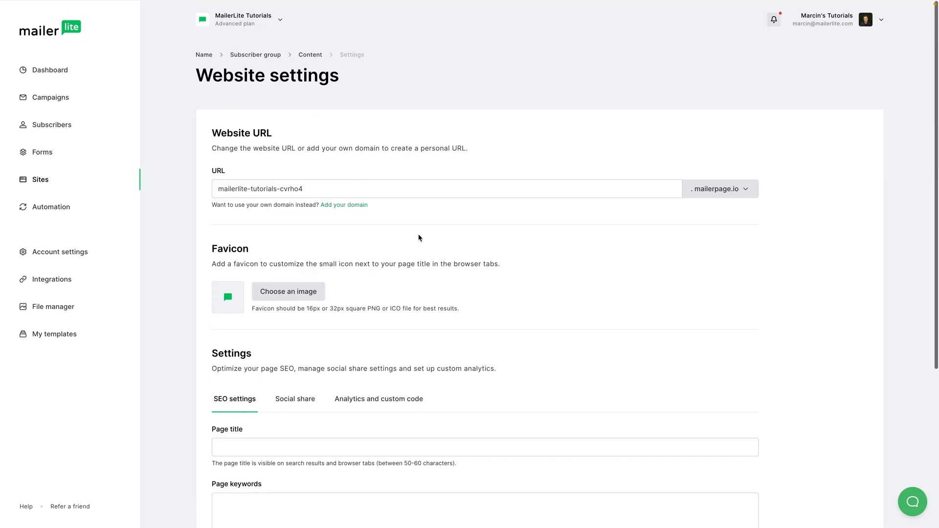
pyautogui.moveTo(310, 205)
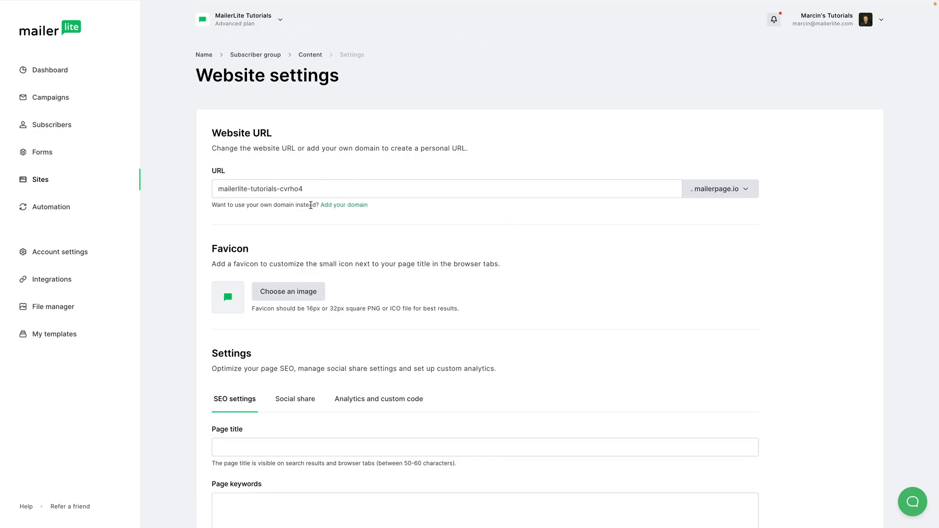
pyautogui.moveTo(390, 166)
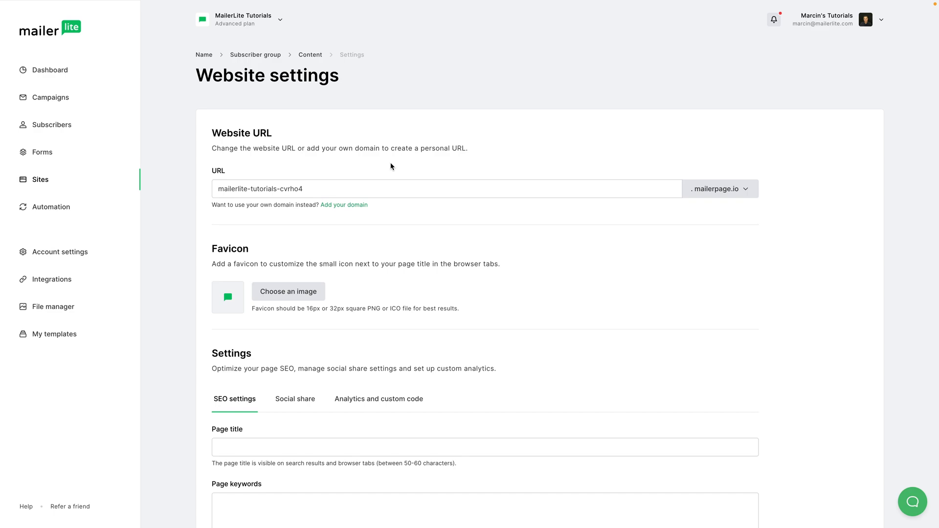